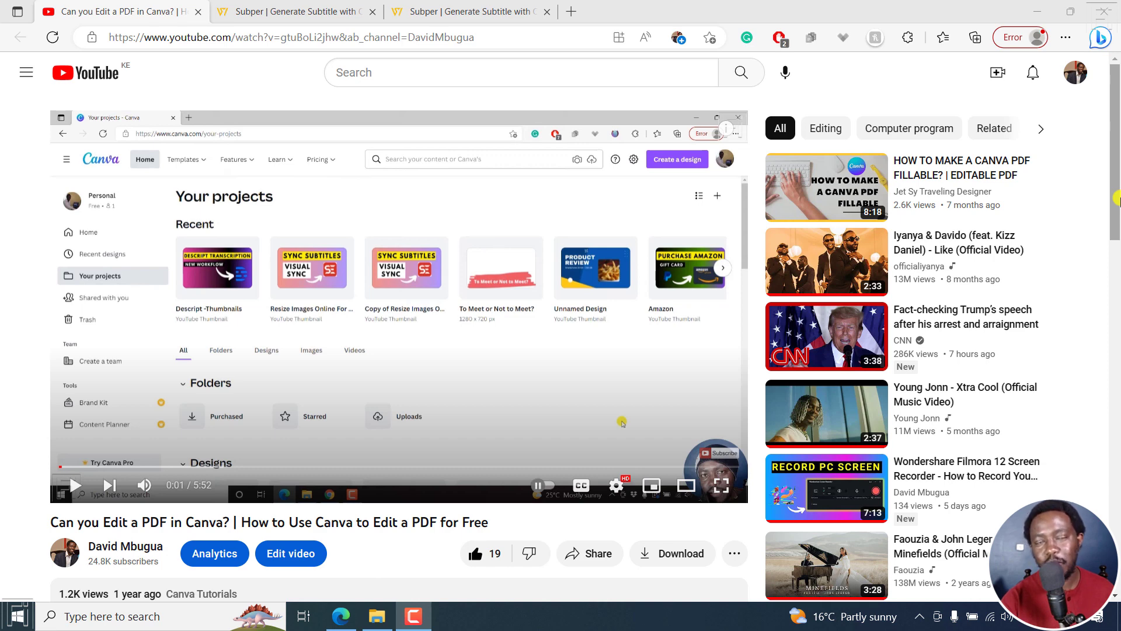
- Leave the YouTube video for Subper's homepage and view its upload-to-download workflow
left_click(296, 12)
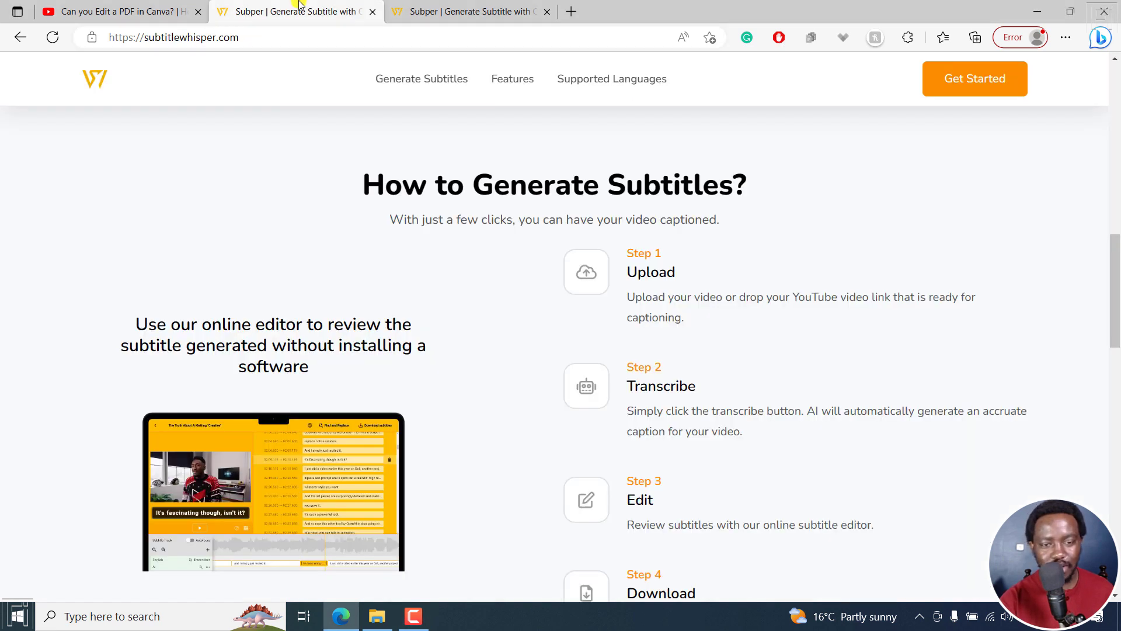
scroll("up", 3)
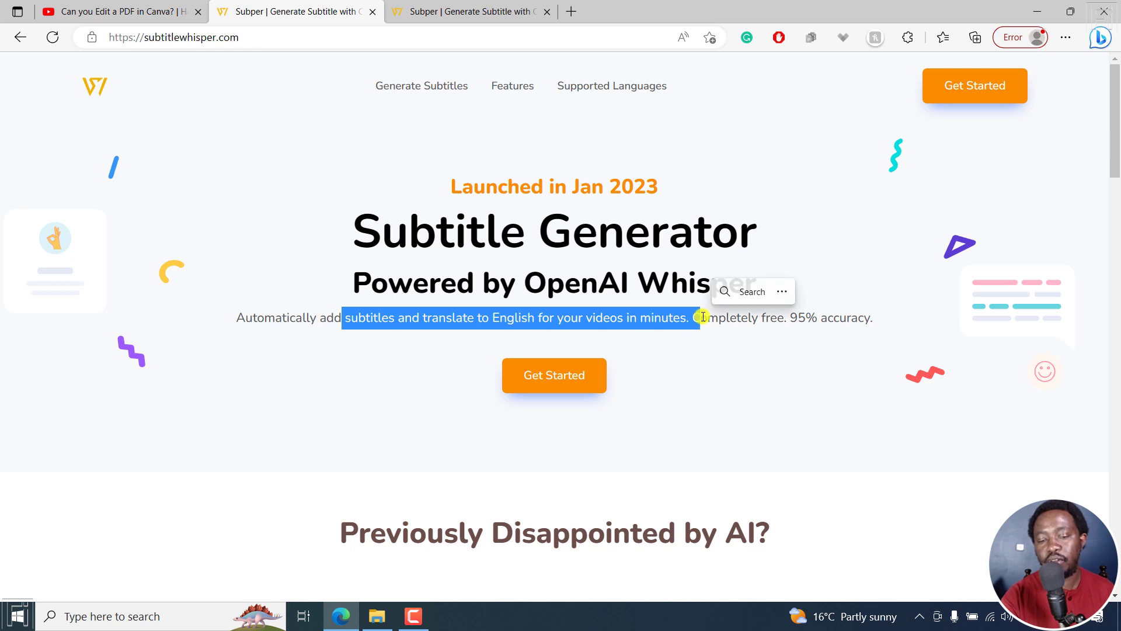
left_click(790, 317)
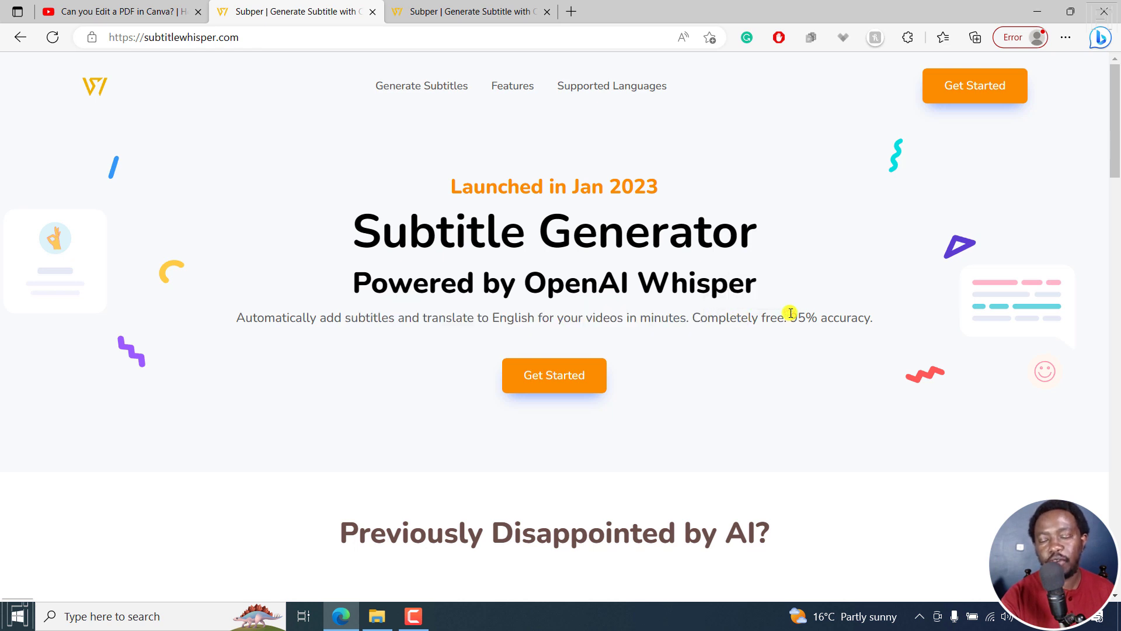
mouse_move(1112, 166)
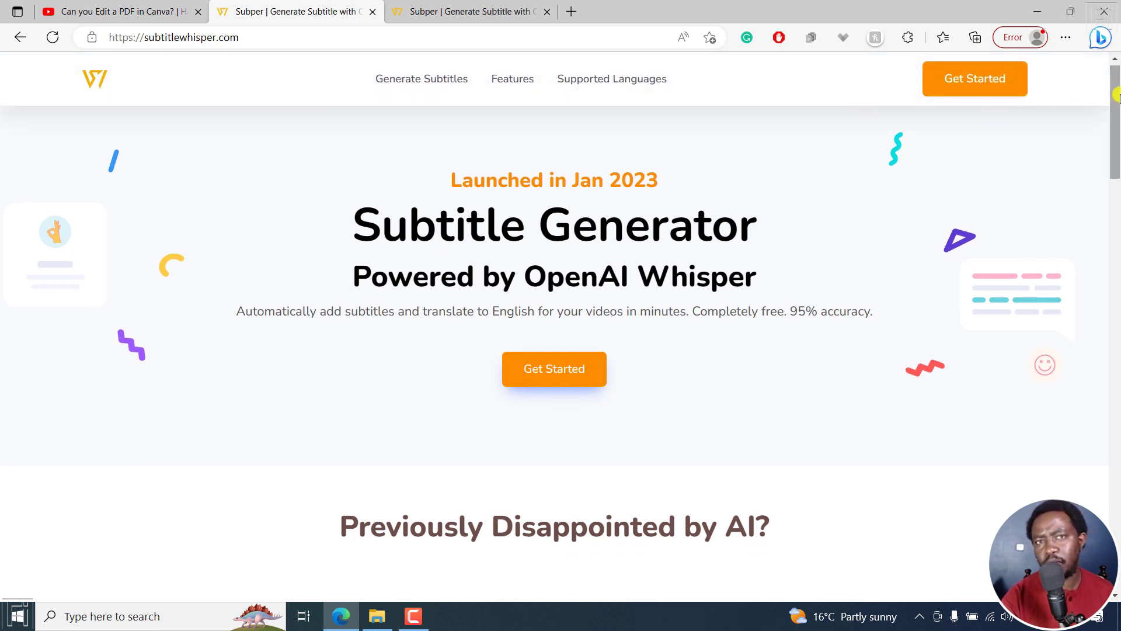
mouse_move(512, 78)
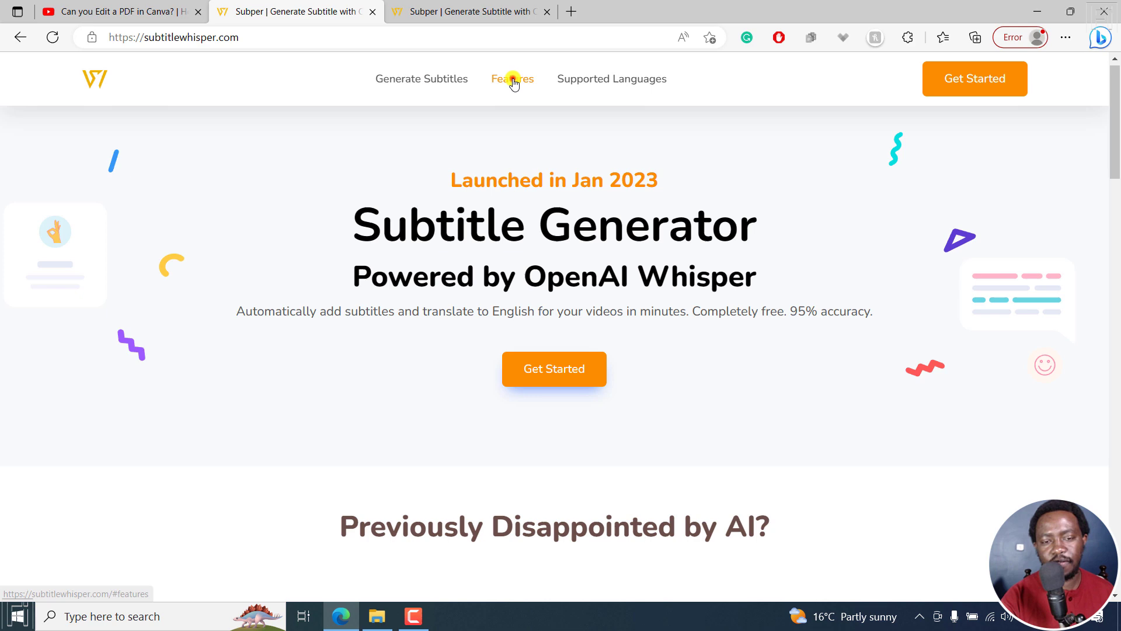
- Show the Features list: free unlimited uploads, input formats, editing, auto saving, security
left_click(512, 79)
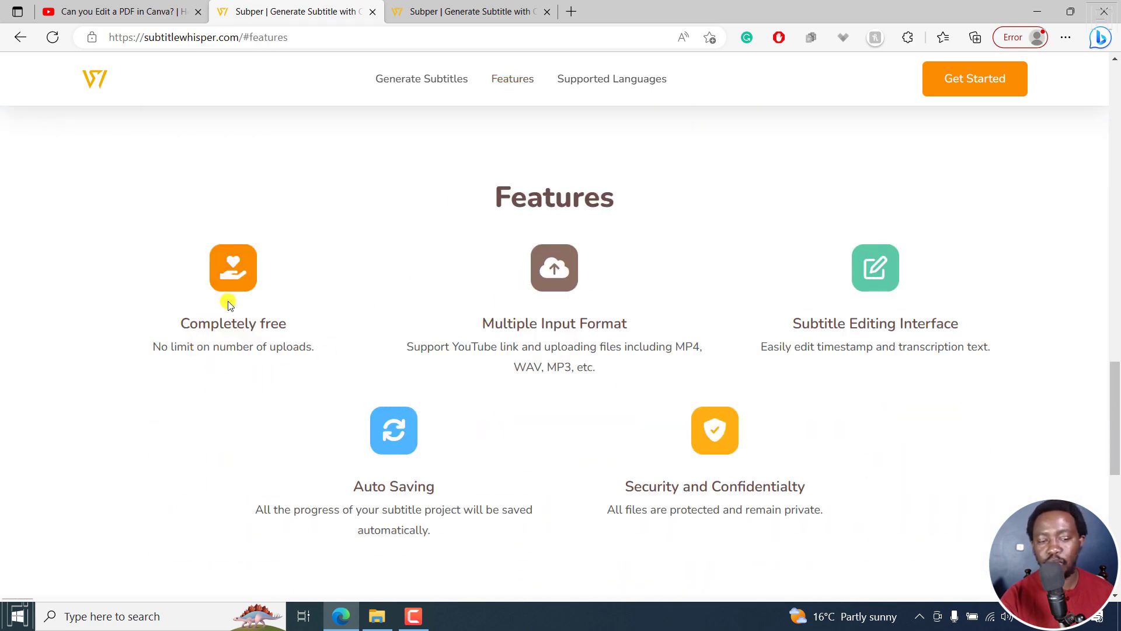
mouse_move(437, 350)
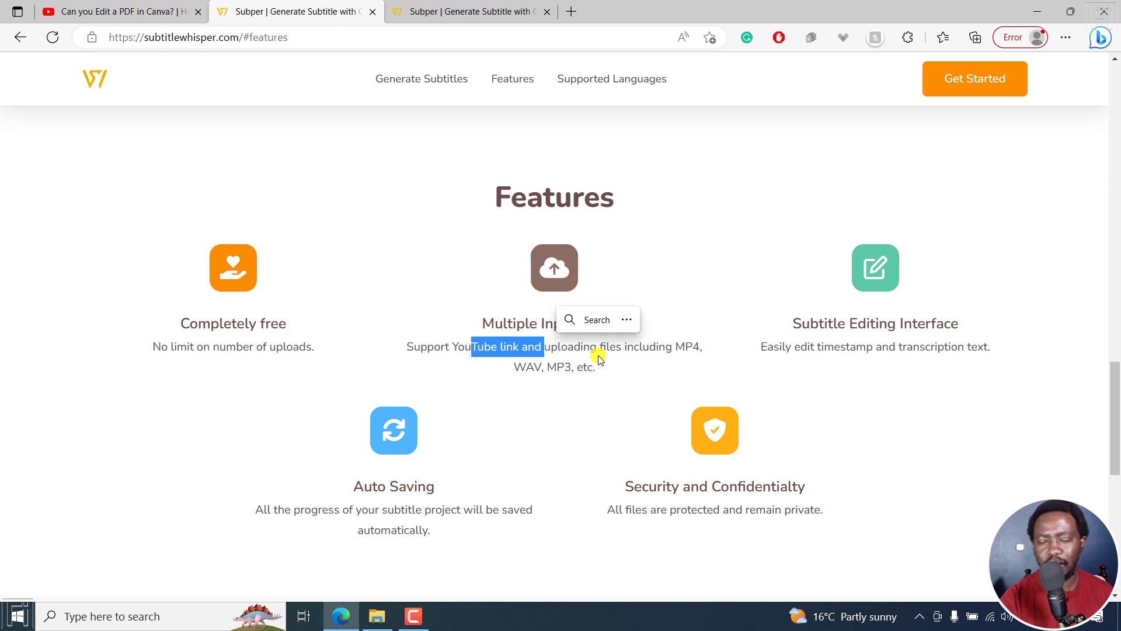
left_click(649, 357)
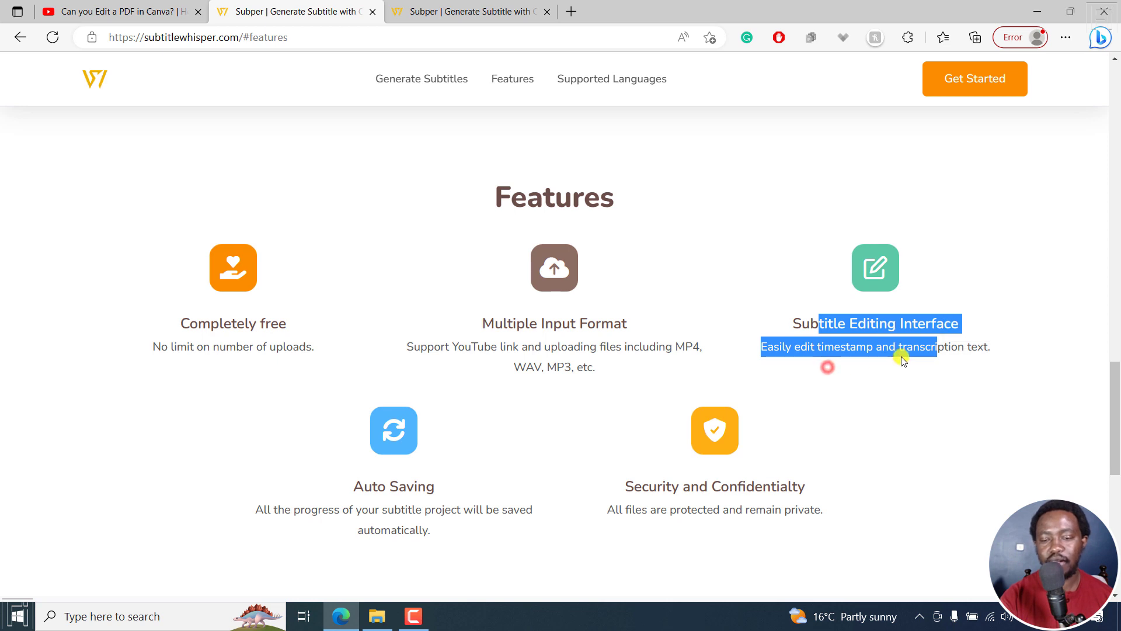
mouse_move(532, 507)
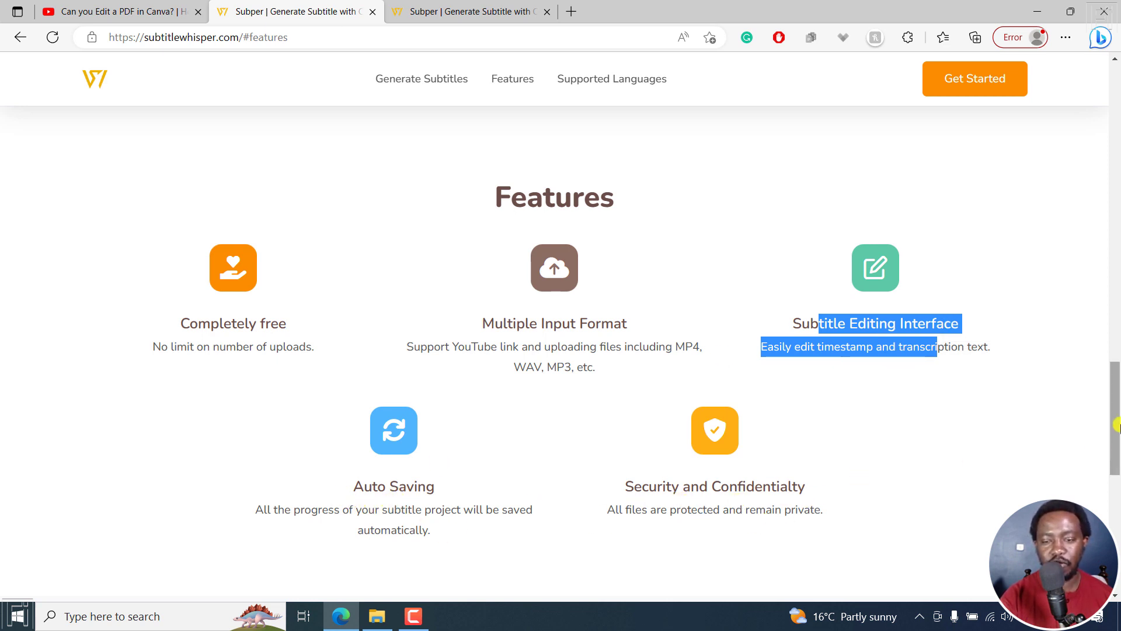
- Scroll down to the Supported Languages list showing each language's accuracy figure
scroll("down", 3)
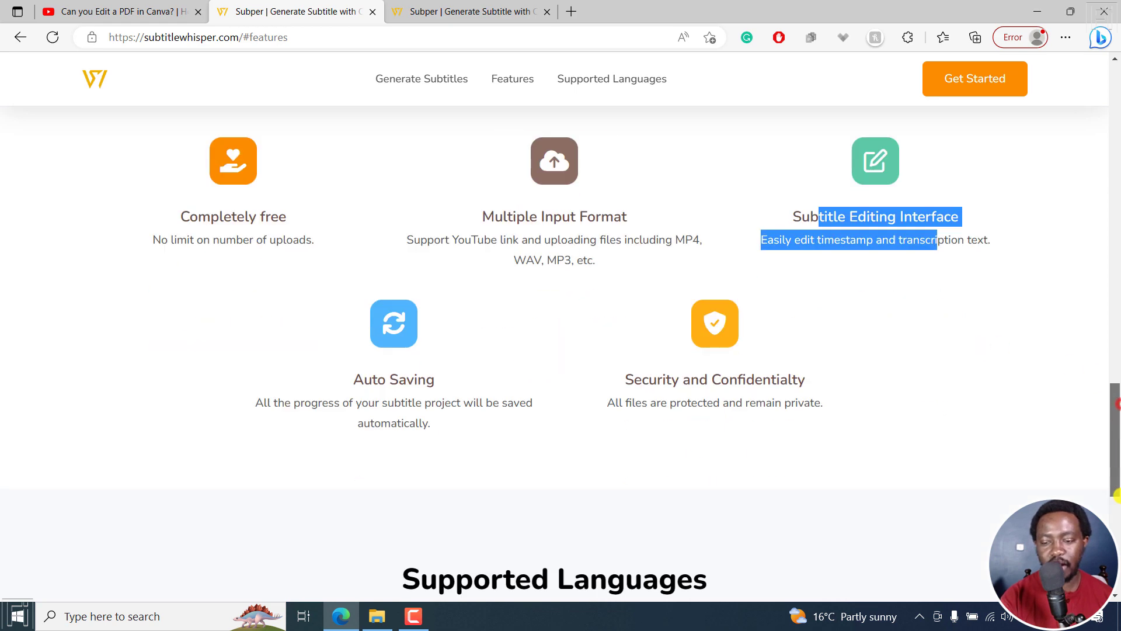
scroll("down", 3)
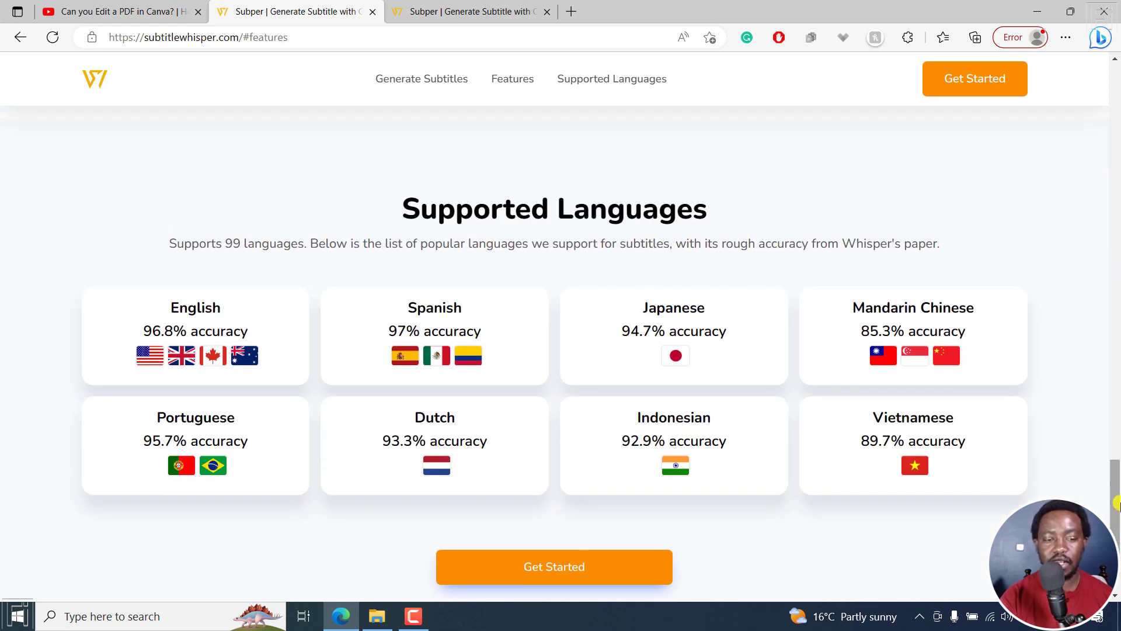
mouse_move(767, 361)
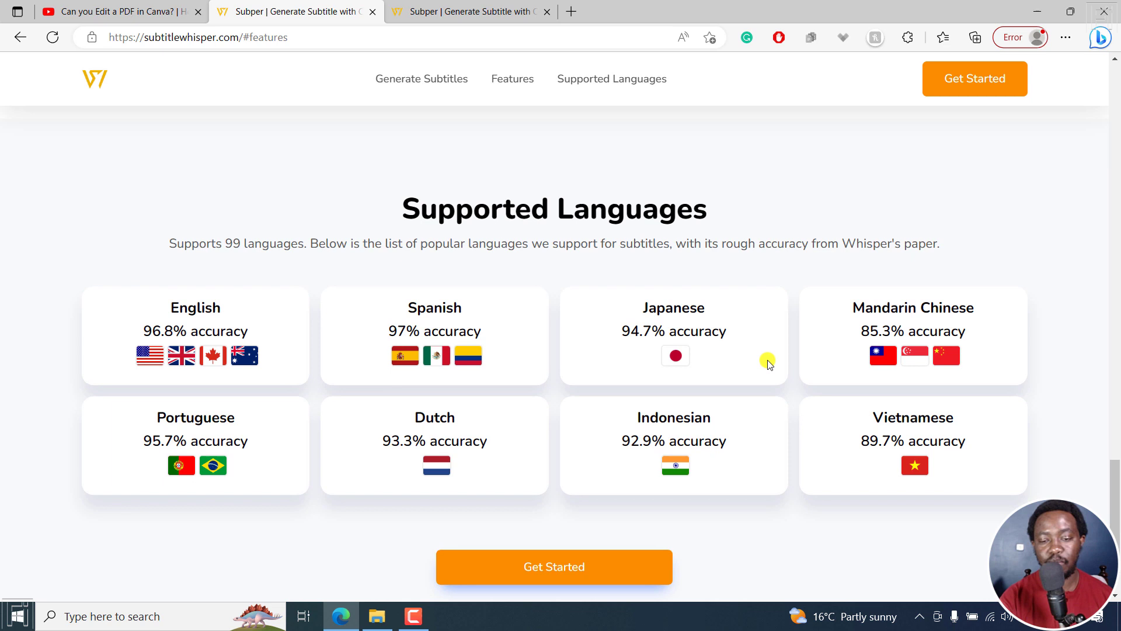
mouse_move(749, 296)
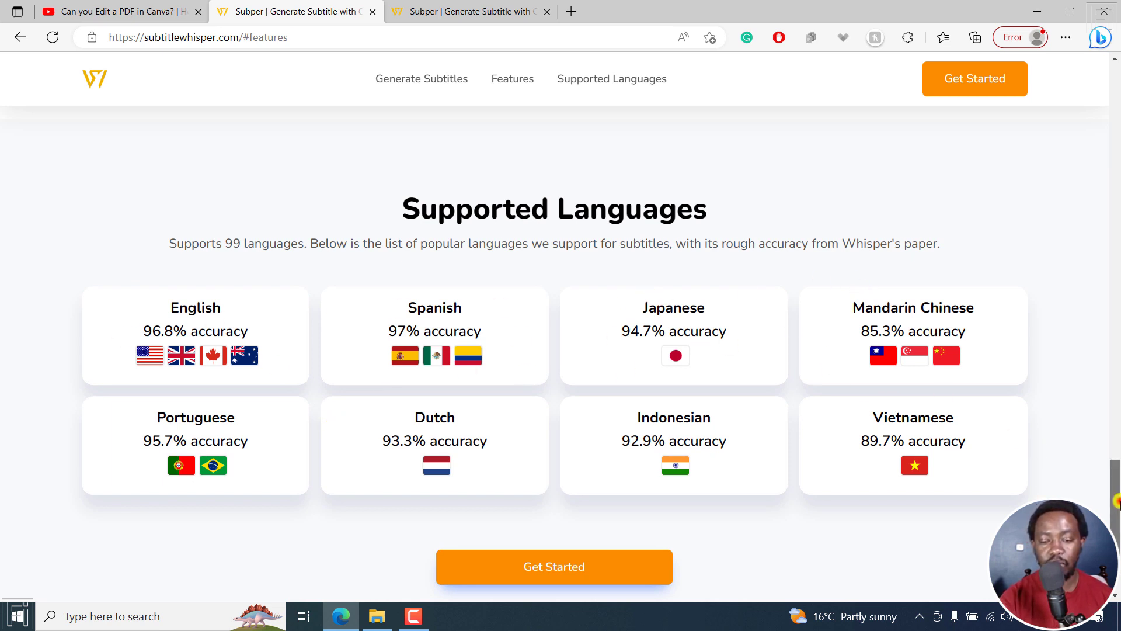
scroll("down", 3)
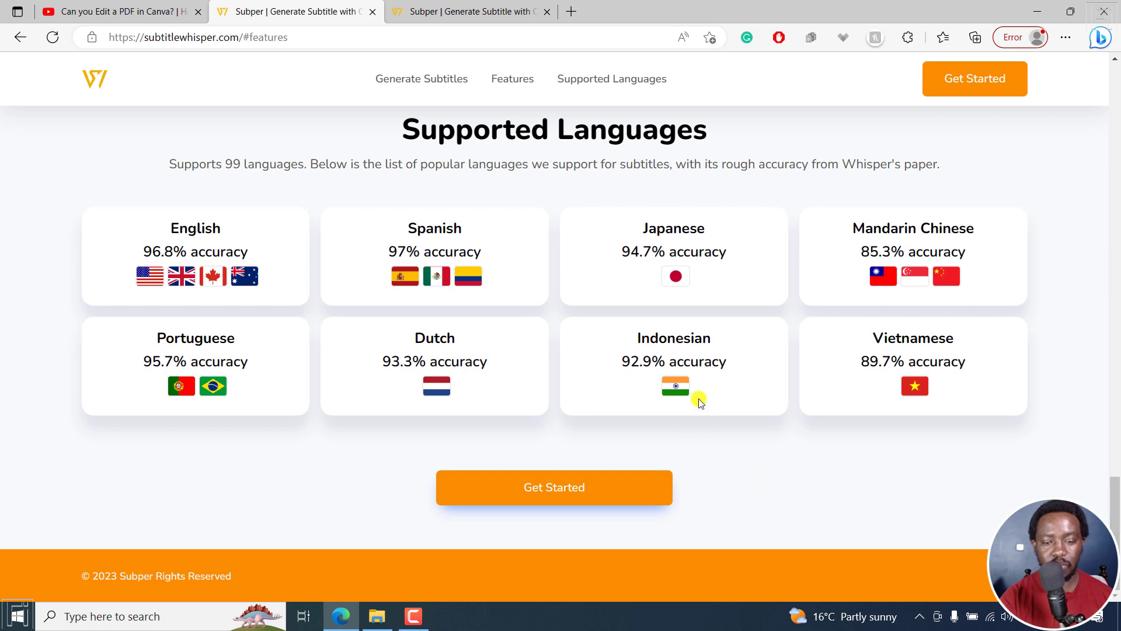
mouse_move(677, 395)
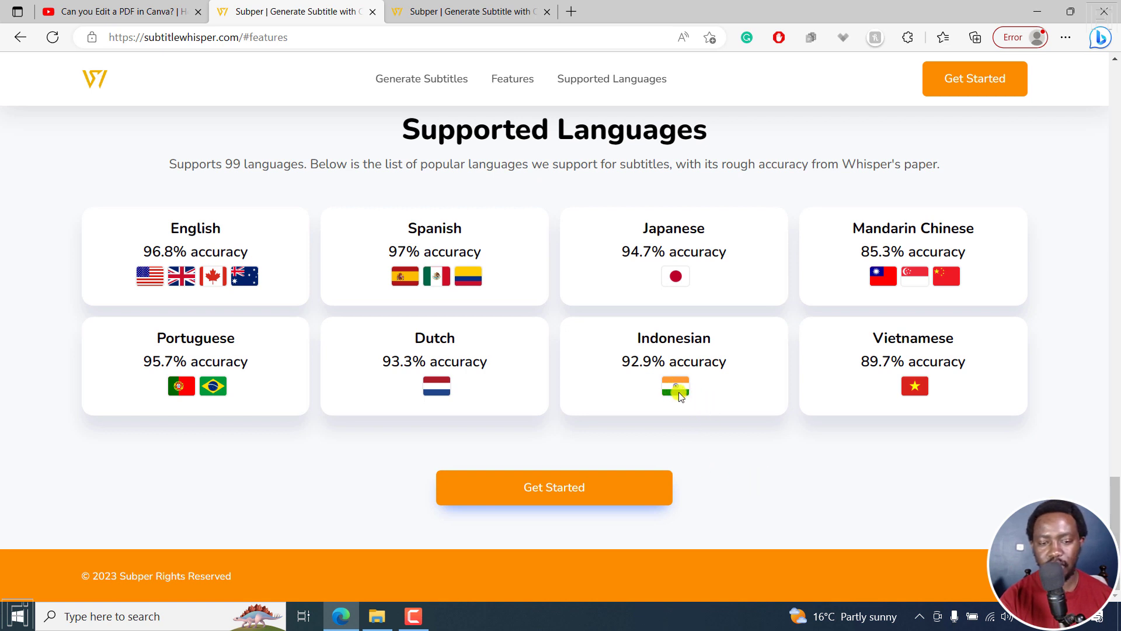
mouse_move(1053, 404)
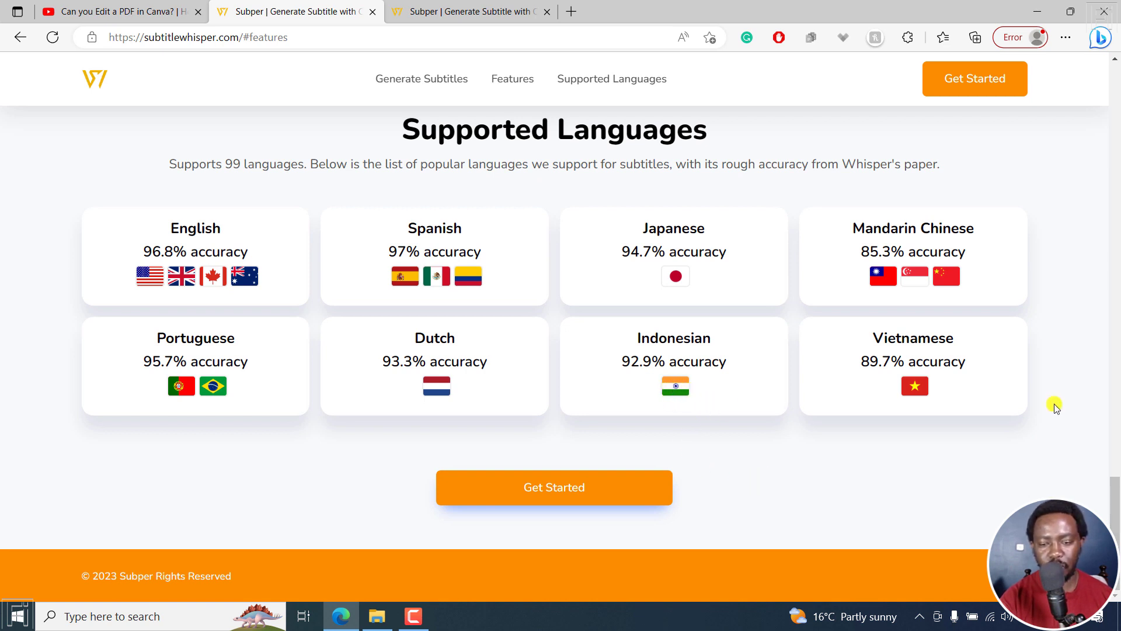
scroll("up", 3)
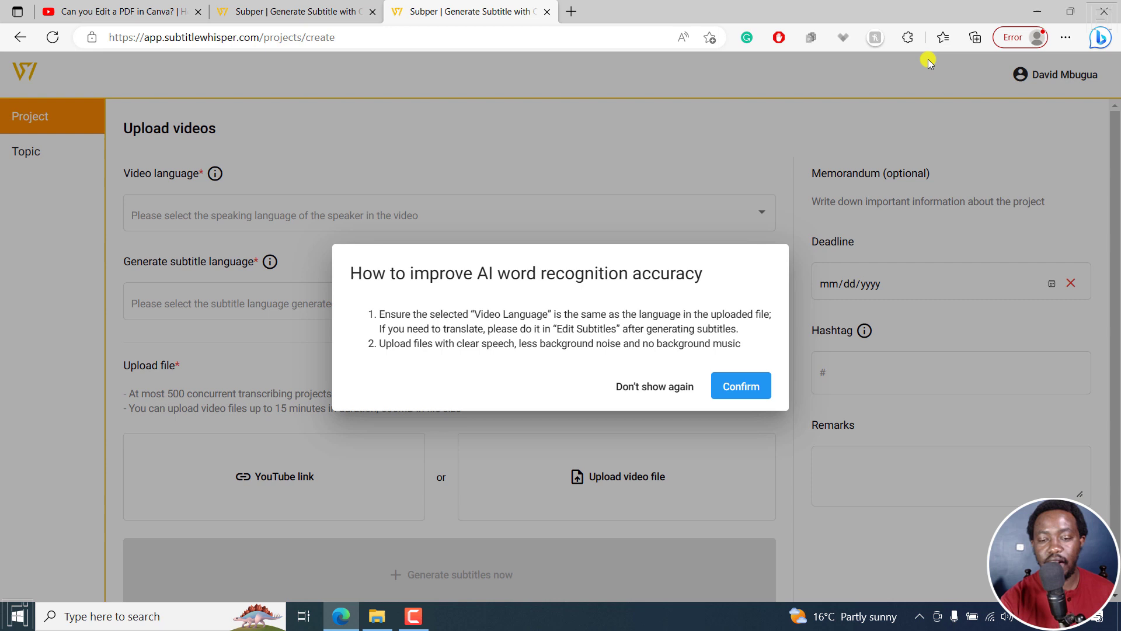
mouse_move(427, 316)
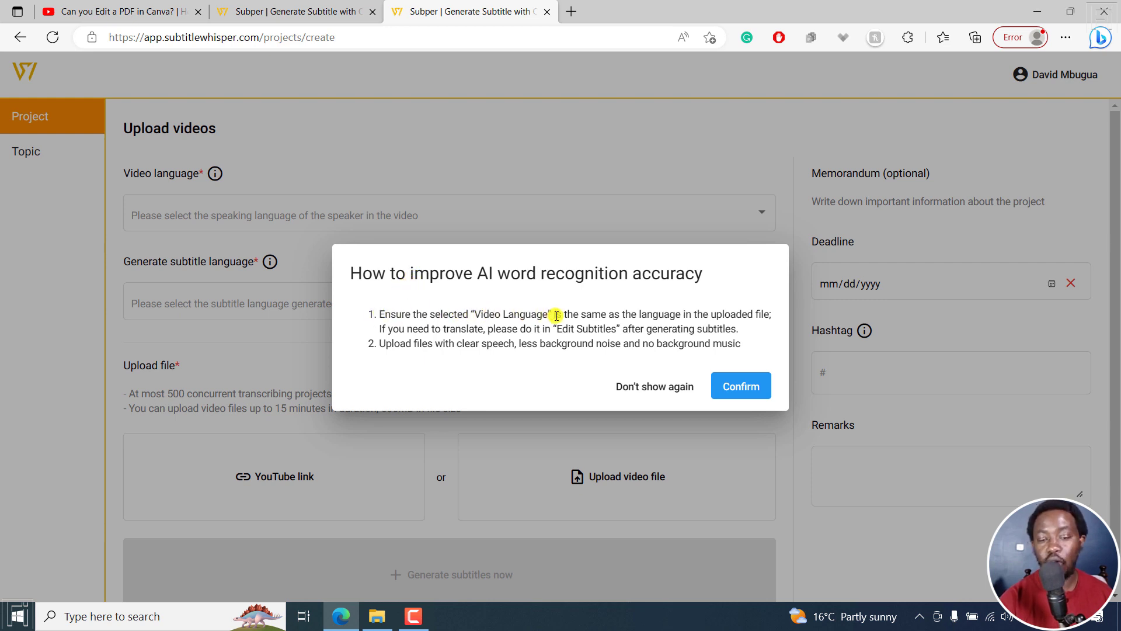
mouse_move(695, 314)
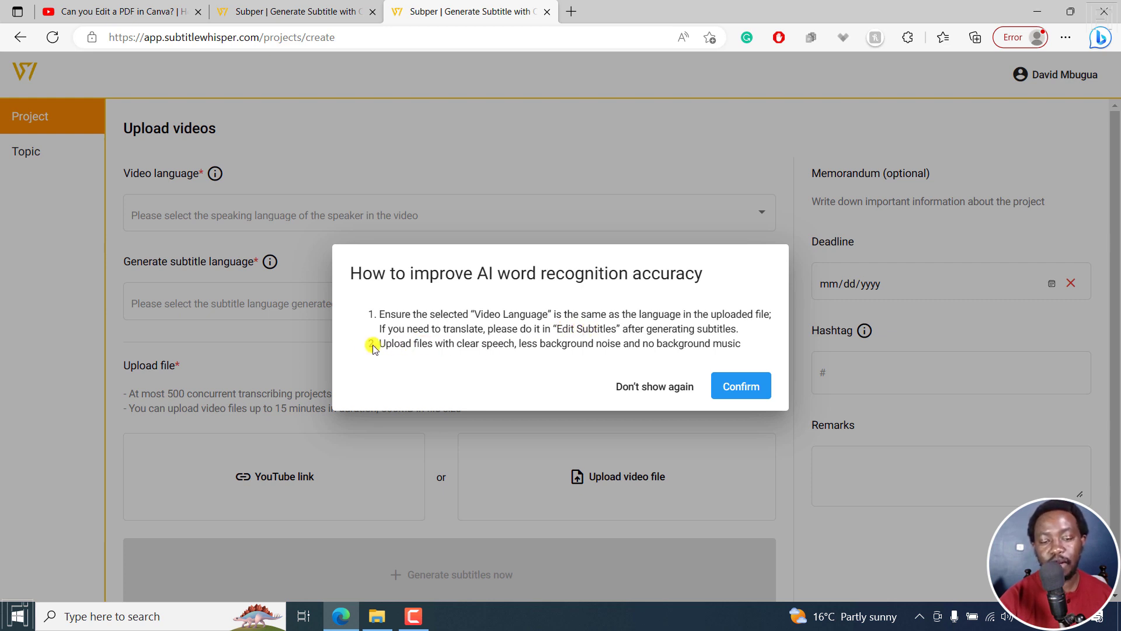
mouse_move(495, 348)
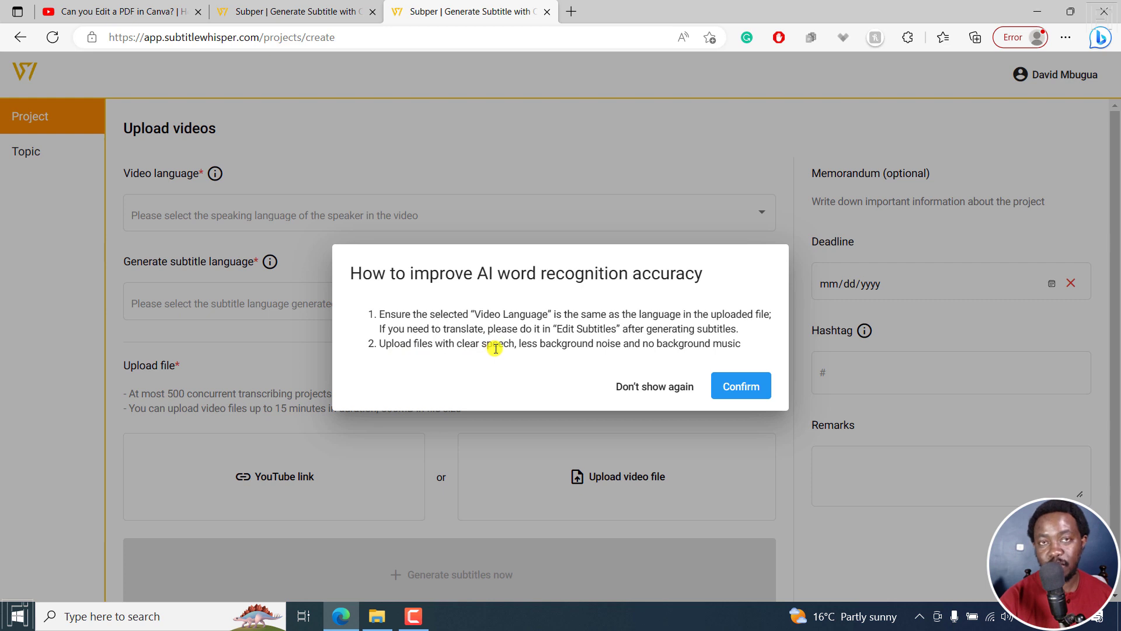
mouse_move(640, 344)
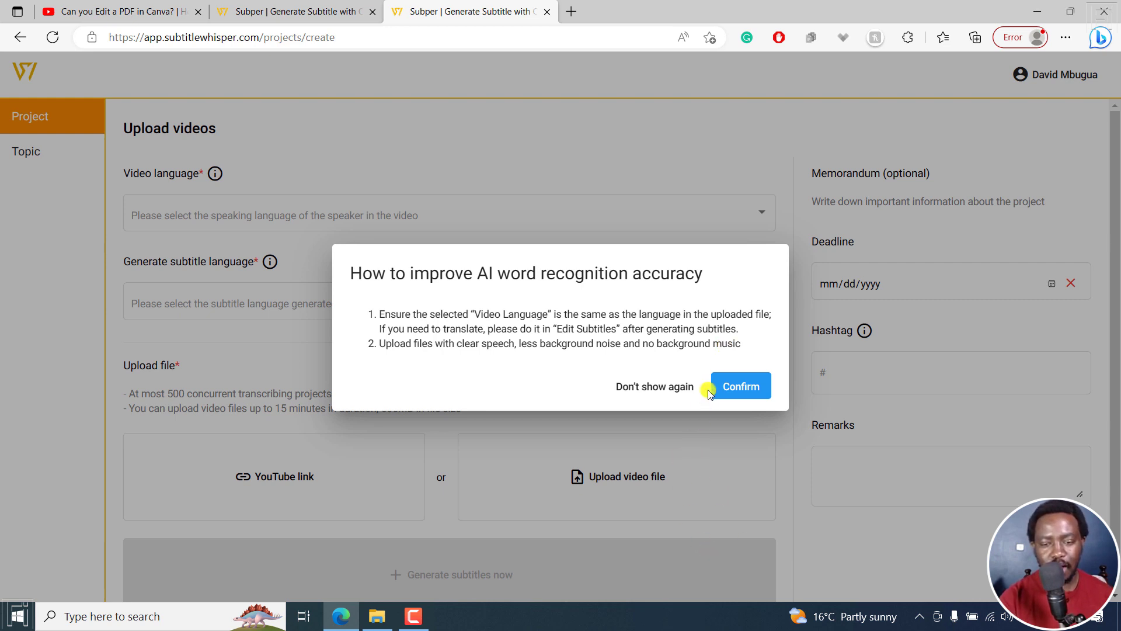
- Confirm and close the recognition accuracy tips dialog on the upload form
left_click(740, 386)
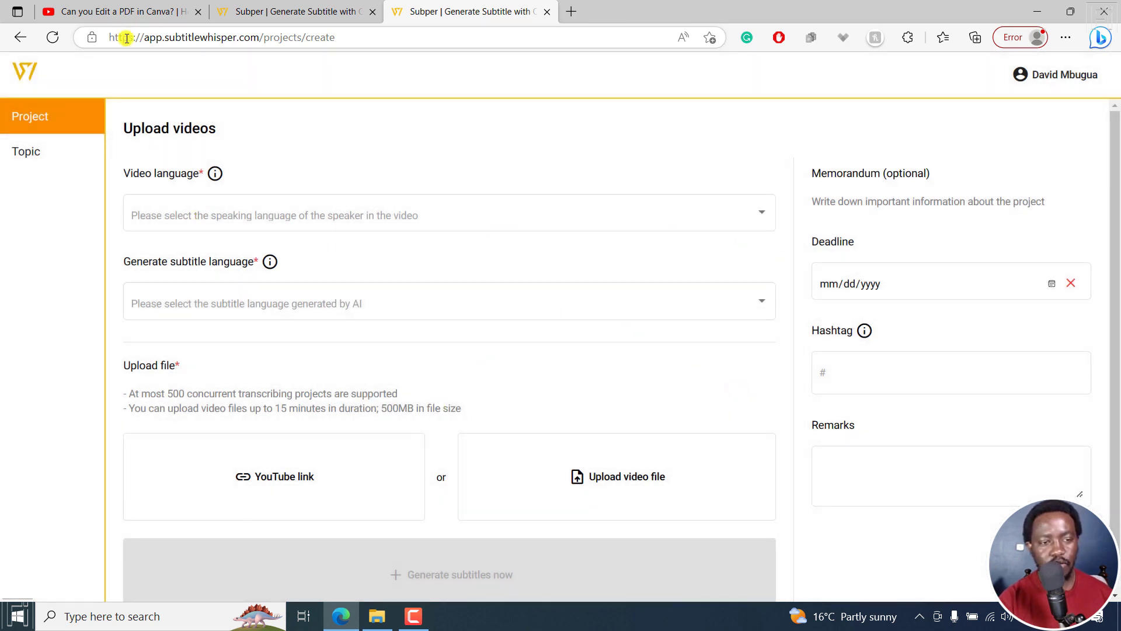
- Set both the video language and the subtitle language to English
left_click(115, 11)
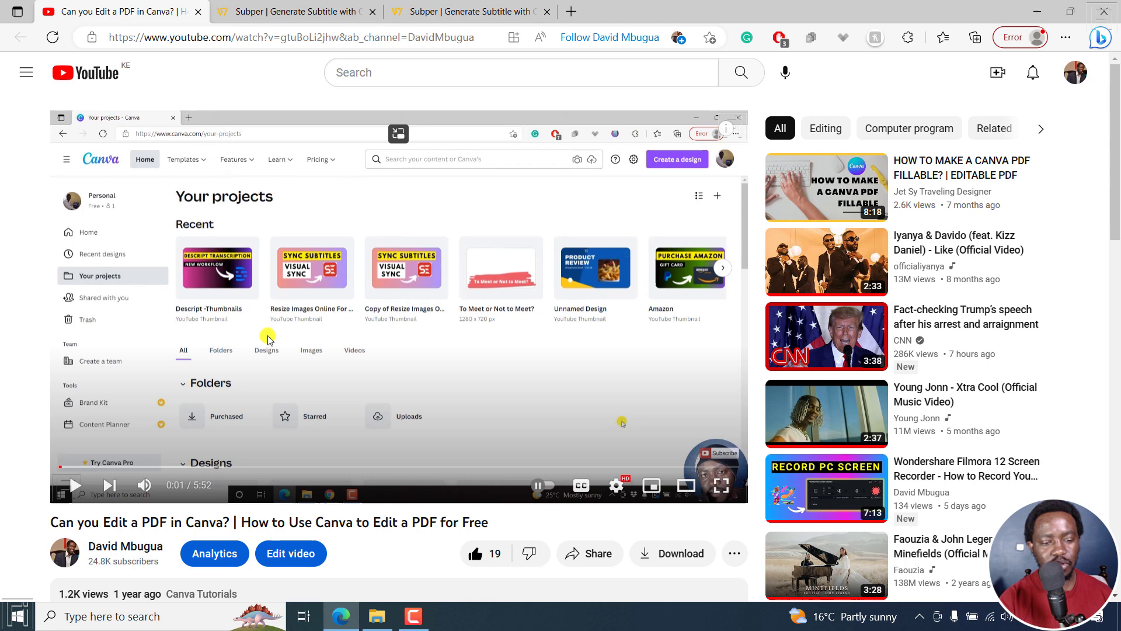
left_click(469, 12)
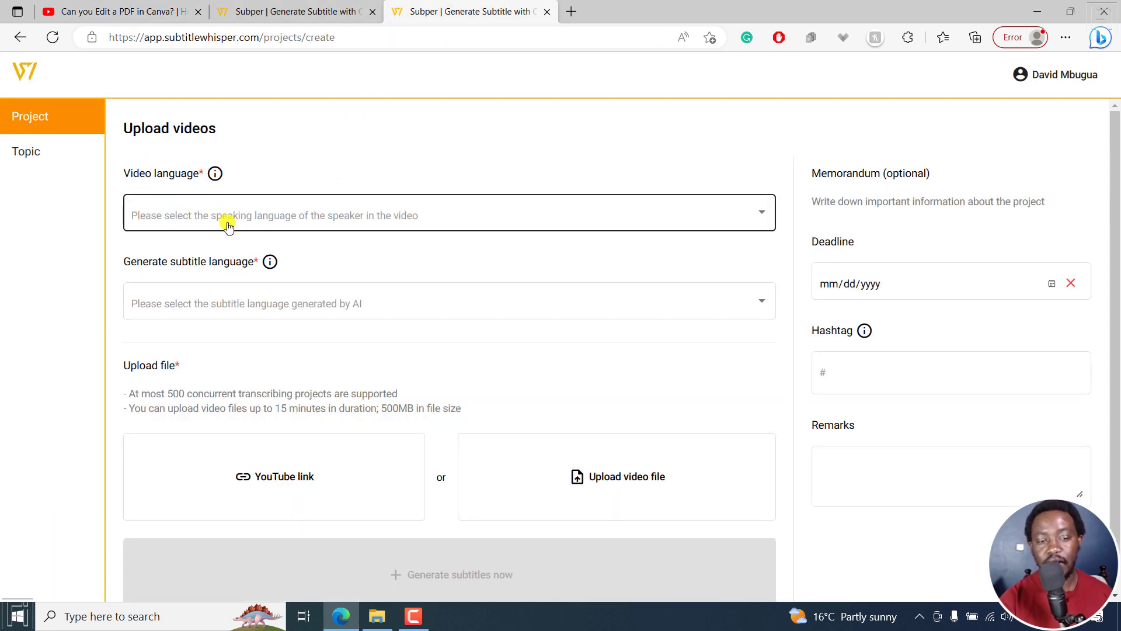
mouse_move(425, 227)
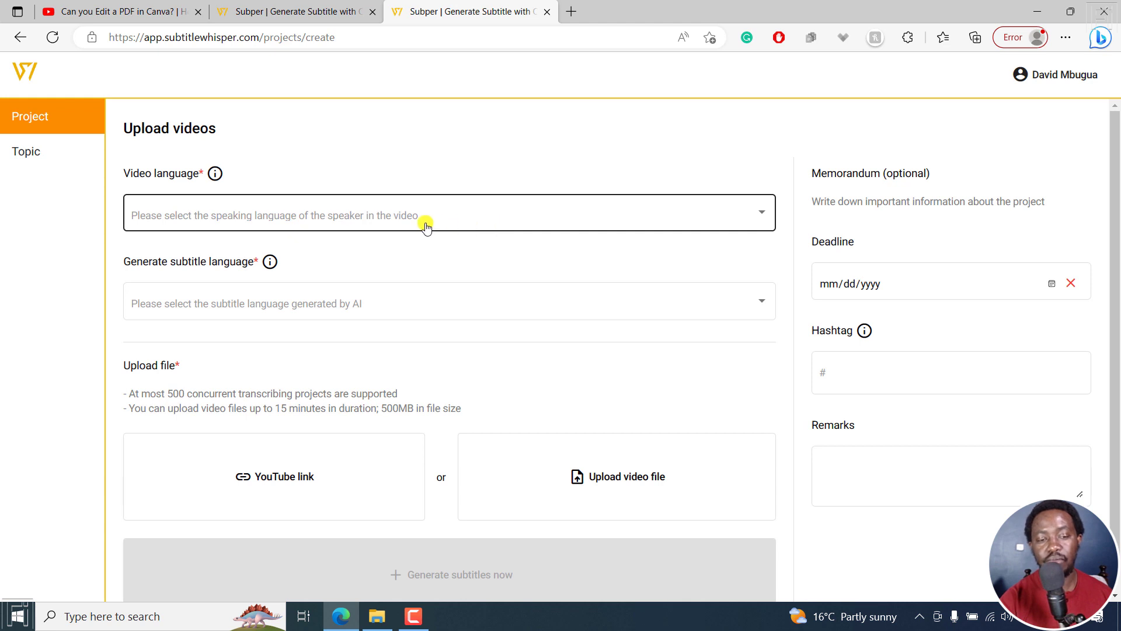
left_click(449, 213)
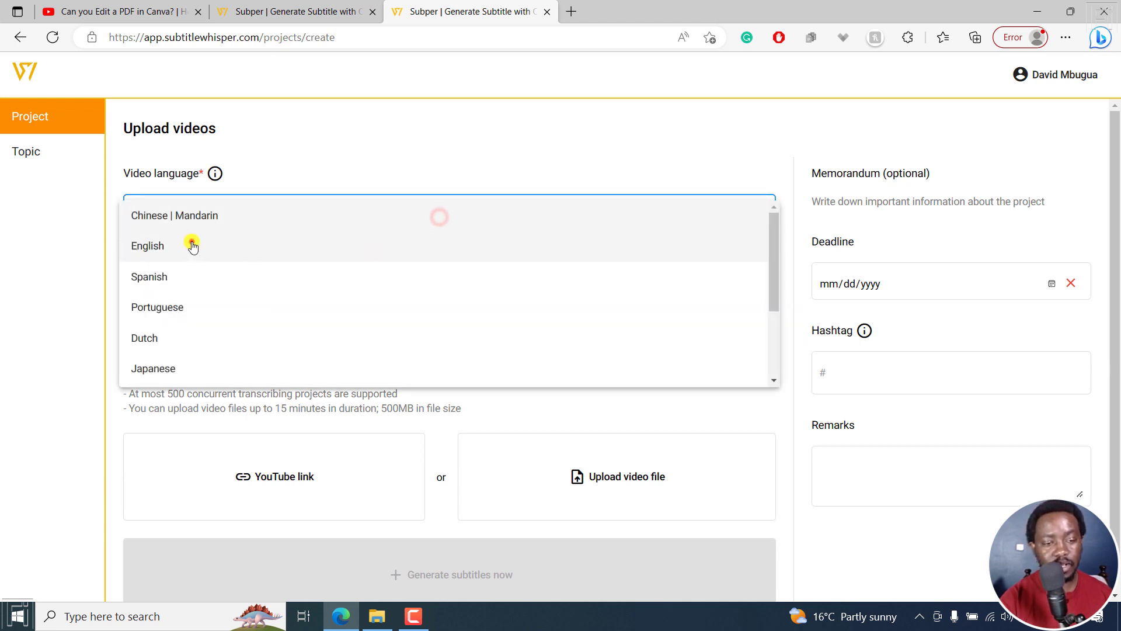
left_click(147, 245)
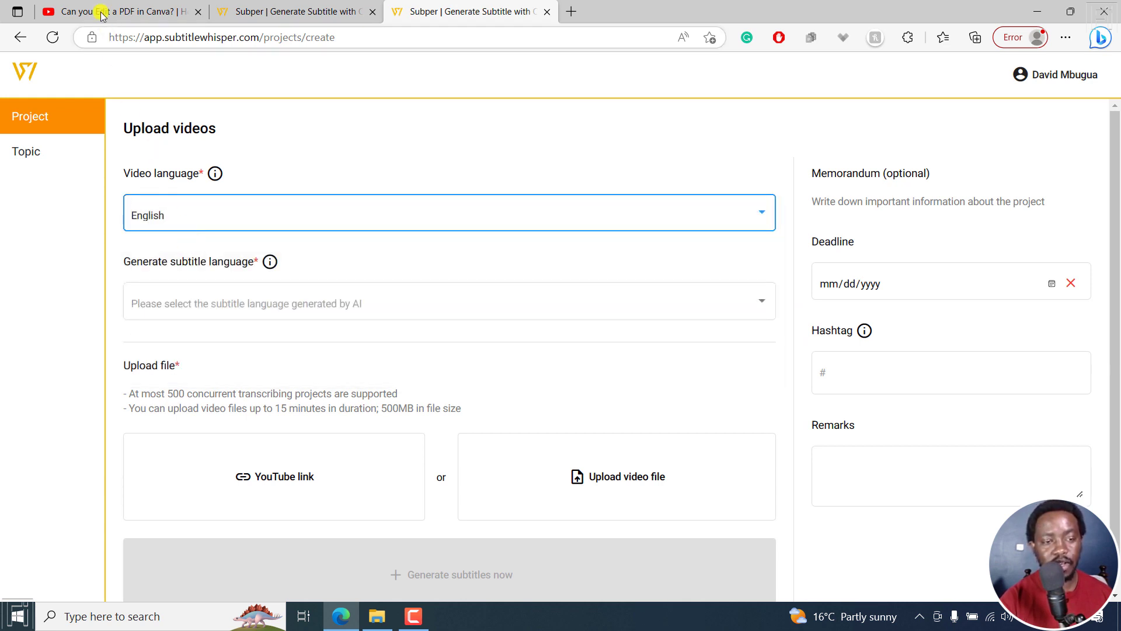
mouse_move(217, 261)
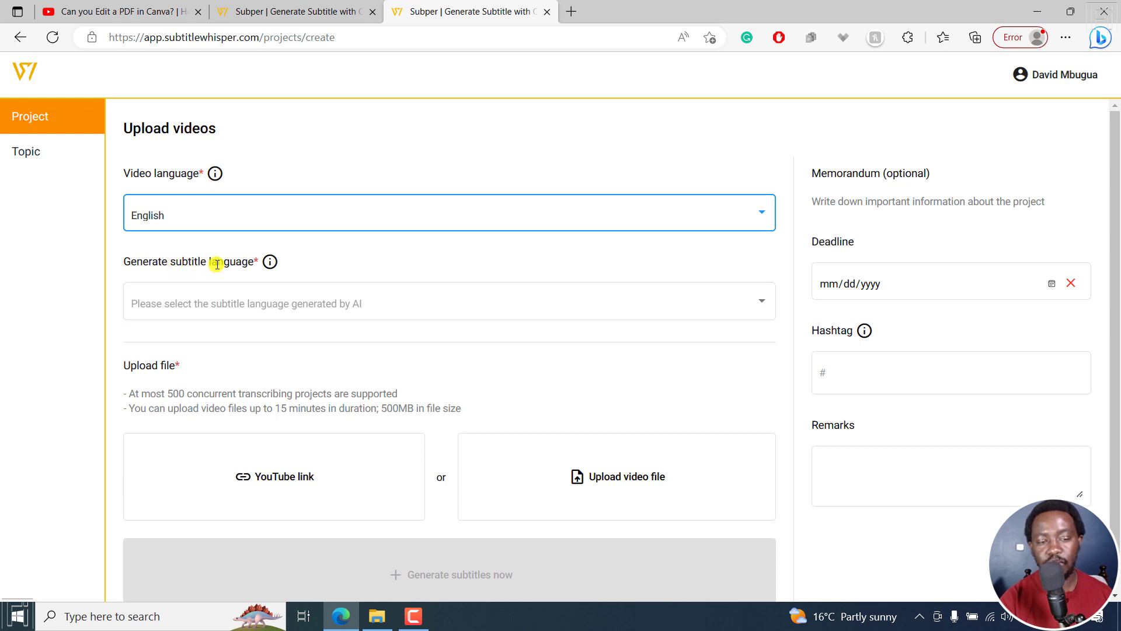
left_click(307, 301)
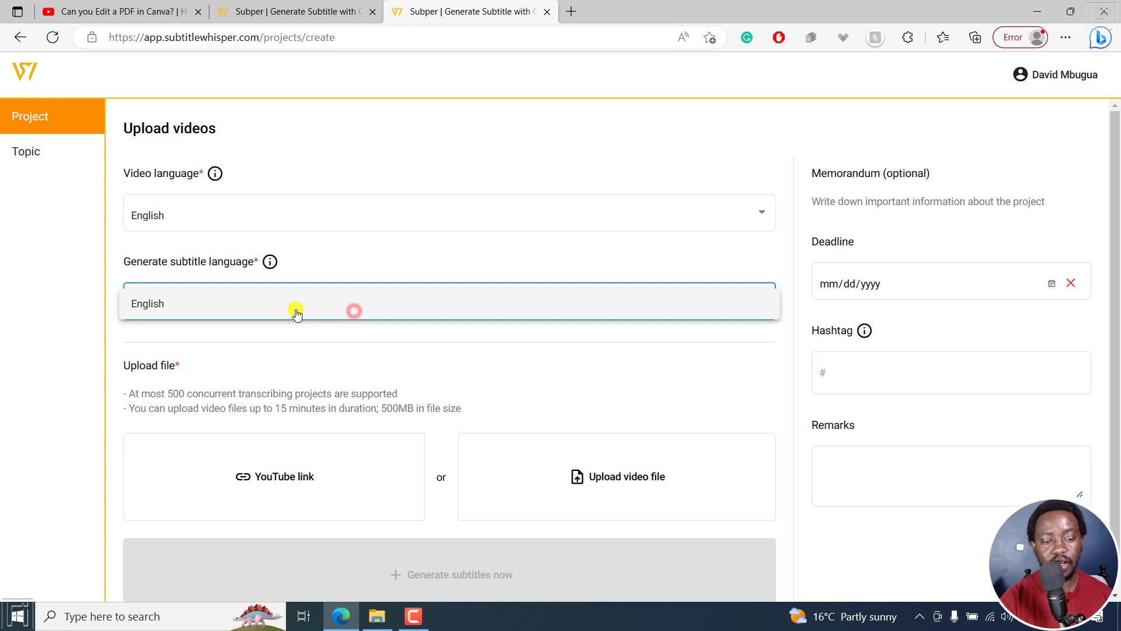
left_click(295, 303)
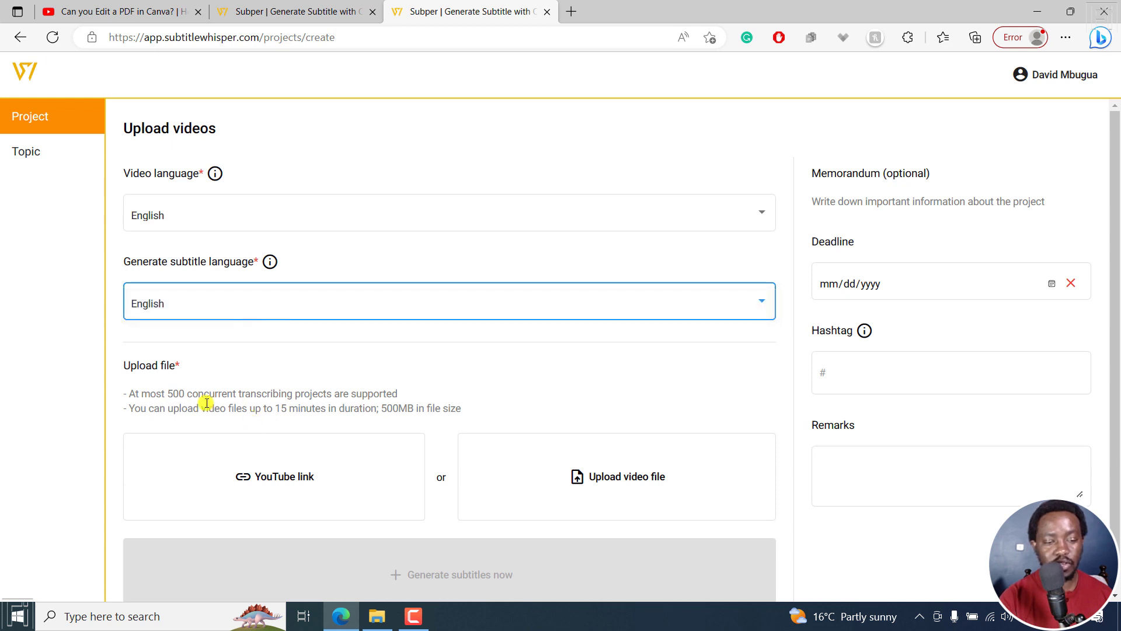
mouse_move(140, 393)
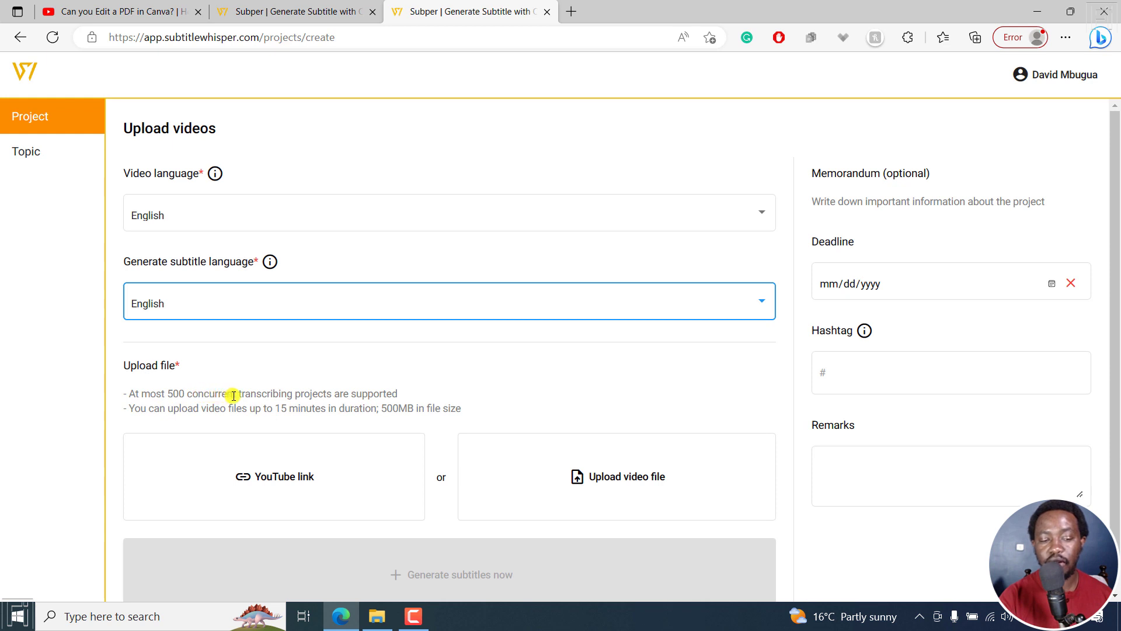
mouse_move(420, 398)
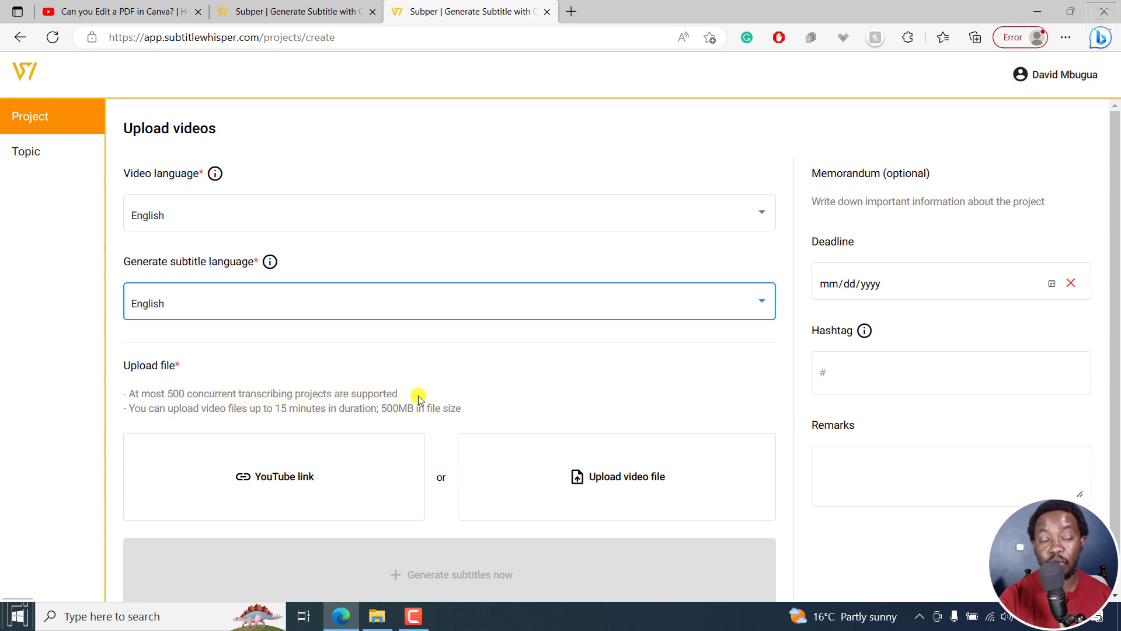
mouse_move(131, 408)
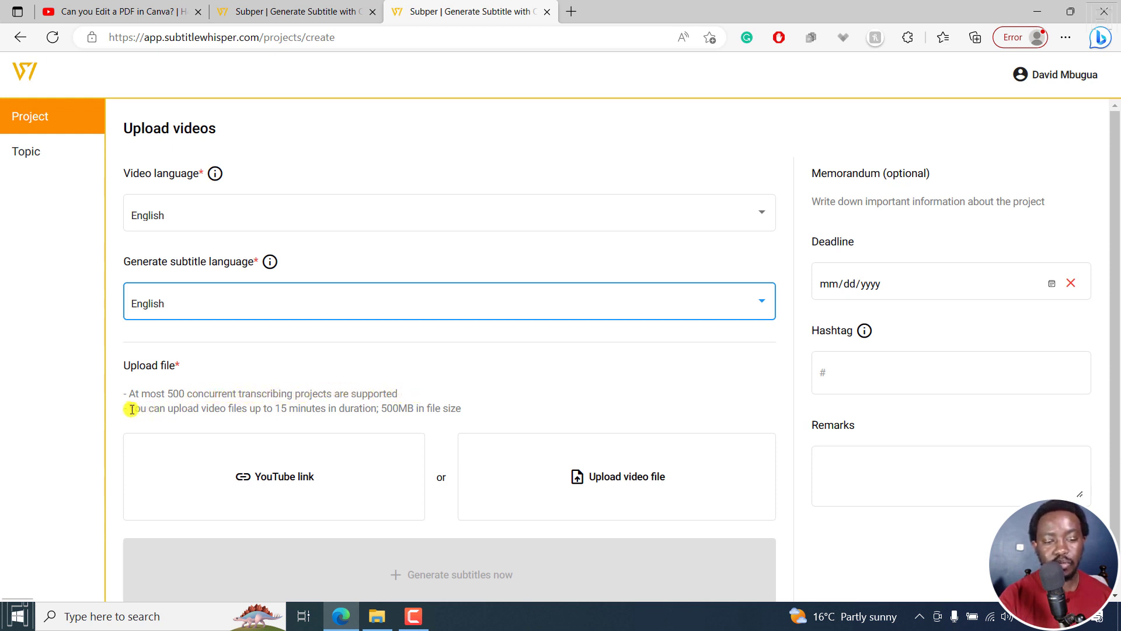
mouse_move(317, 406)
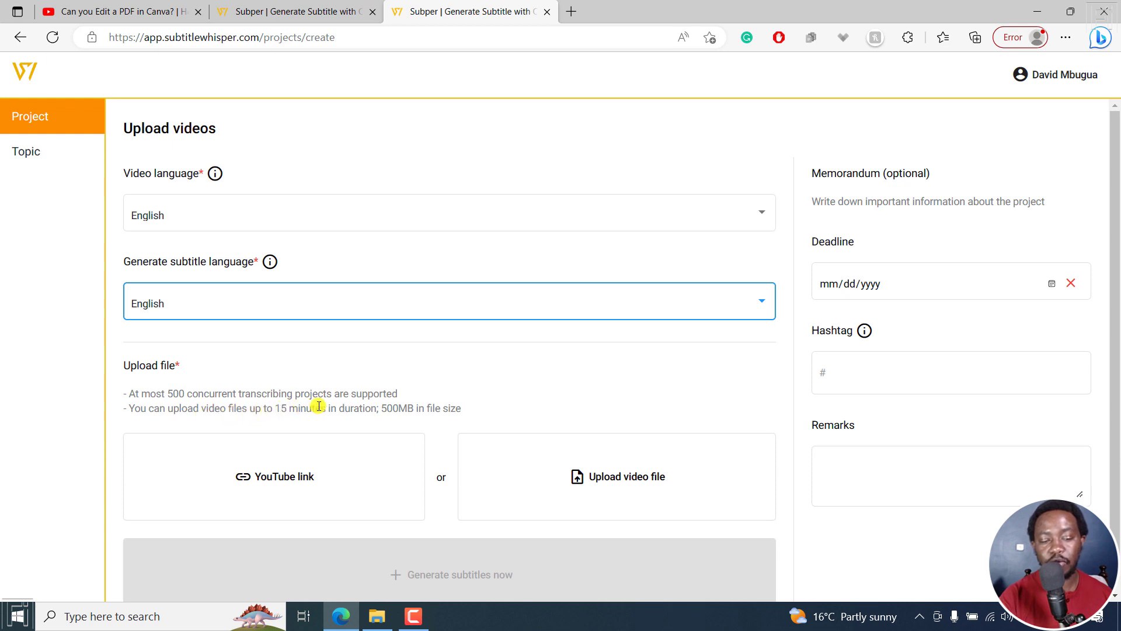
mouse_move(429, 411)
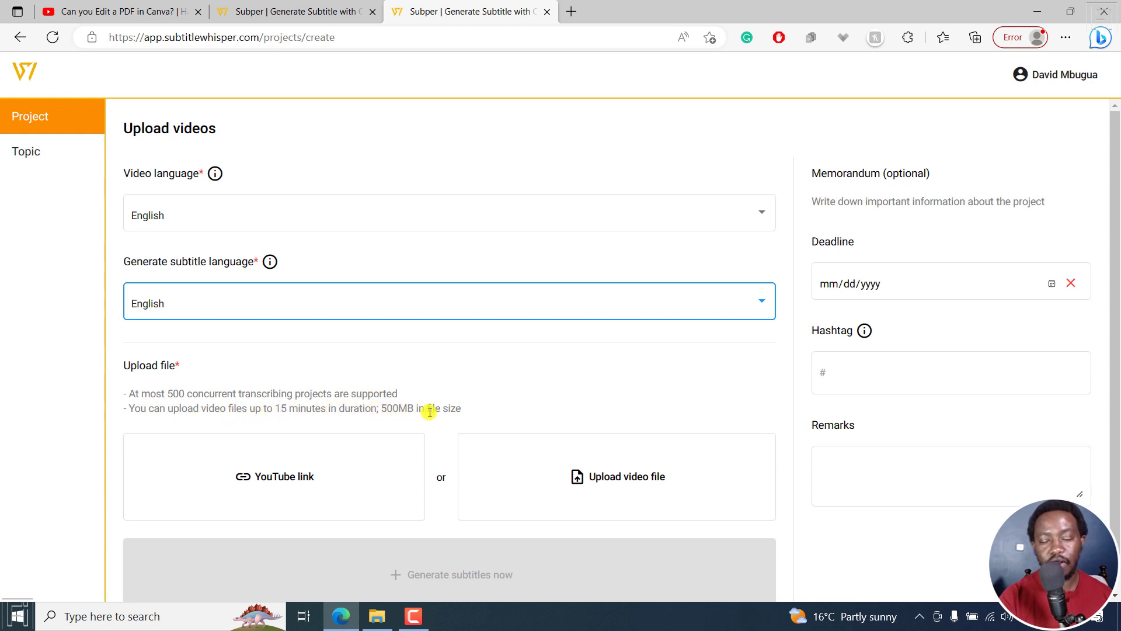
mouse_move(937, 297)
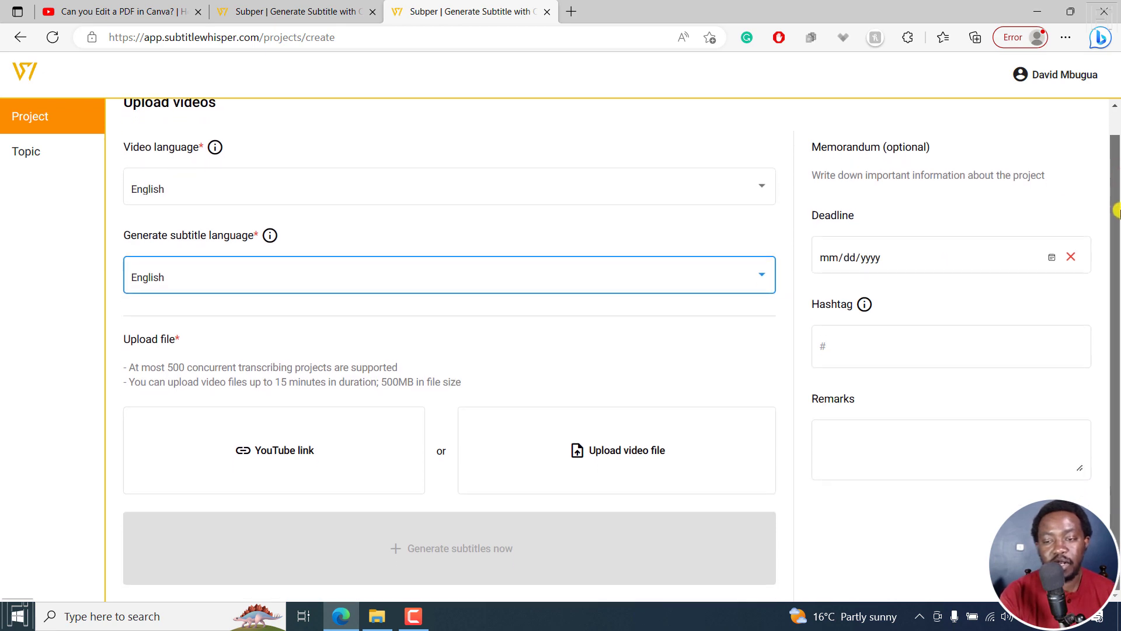
mouse_move(464, 98)
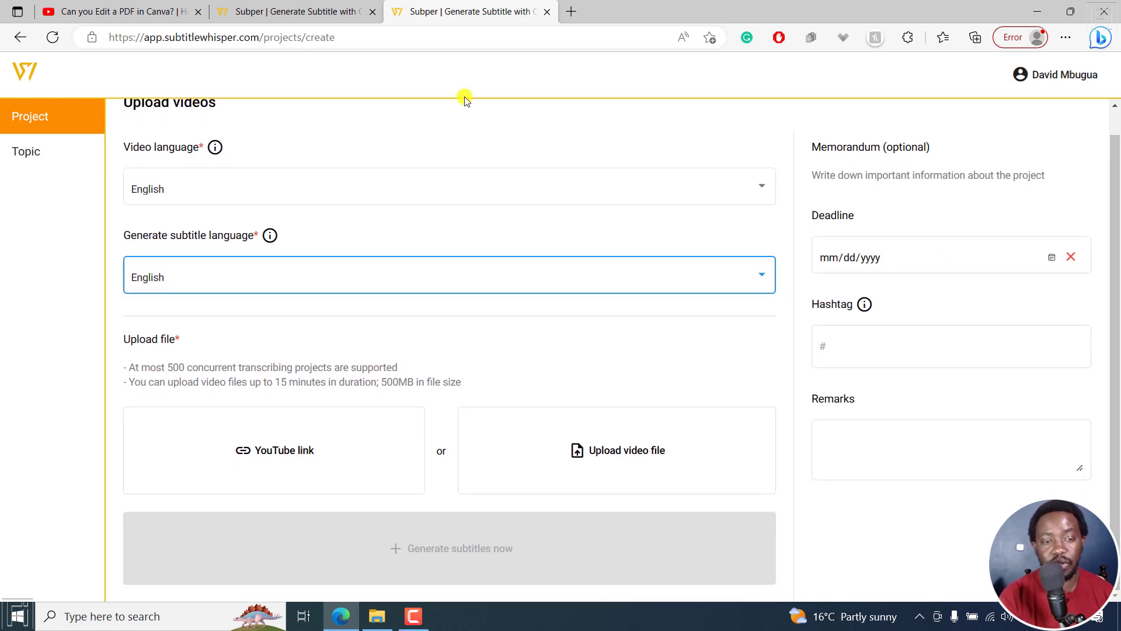
- Copy the Canva PDF editing video's YouTube share link
left_click(115, 12)
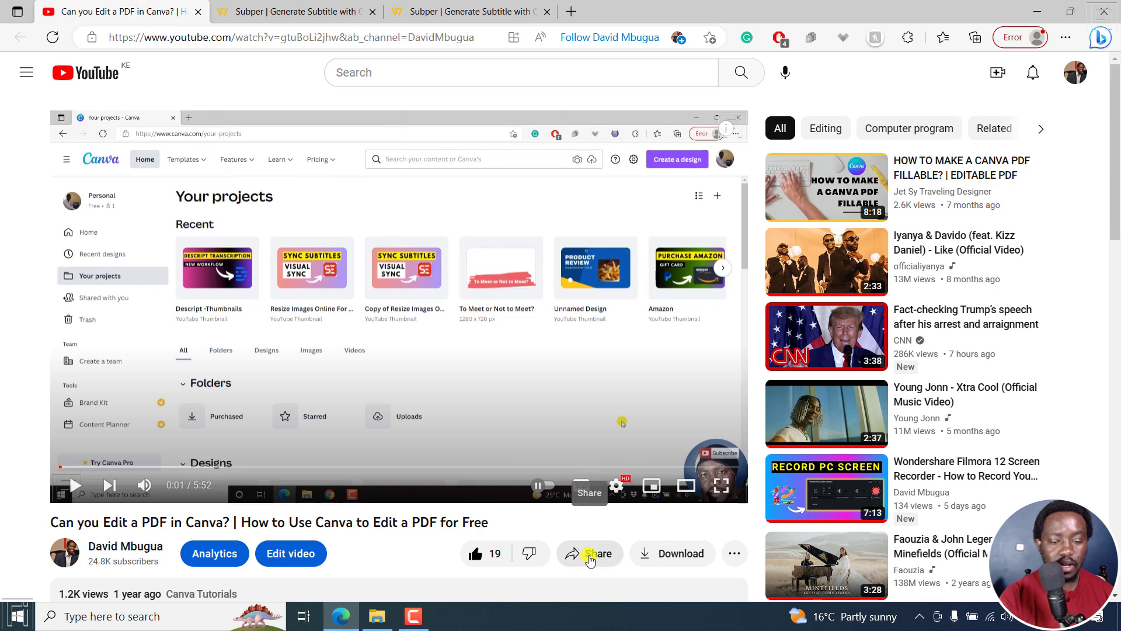
left_click(589, 553)
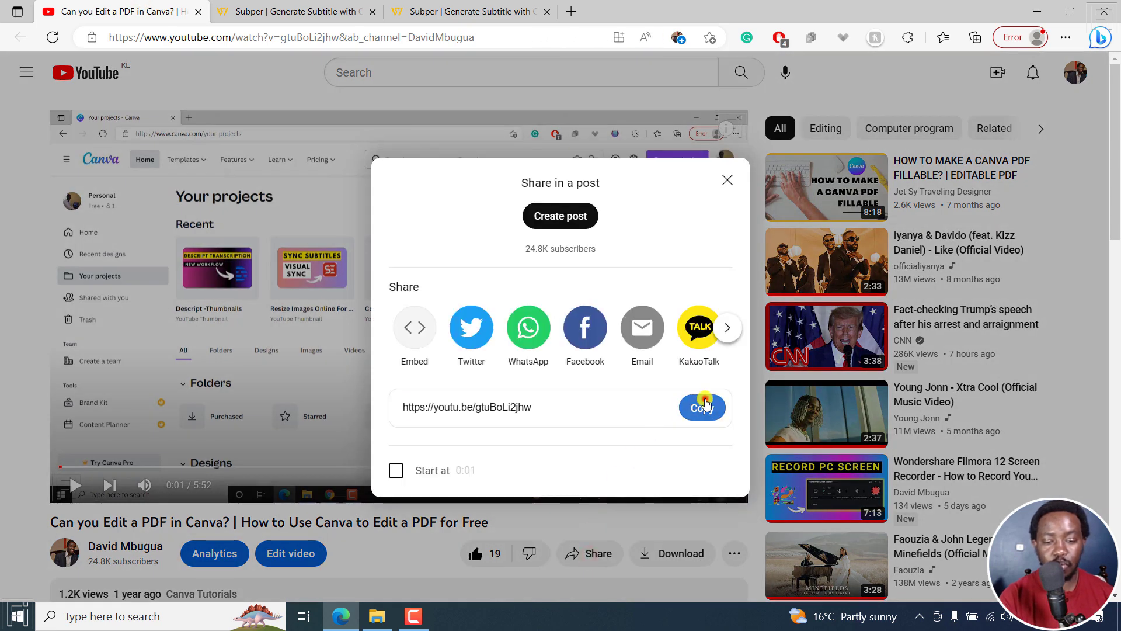
left_click(470, 12)
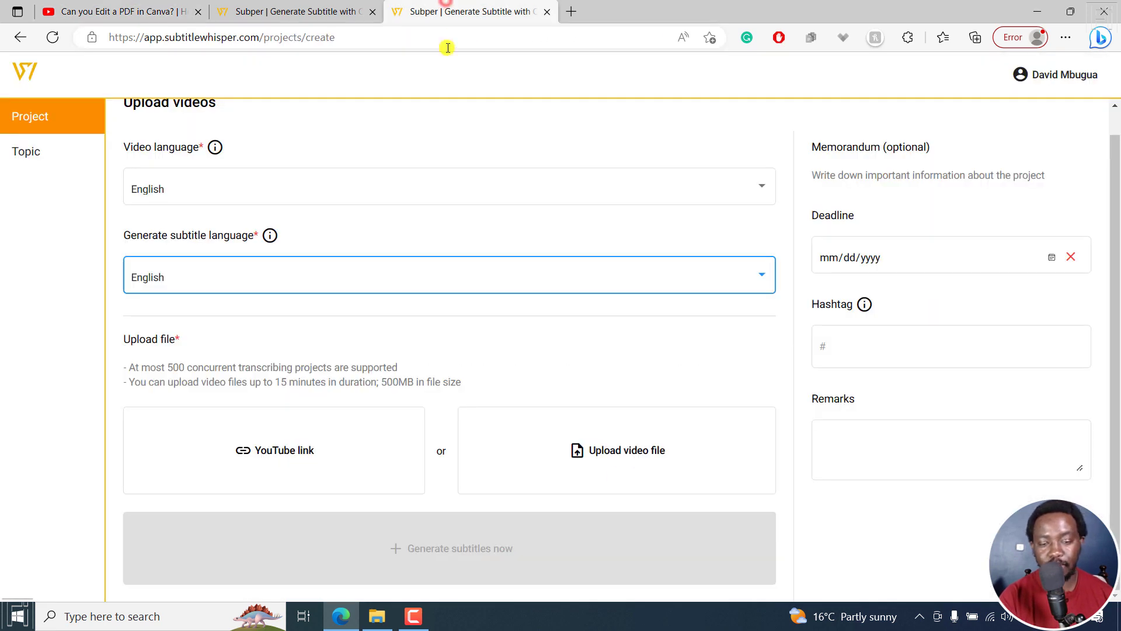
mouse_move(276, 77)
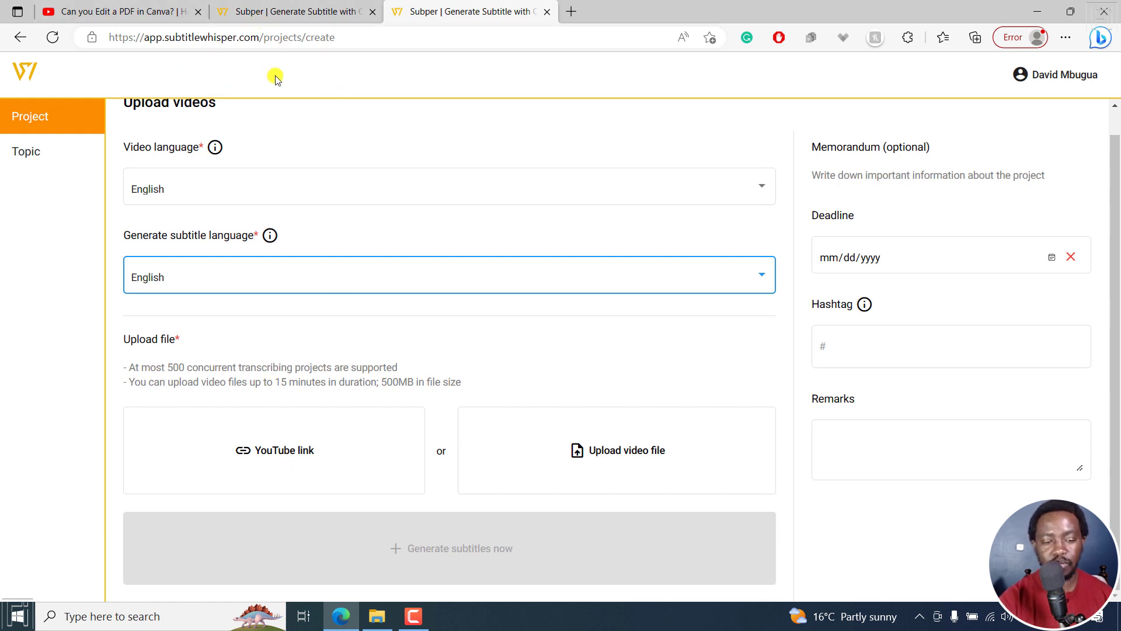
left_click(273, 450)
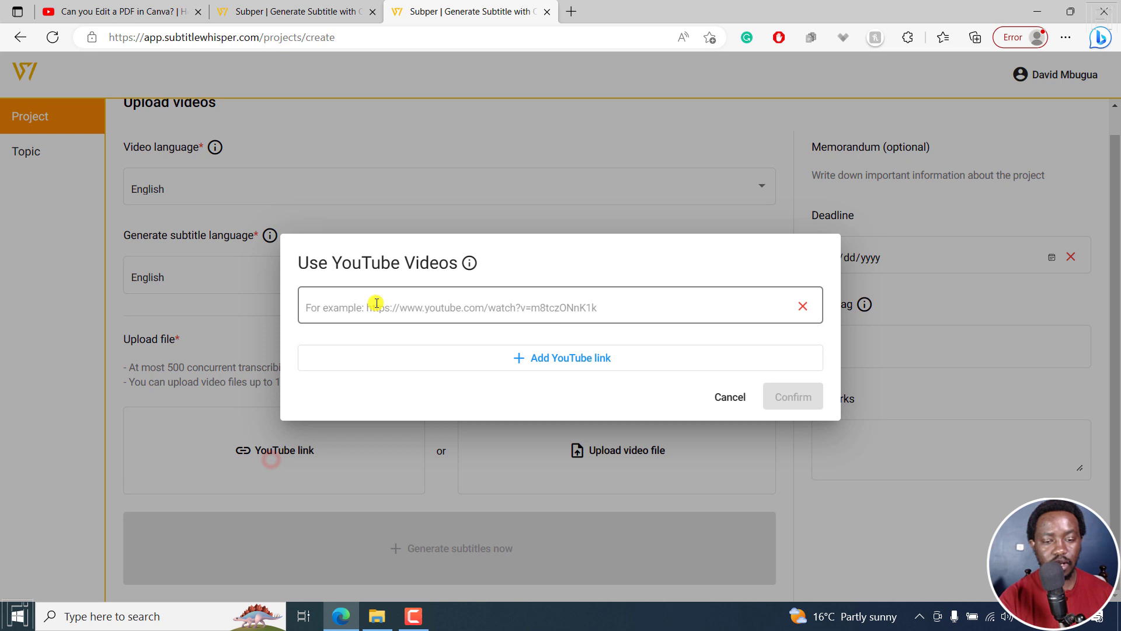
type("https://youtu.be/gtuBoLi2jhw")
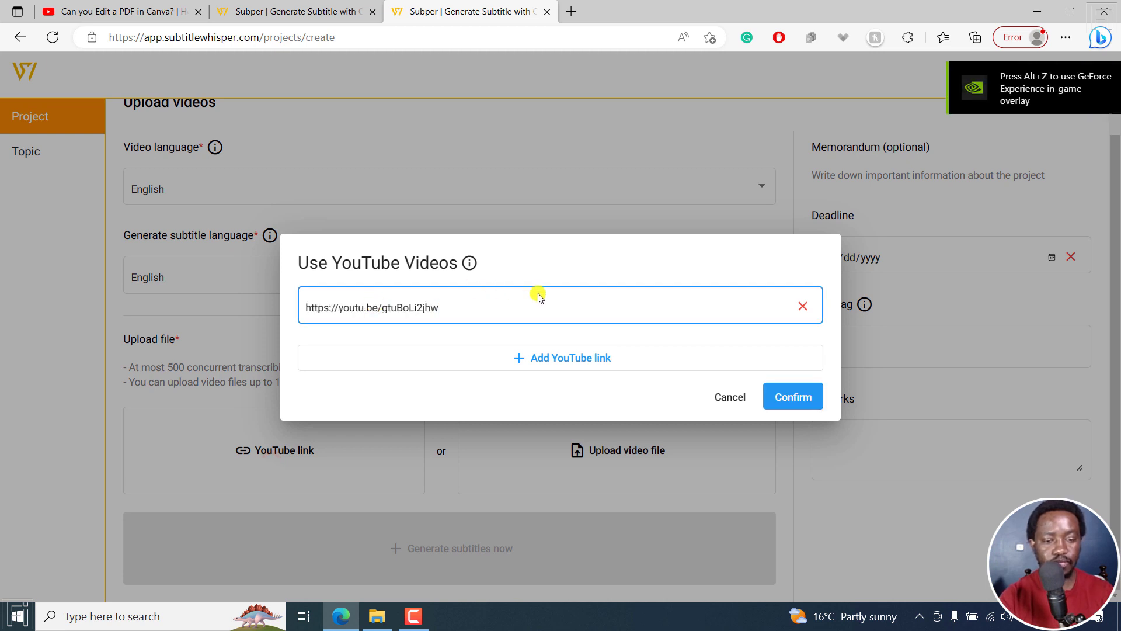
left_click(792, 396)
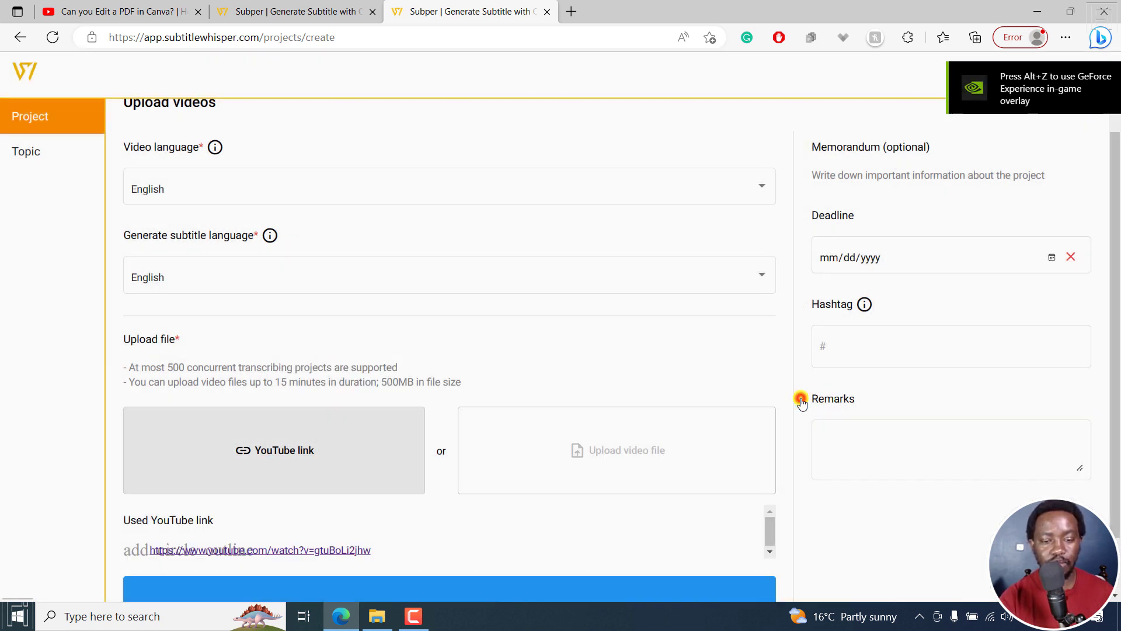
scroll("down", 3)
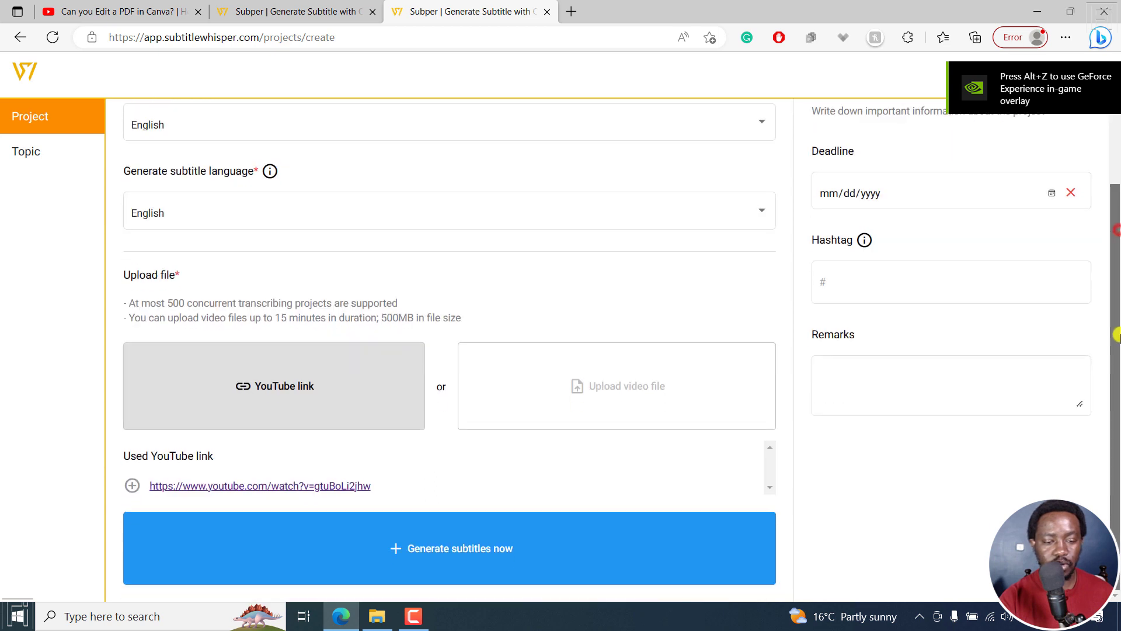
mouse_move(261, 494)
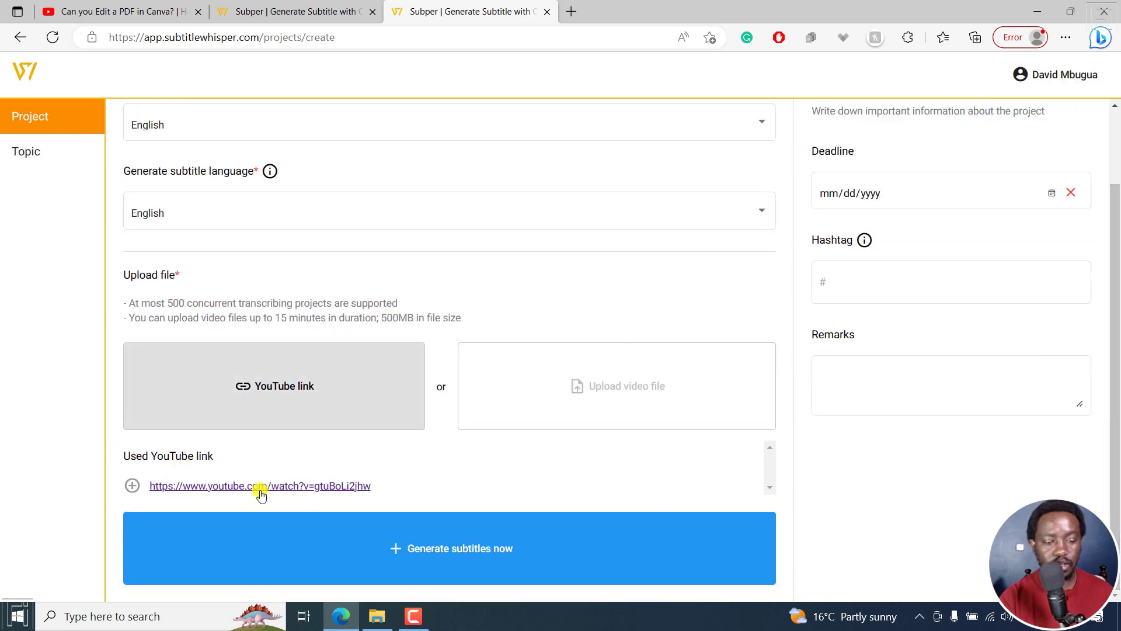
mouse_move(381, 506)
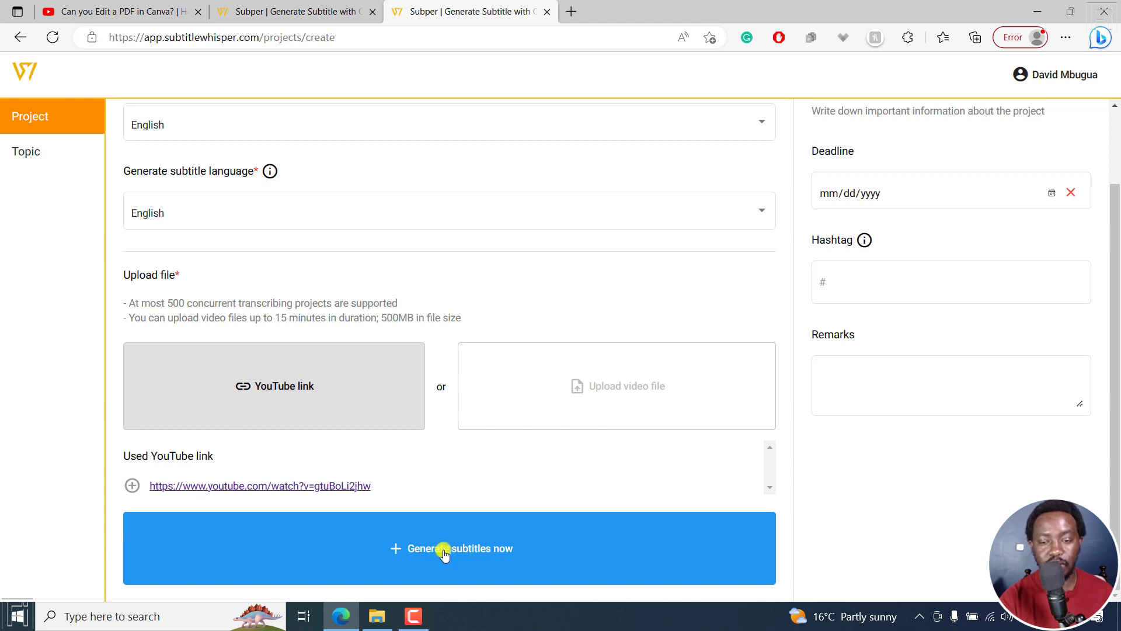
left_click(449, 548)
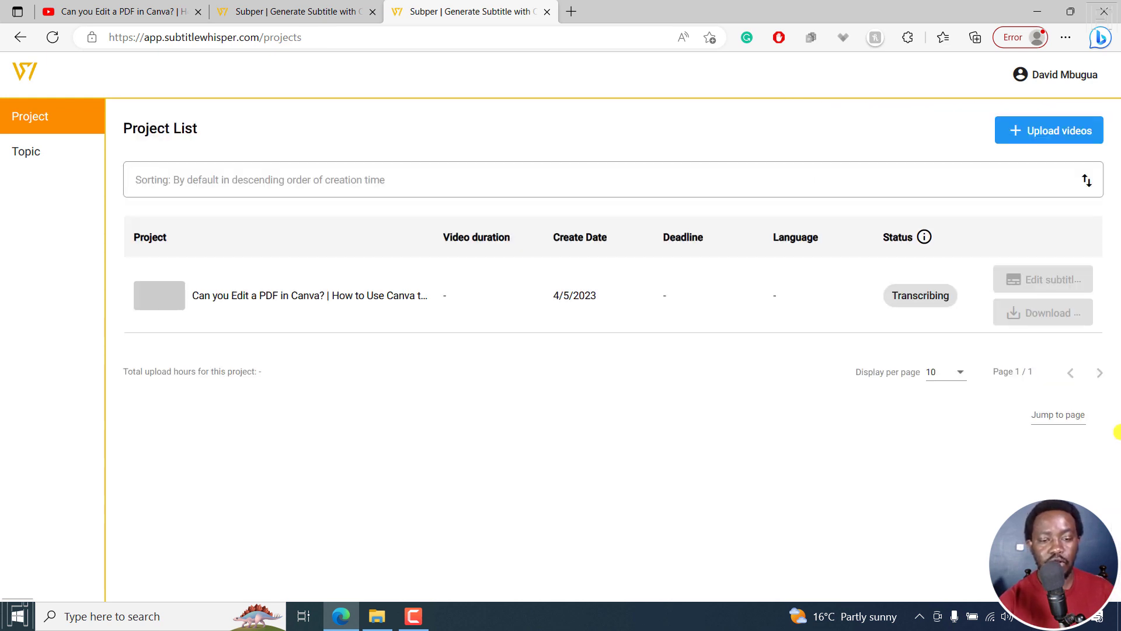
mouse_move(309, 463)
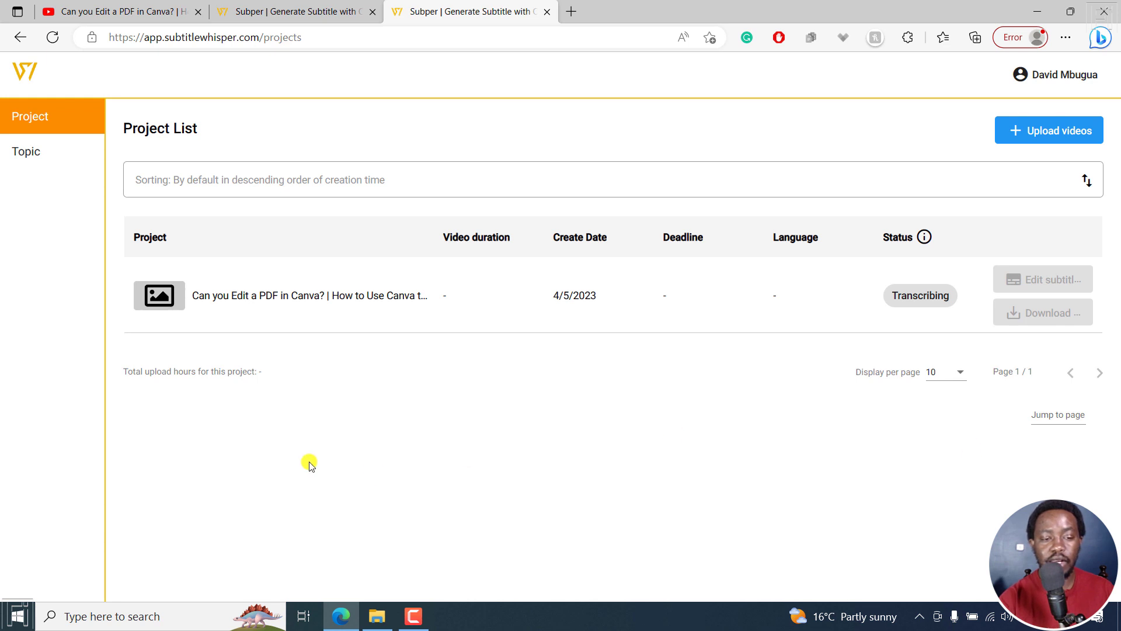
mouse_move(338, 306)
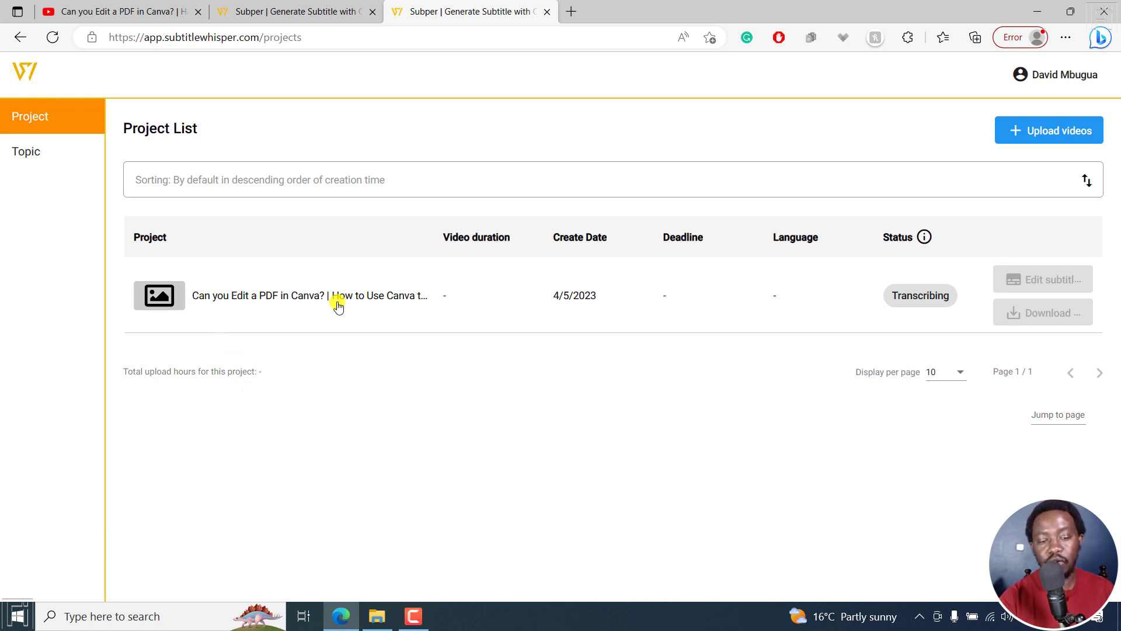
mouse_move(577, 375)
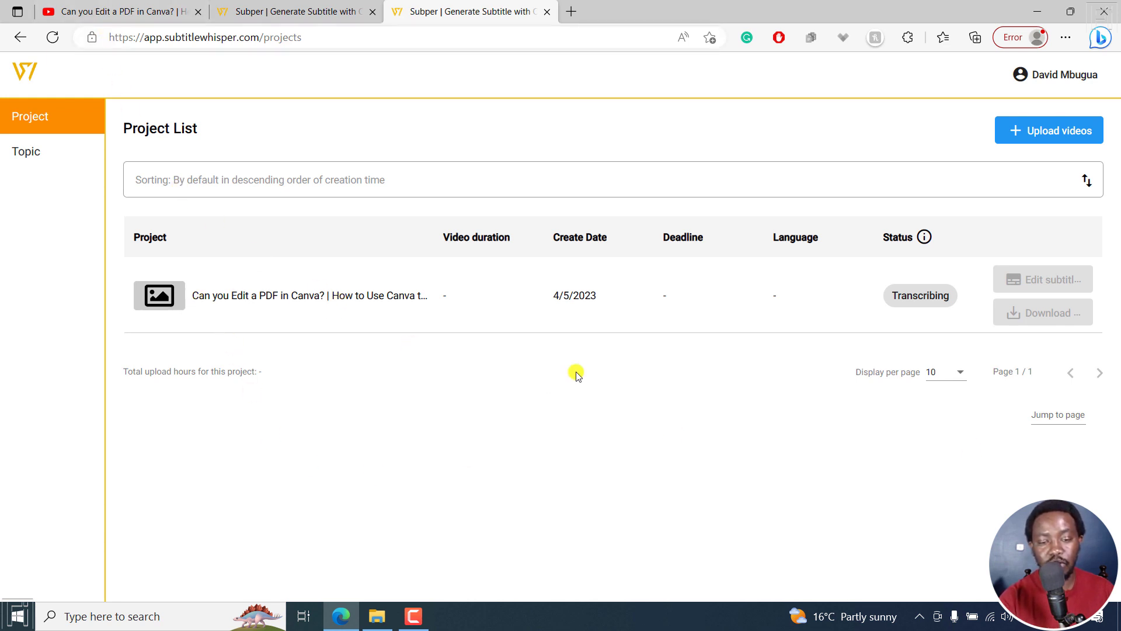
mouse_move(586, 289)
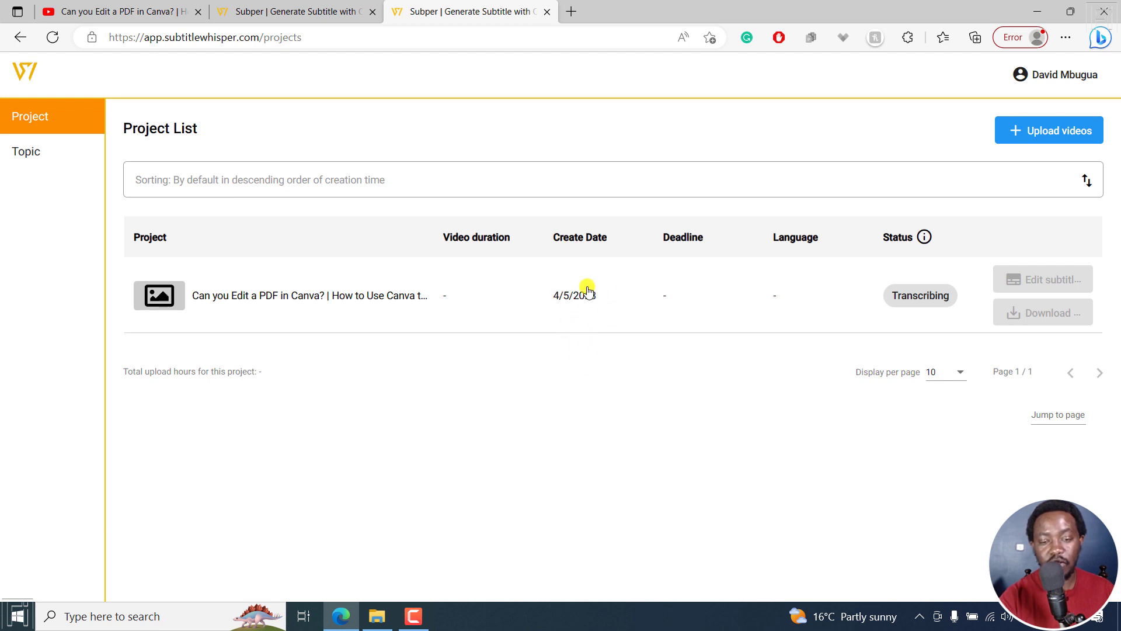
mouse_move(692, 292)
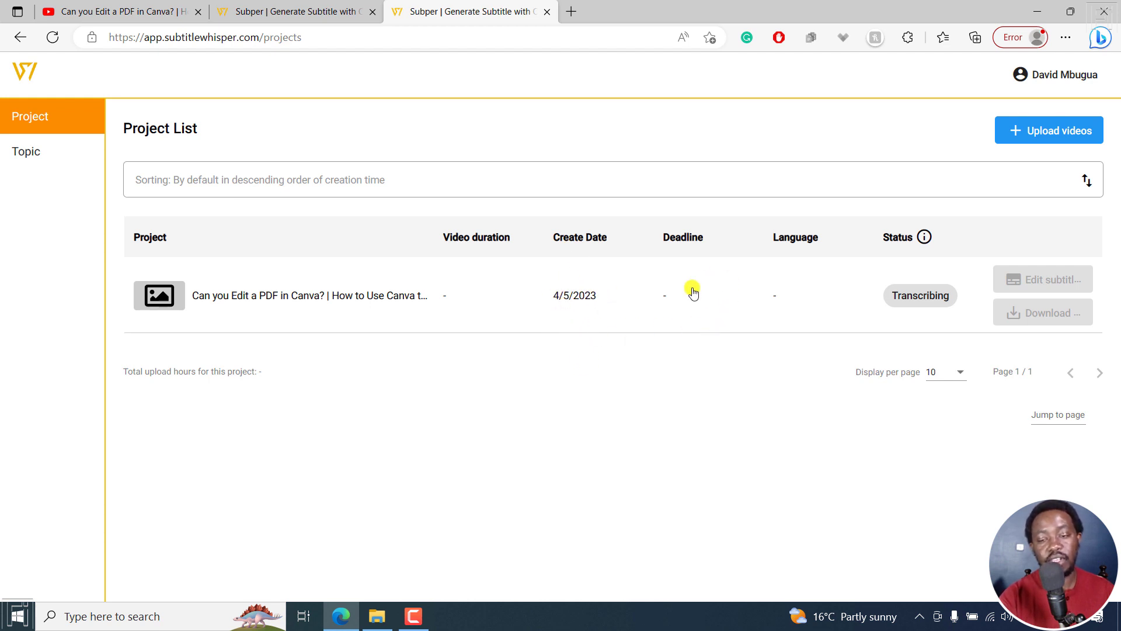
mouse_move(787, 256)
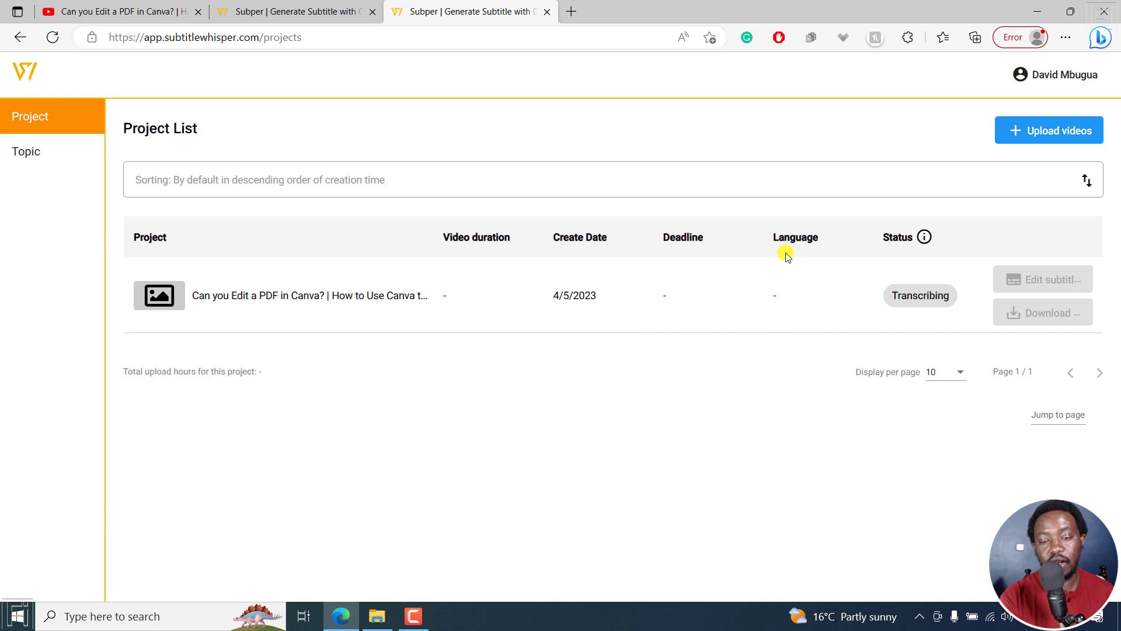
mouse_move(923, 236)
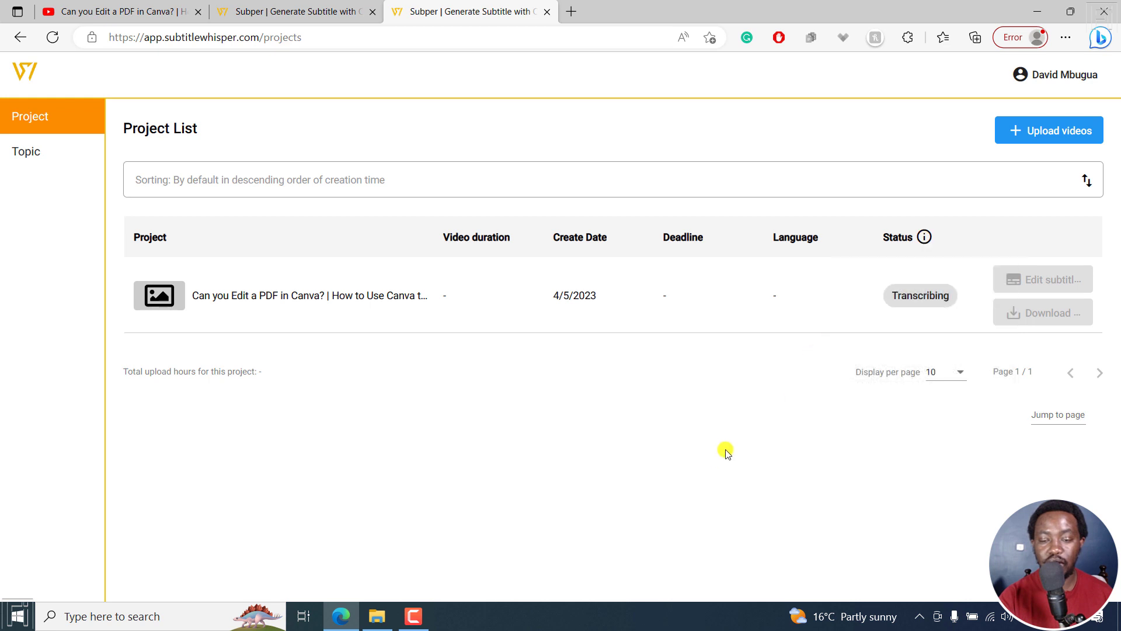
mouse_move(834, 491)
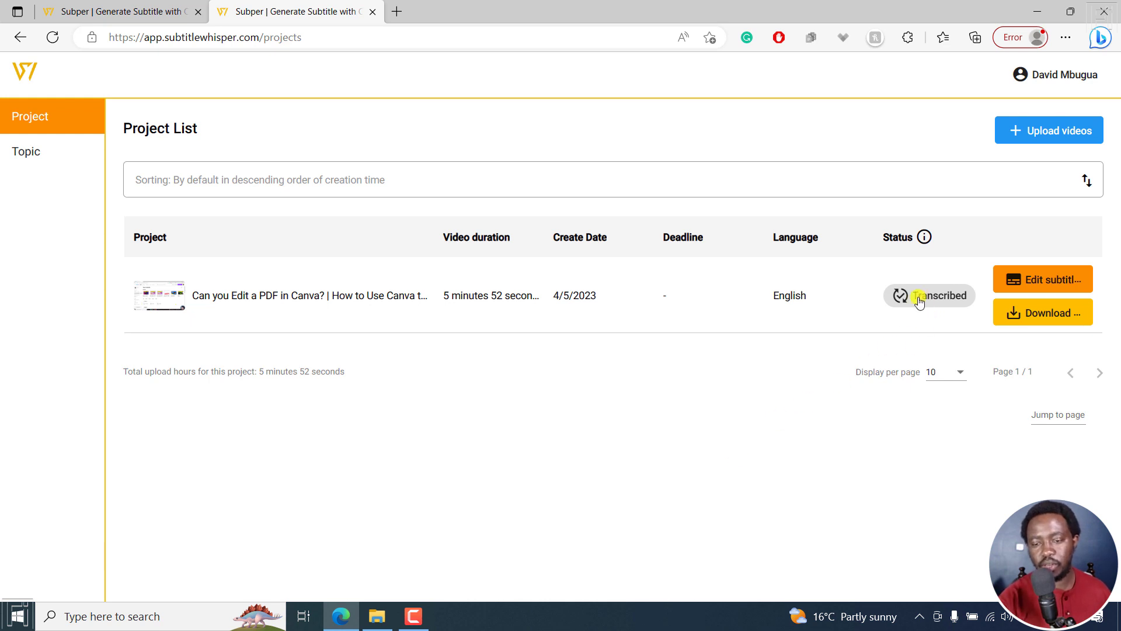
mouse_move(924, 301)
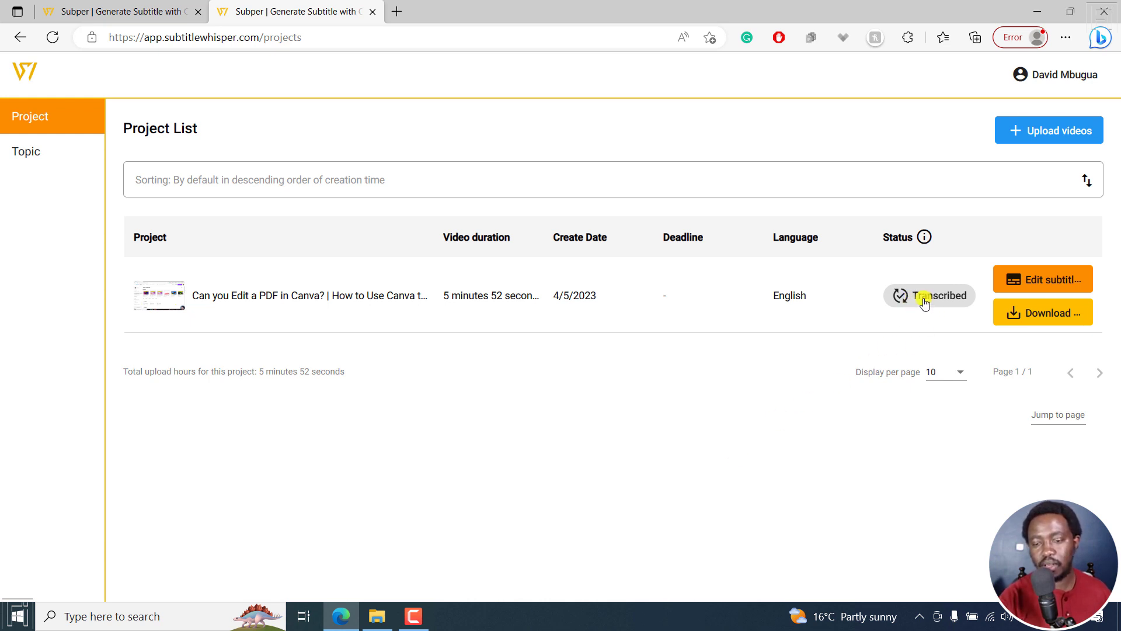
mouse_move(930, 315)
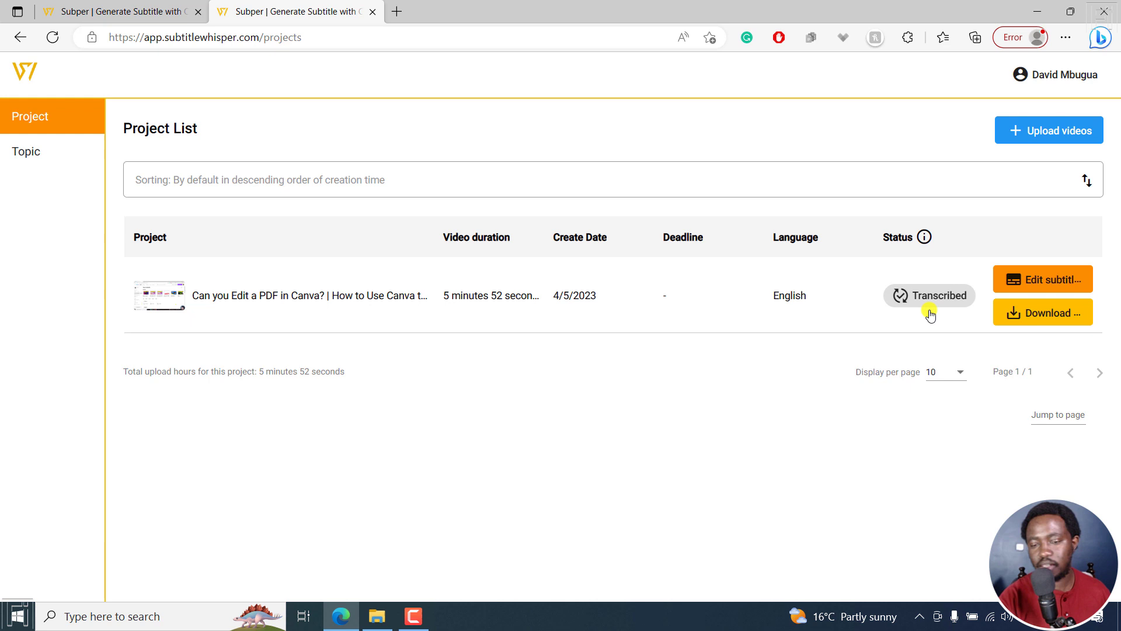
mouse_move(929, 318)
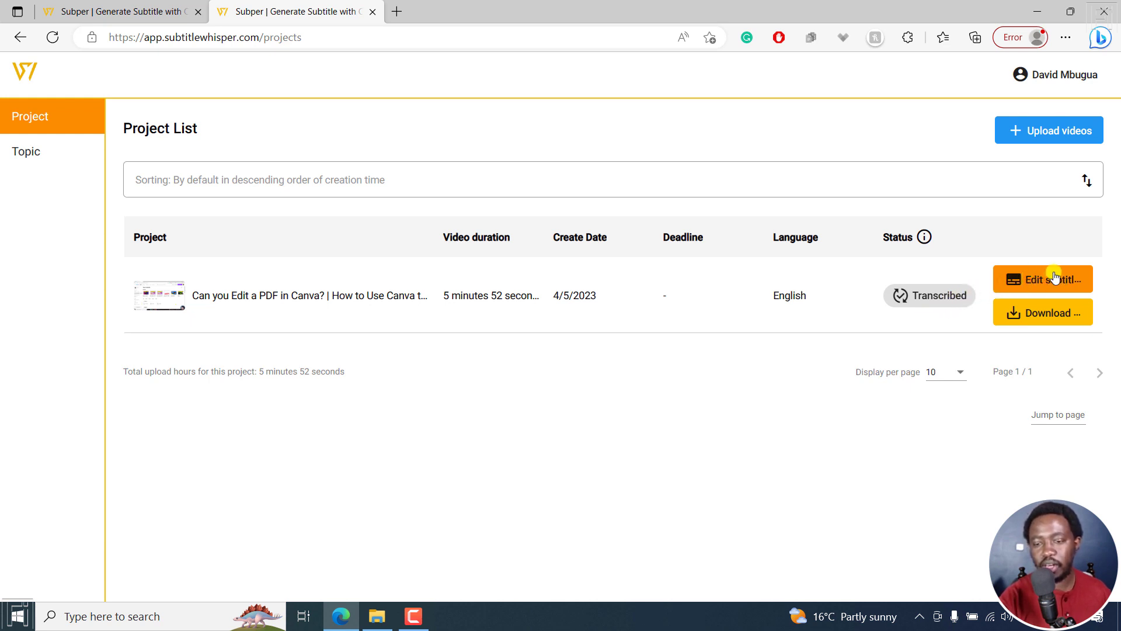
mouse_move(1063, 319)
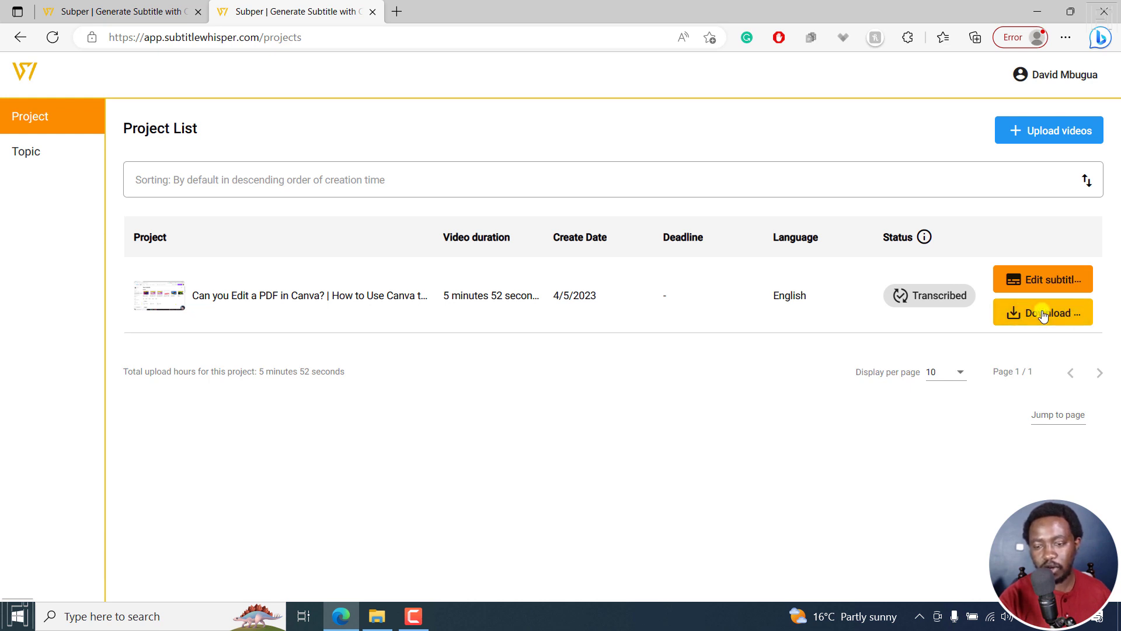
- Open the Download Subtitle dialog for the transcribed Canva PDF project
left_click(1042, 312)
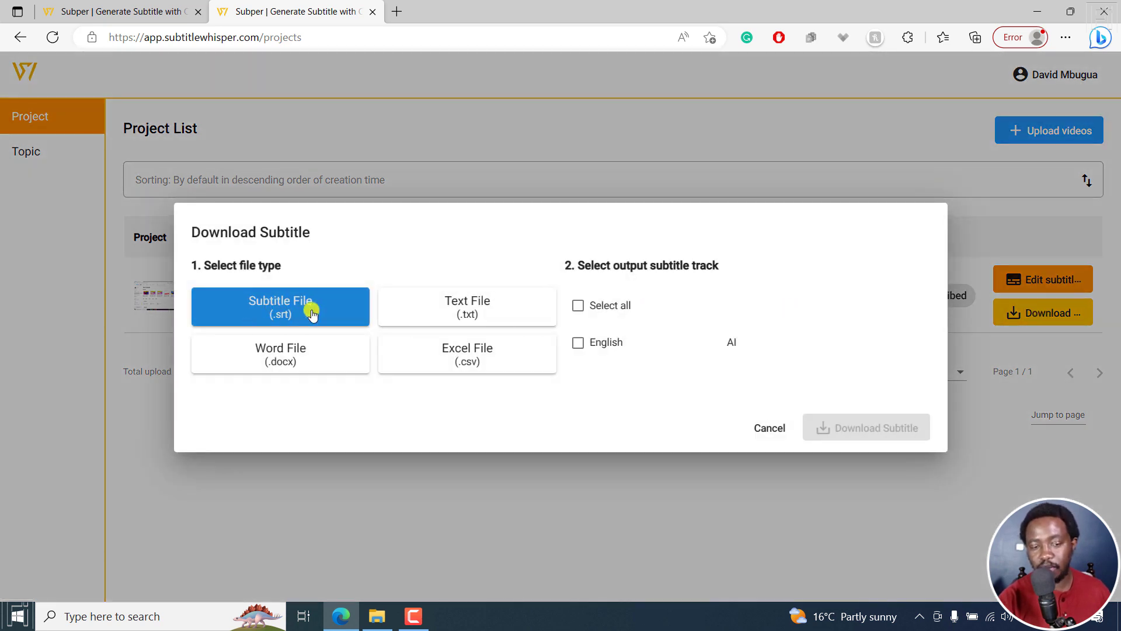
mouse_move(467, 308)
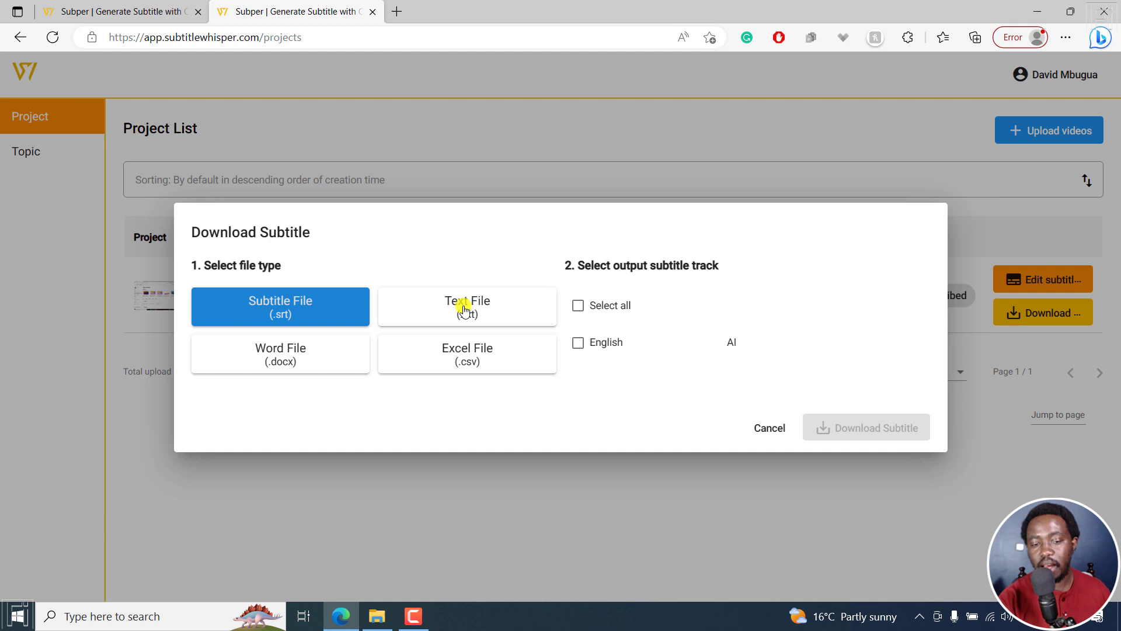
- Preview txt, csv and srt formats with plain-text and detailed timecode layouts
left_click(468, 306)
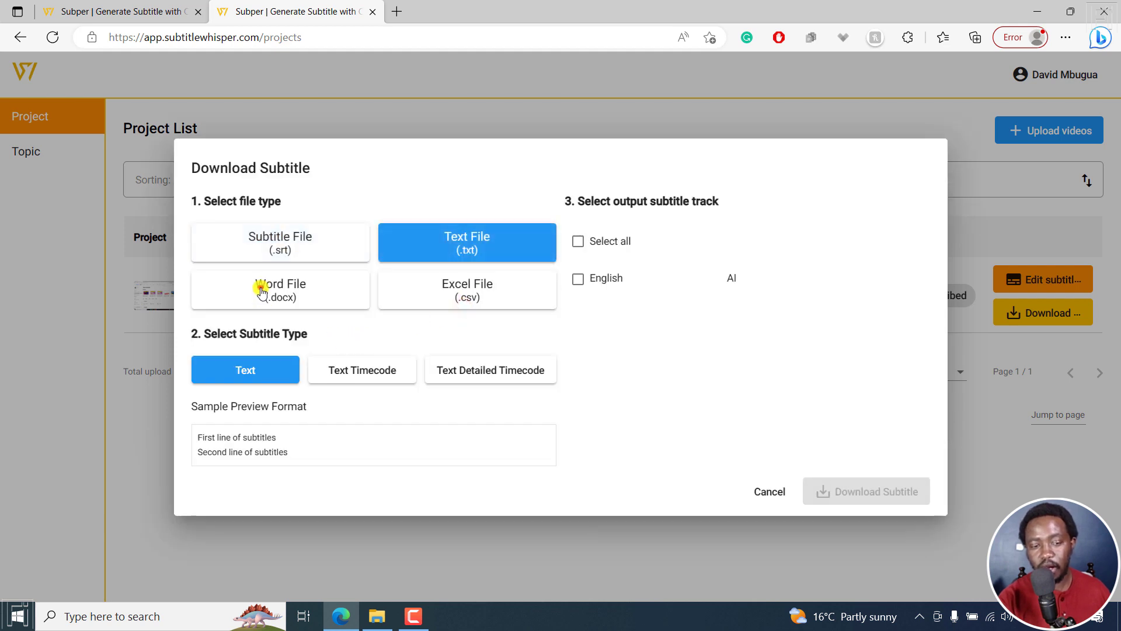
left_click(466, 283)
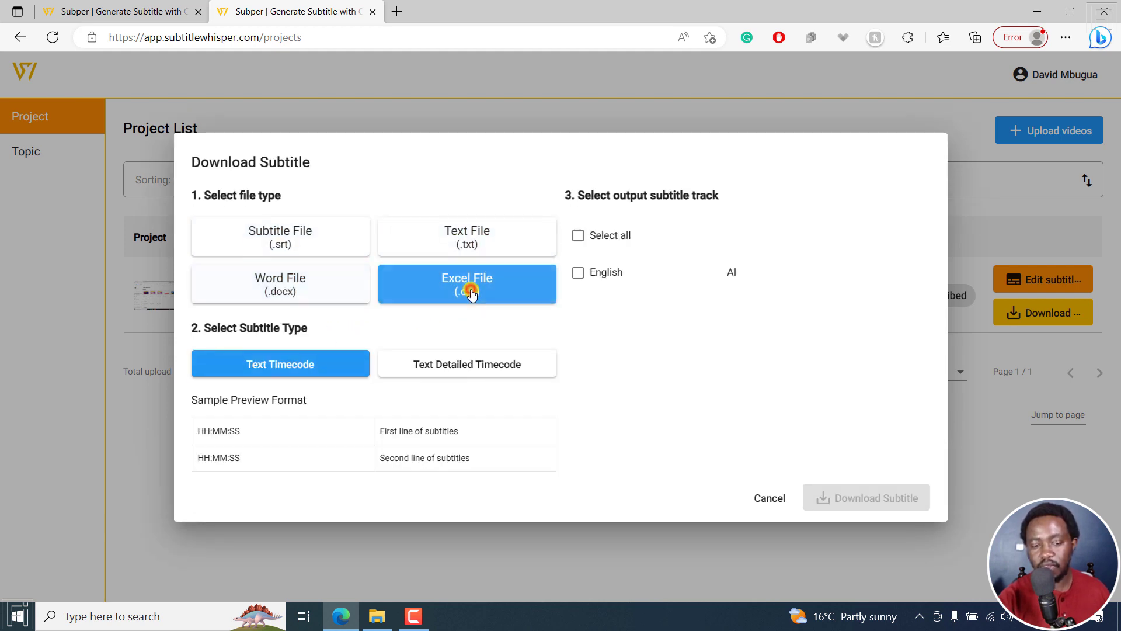
mouse_move(306, 242)
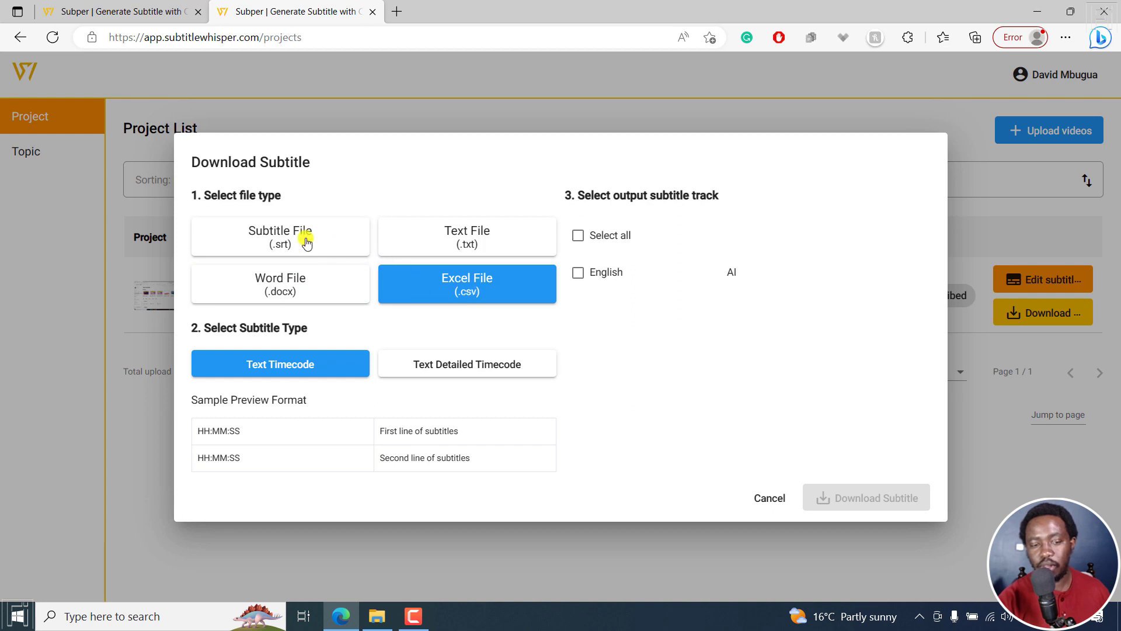
left_click(279, 235)
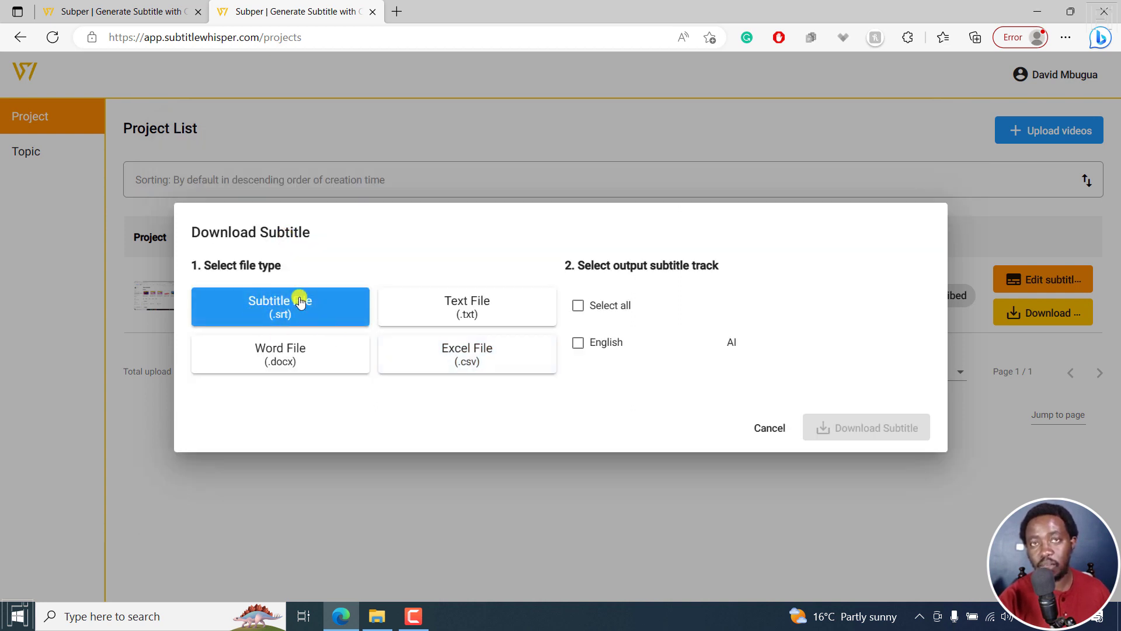
left_click(466, 306)
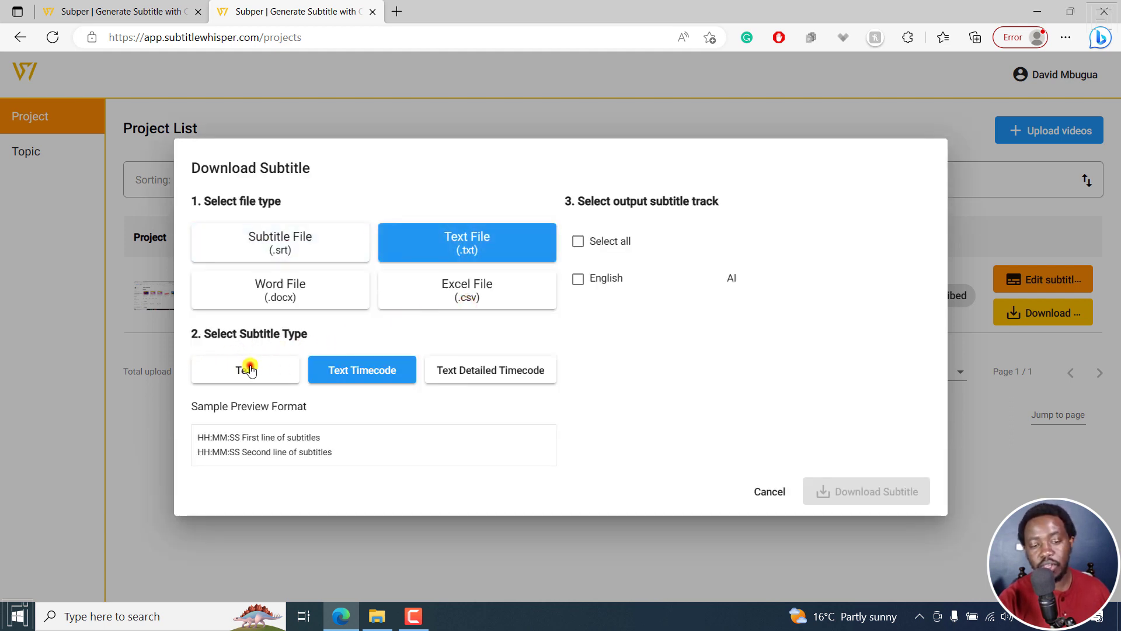
left_click(245, 370)
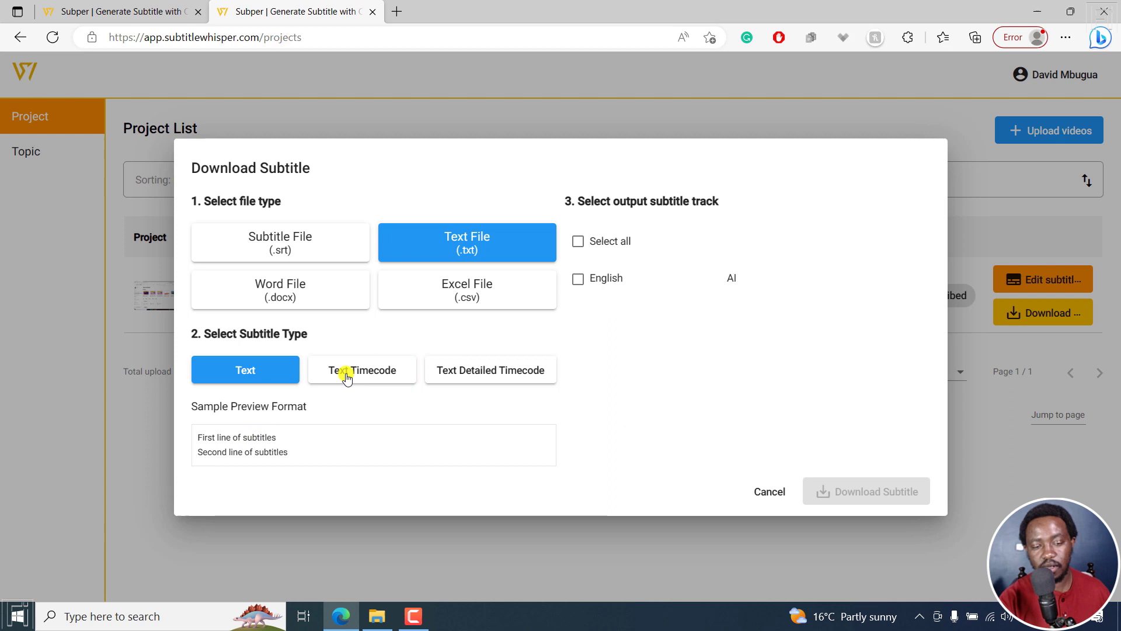
left_click(490, 355)
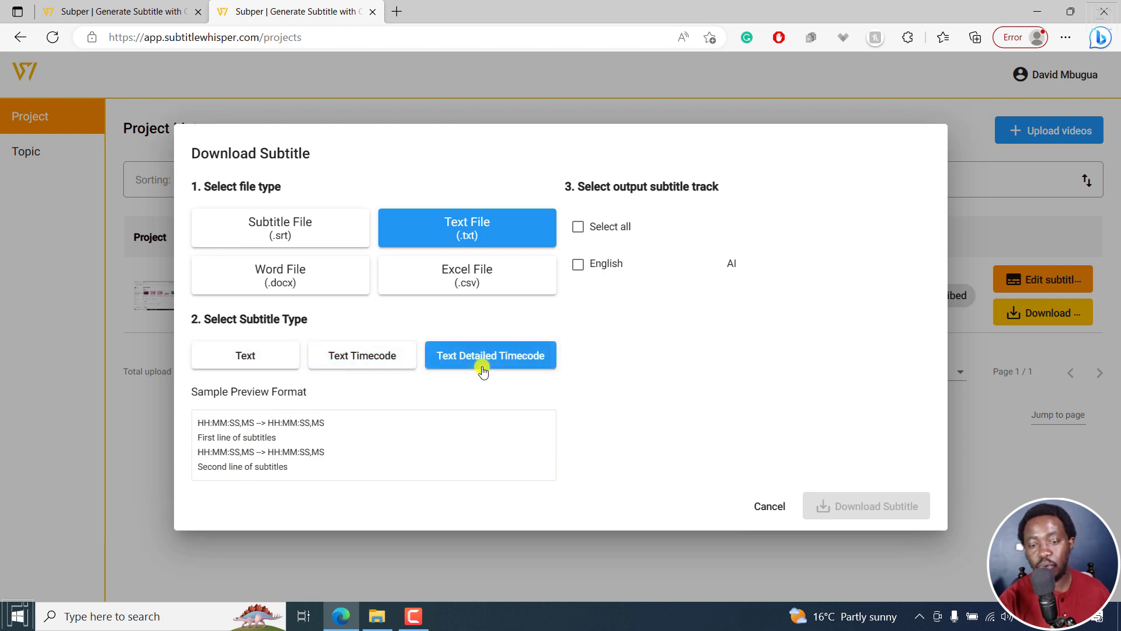
mouse_move(595, 242)
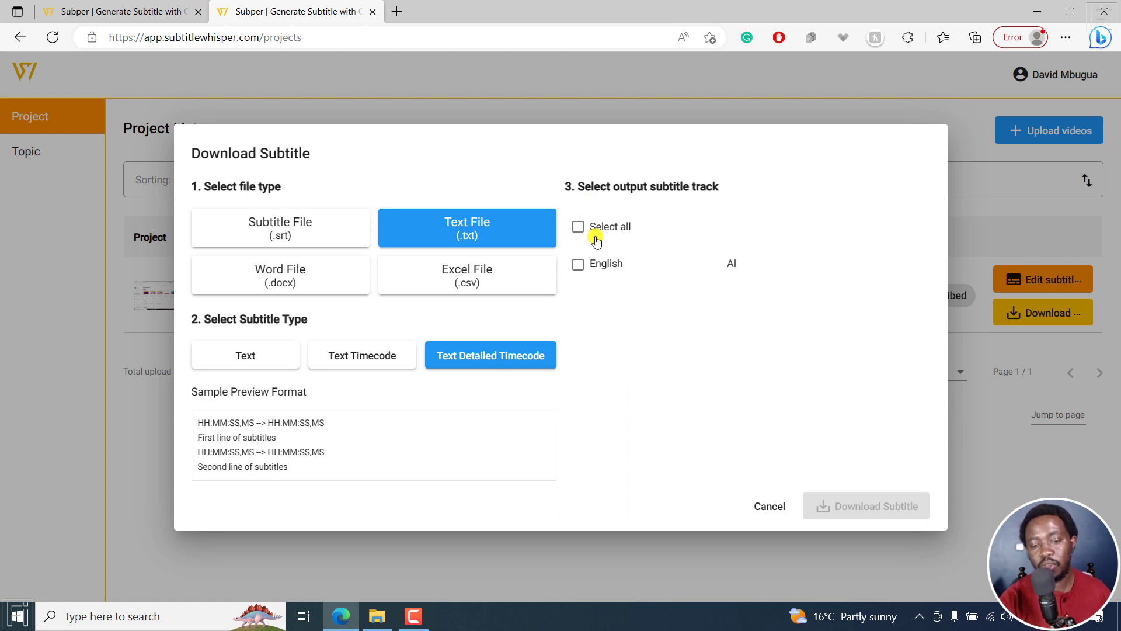
- Preview docx and csv layouts, close without downloading, and open the project editor
left_click(279, 275)
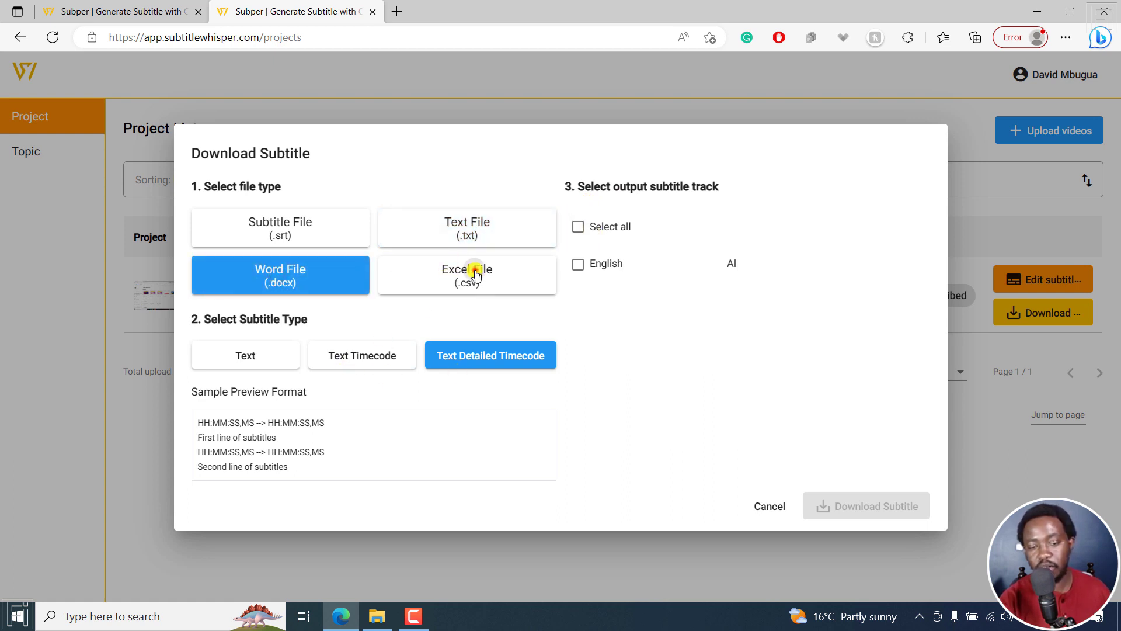
left_click(465, 274)
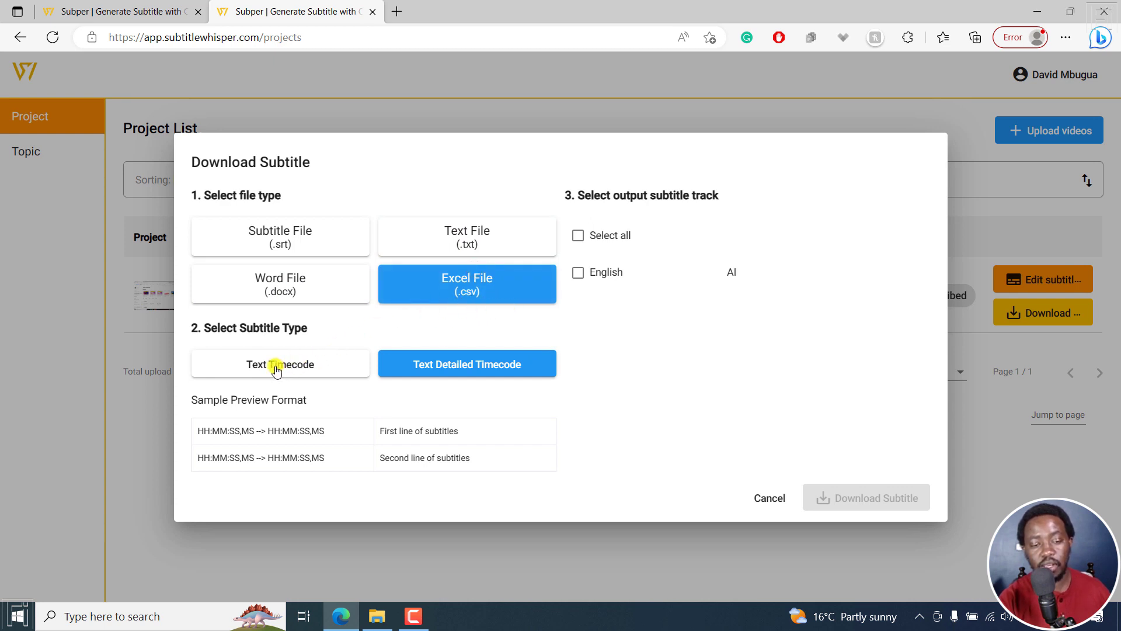
left_click(279, 363)
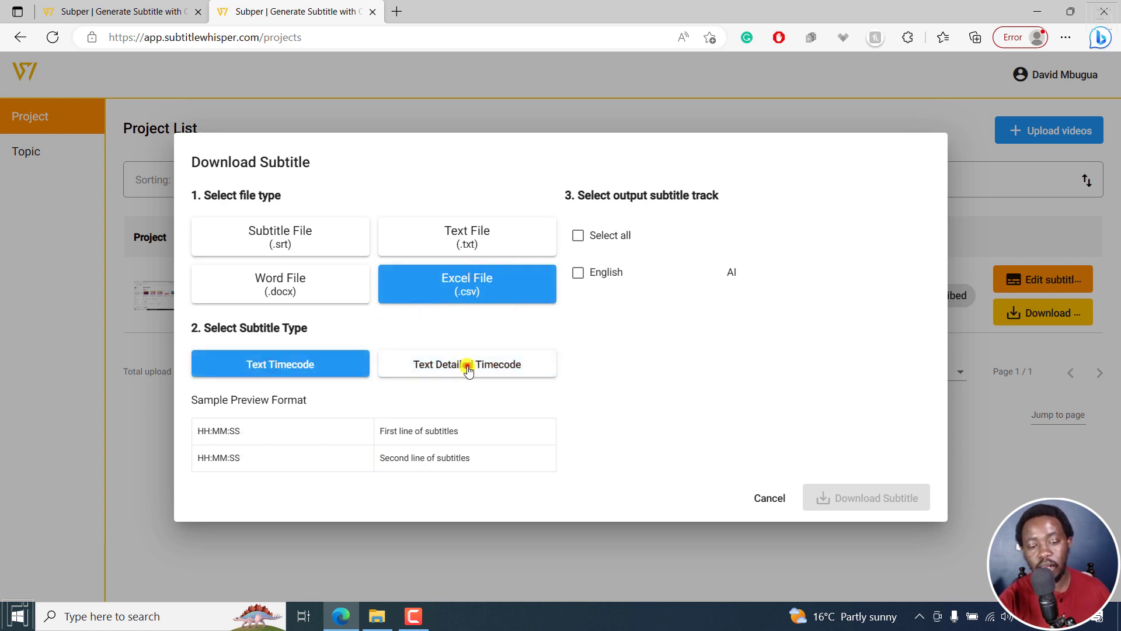
left_click(466, 364)
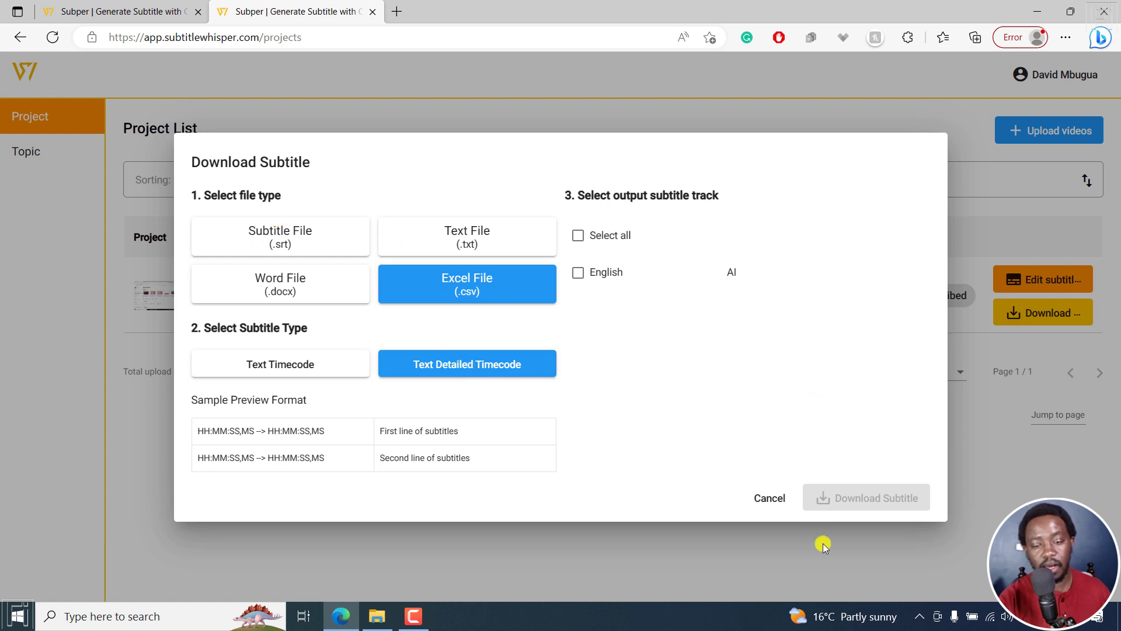
left_click(764, 498)
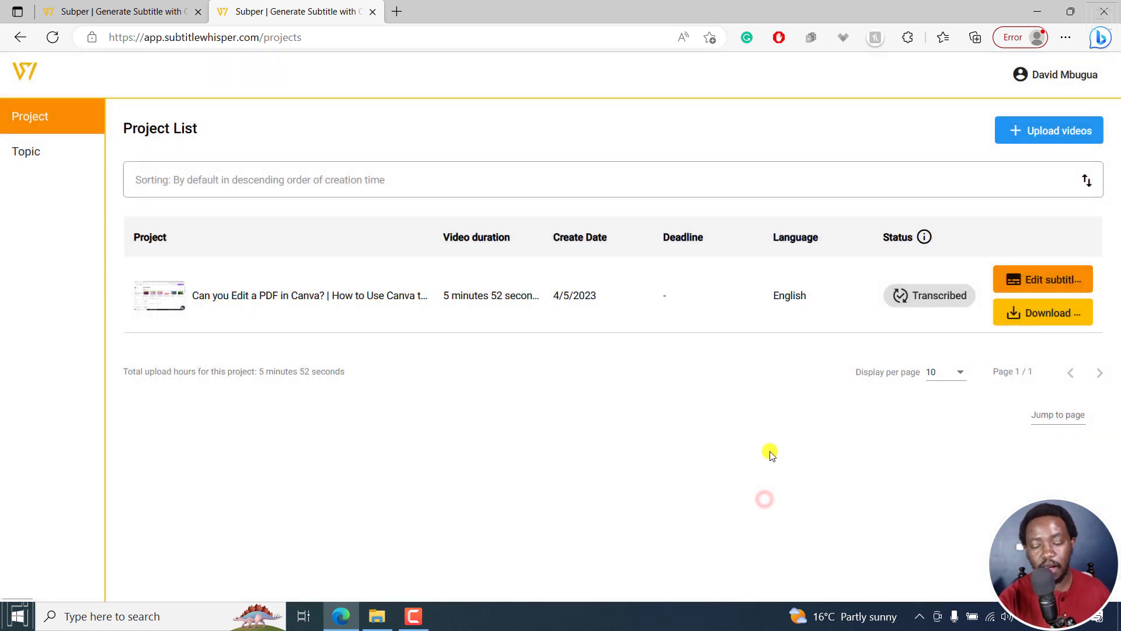
mouse_move(1042, 280)
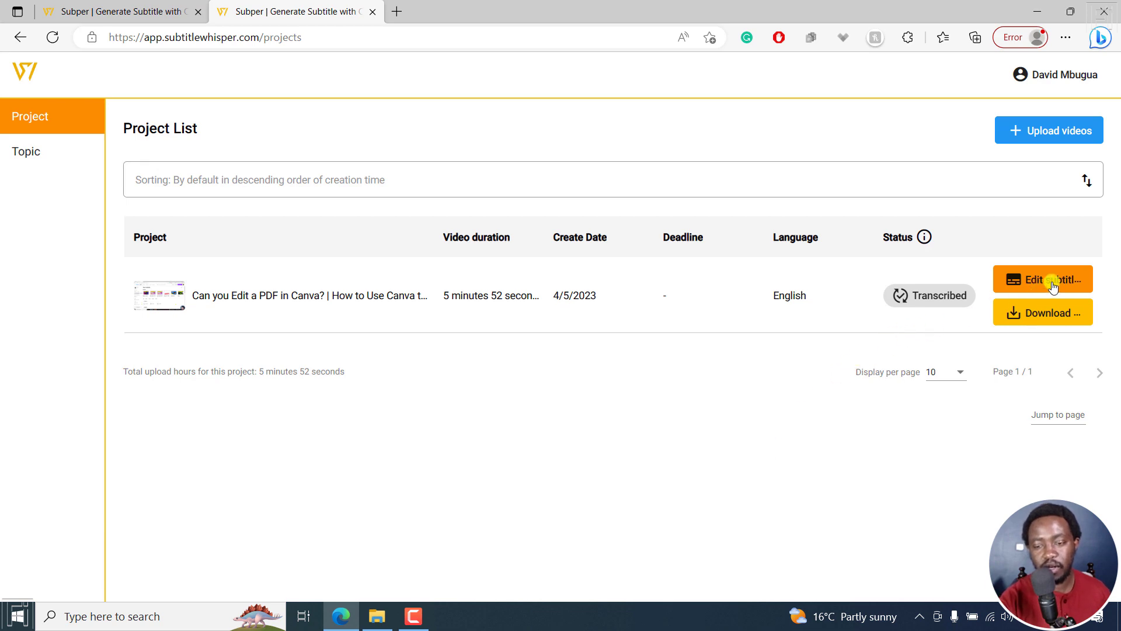
left_click(1042, 279)
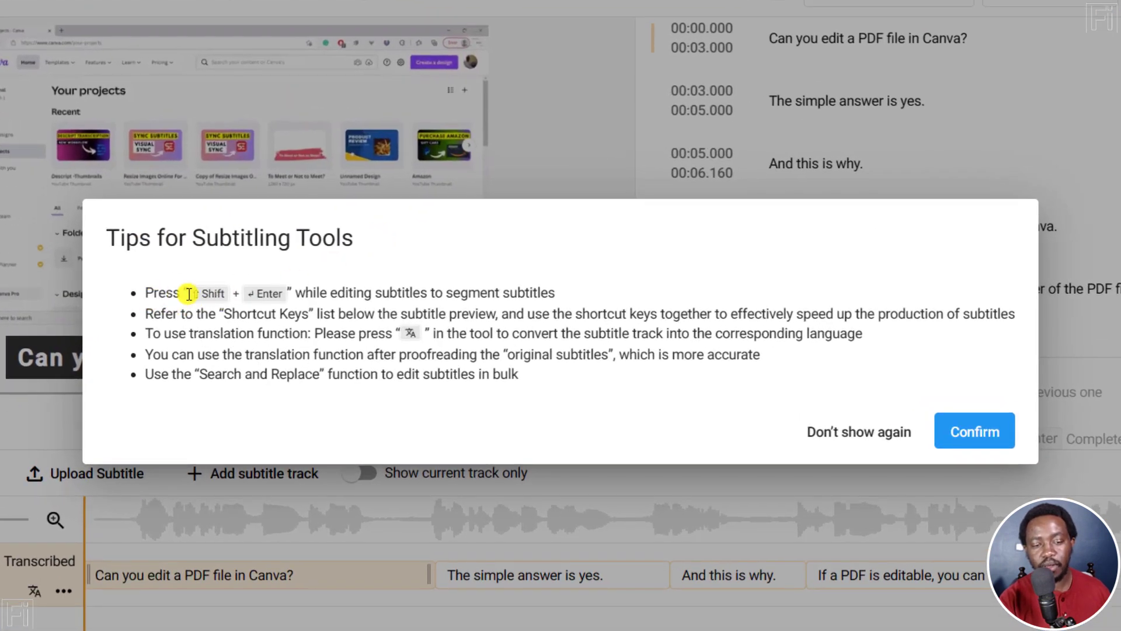
mouse_move(472, 293)
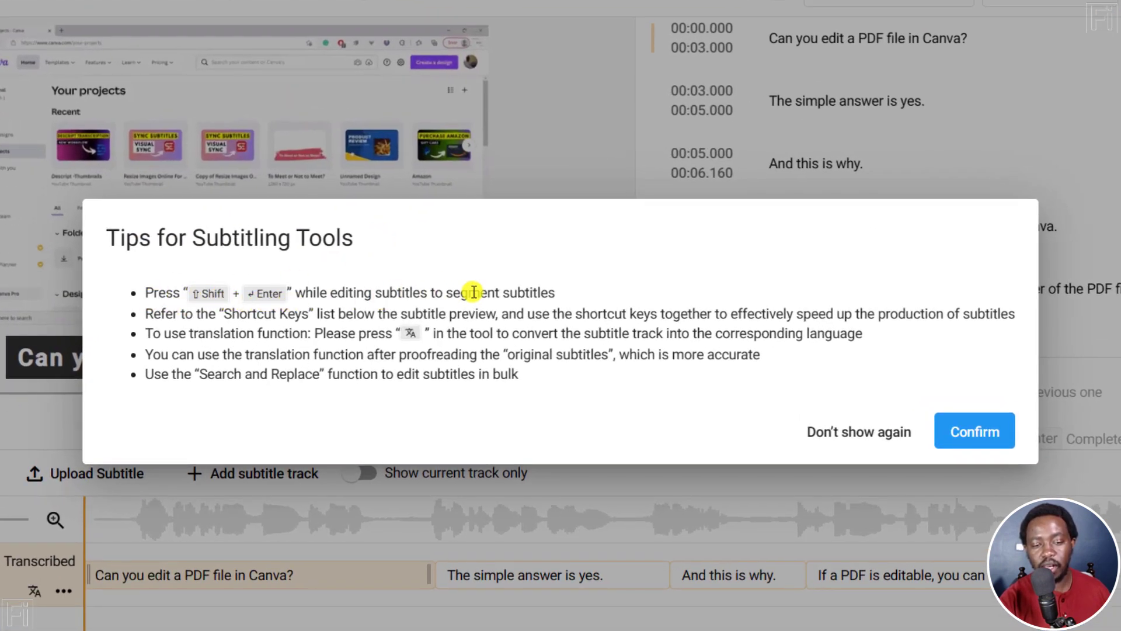
mouse_move(156, 321)
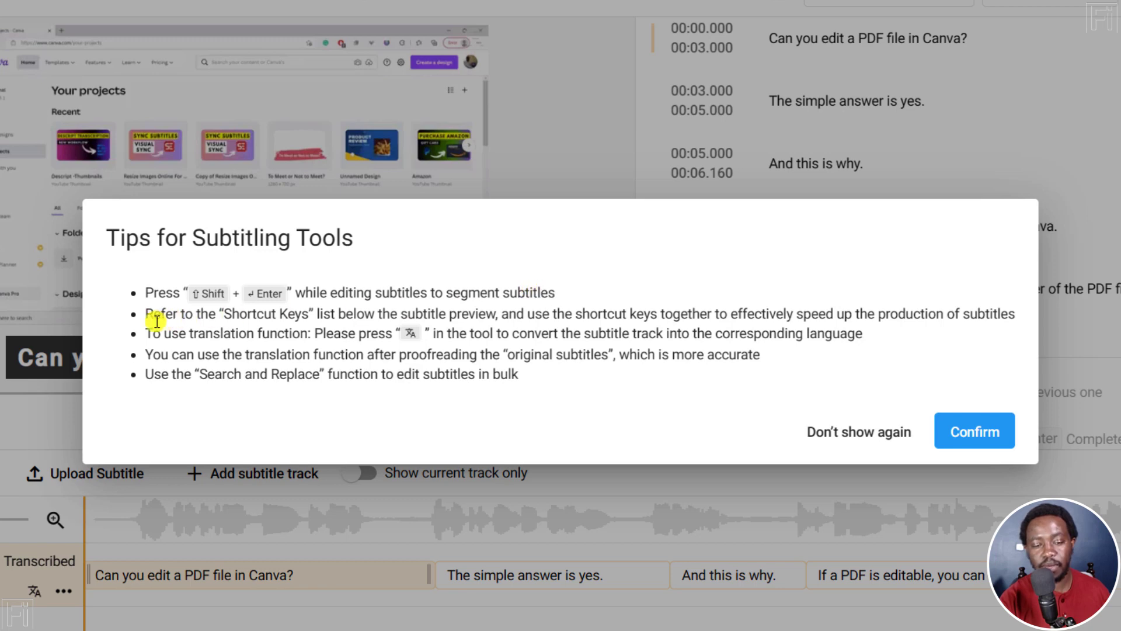
mouse_move(367, 328)
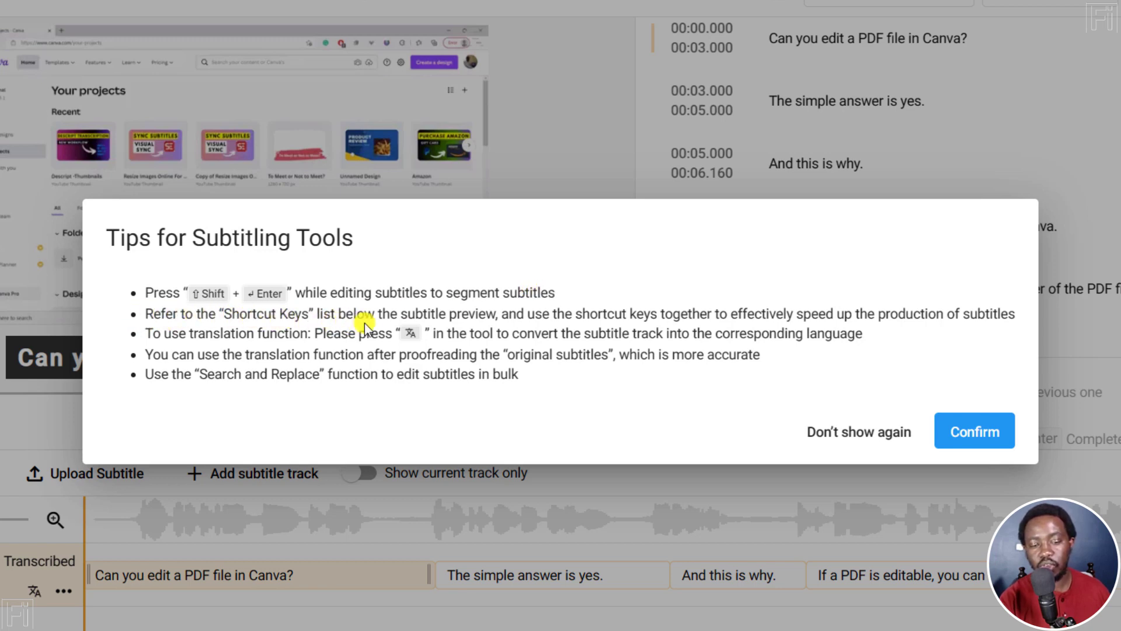
mouse_move(536, 322)
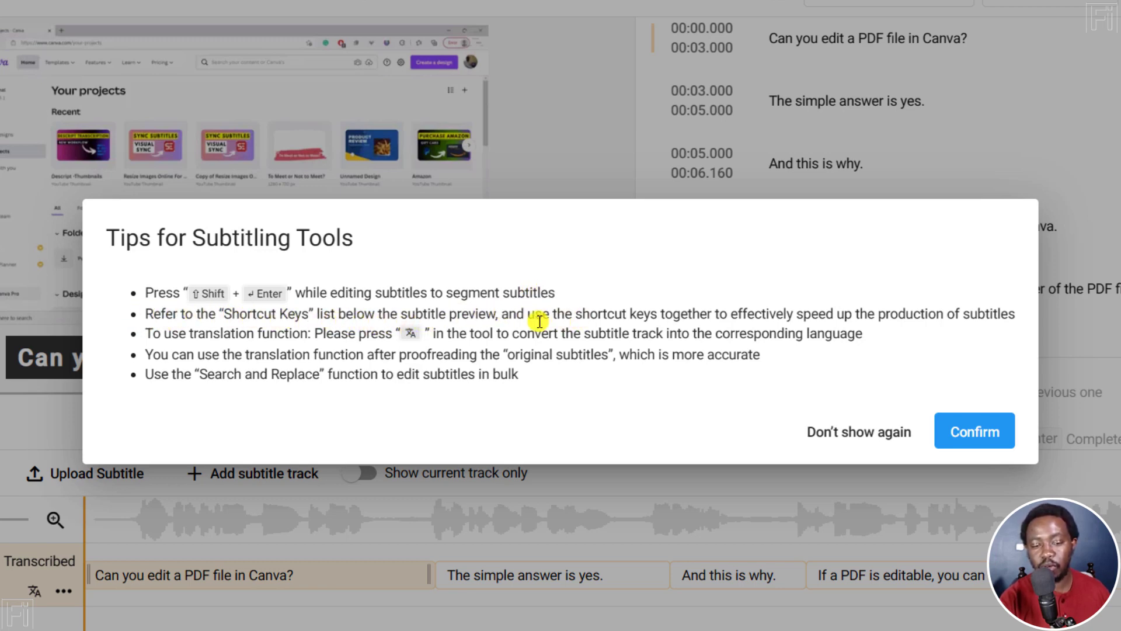
mouse_move(754, 318)
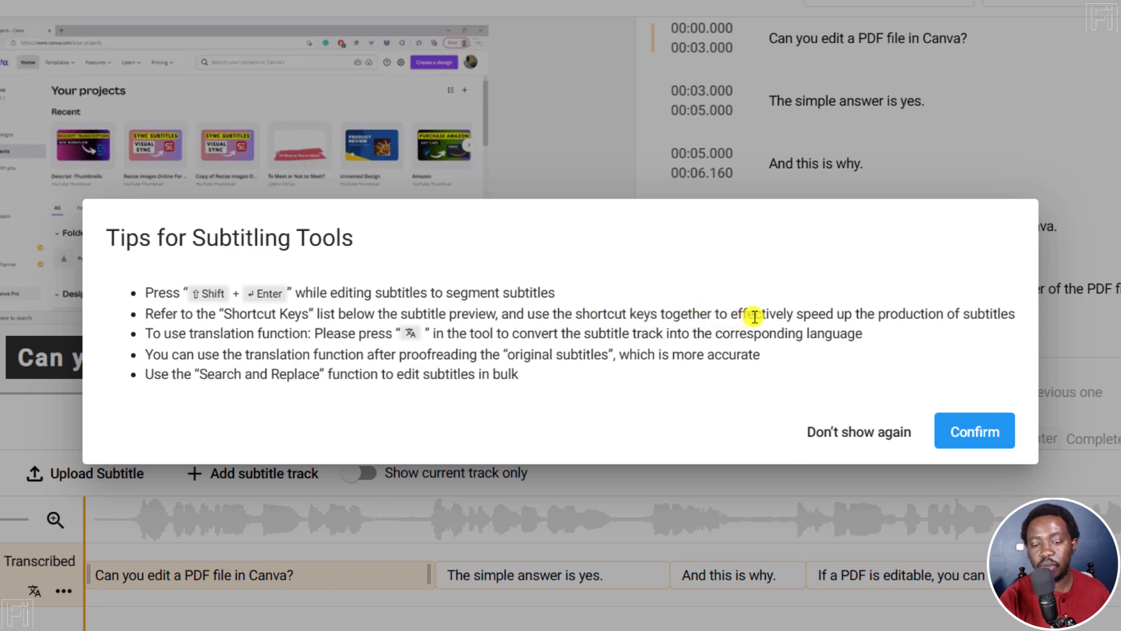
mouse_move(945, 319)
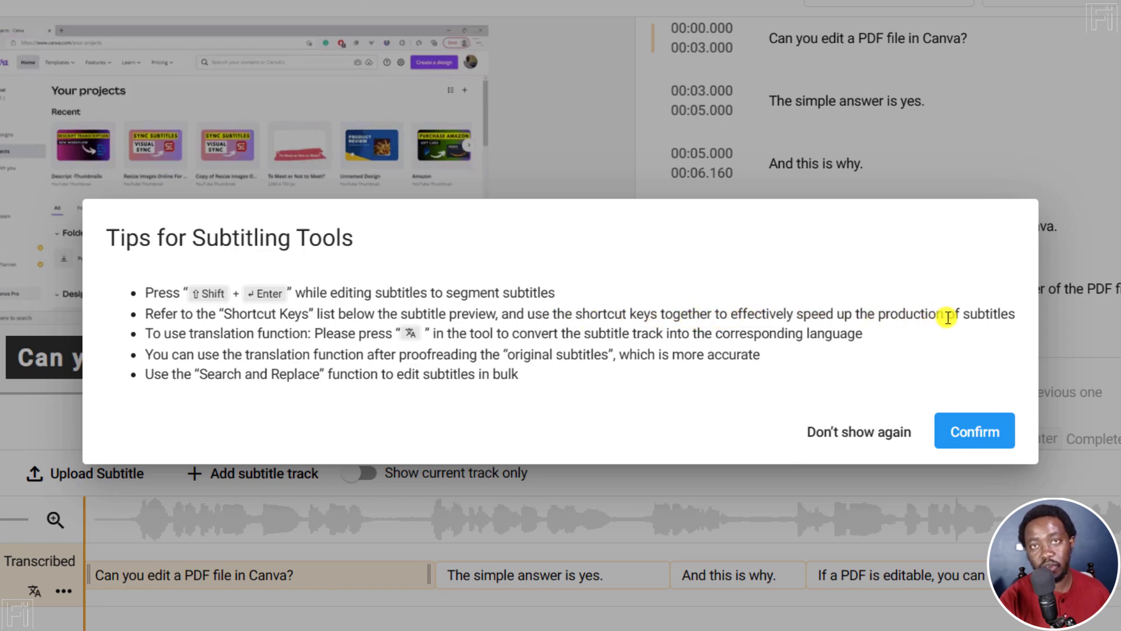
mouse_move(318, 334)
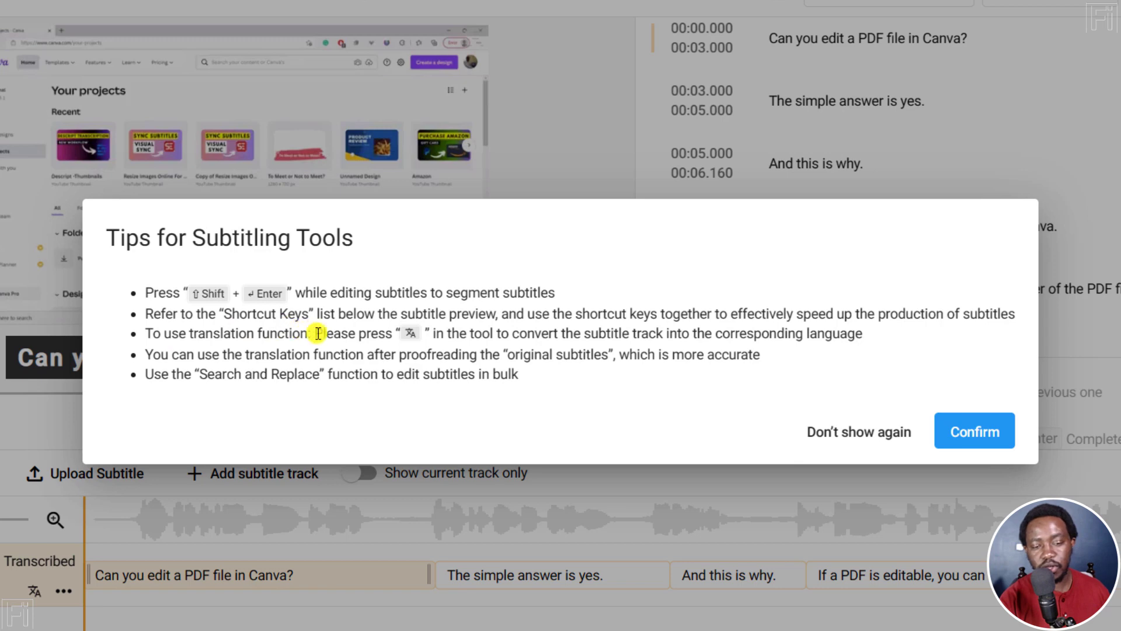
mouse_move(529, 328)
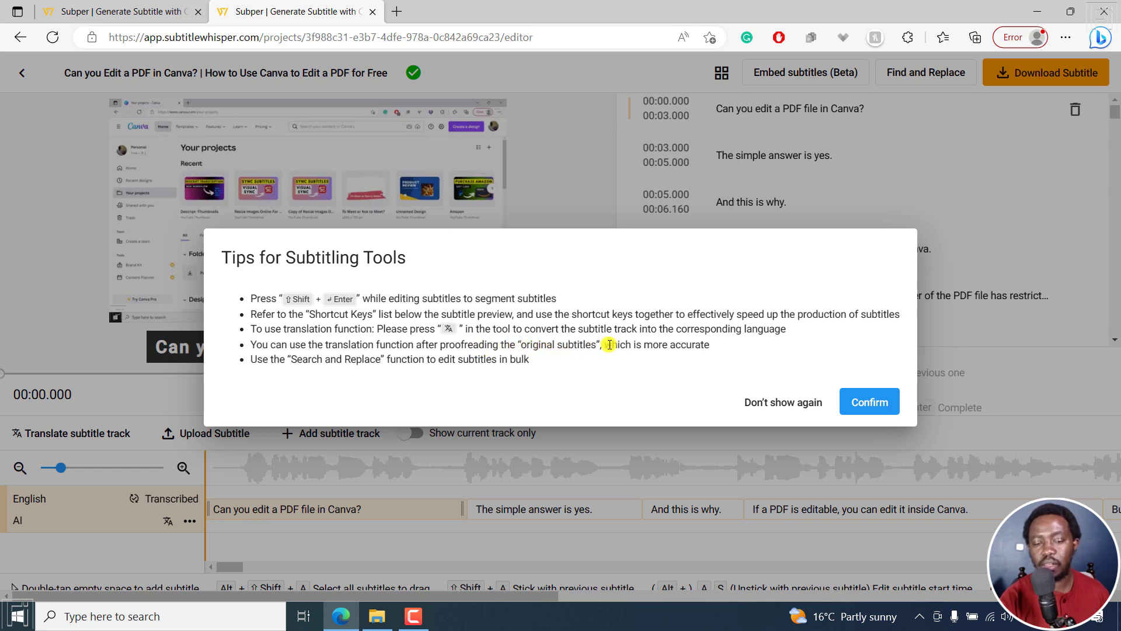
mouse_move(299, 377)
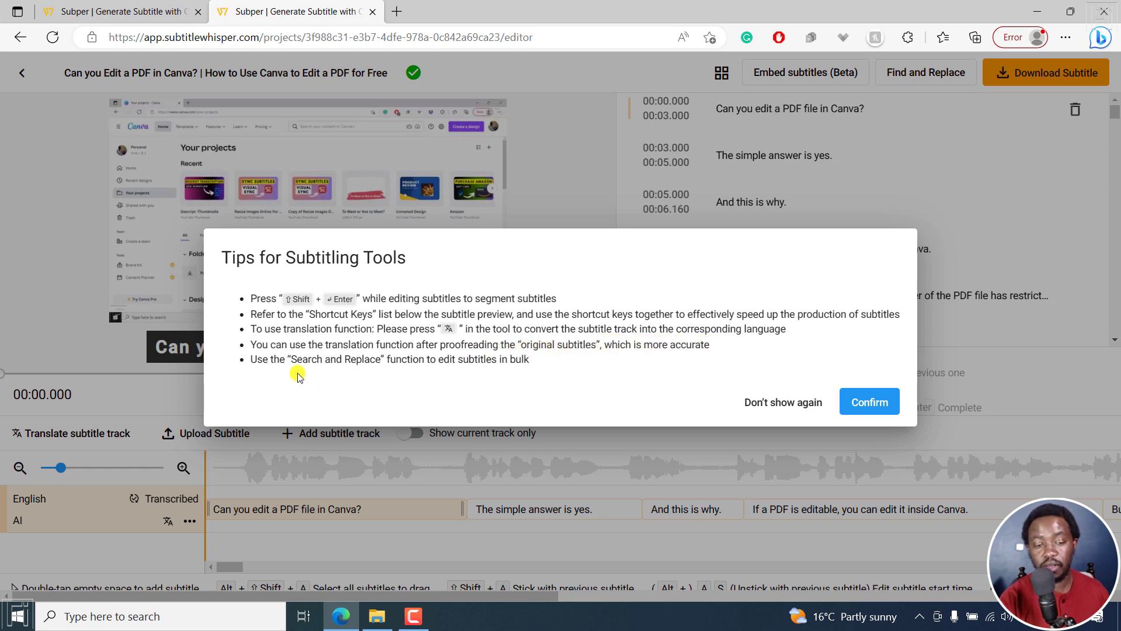
mouse_move(513, 357)
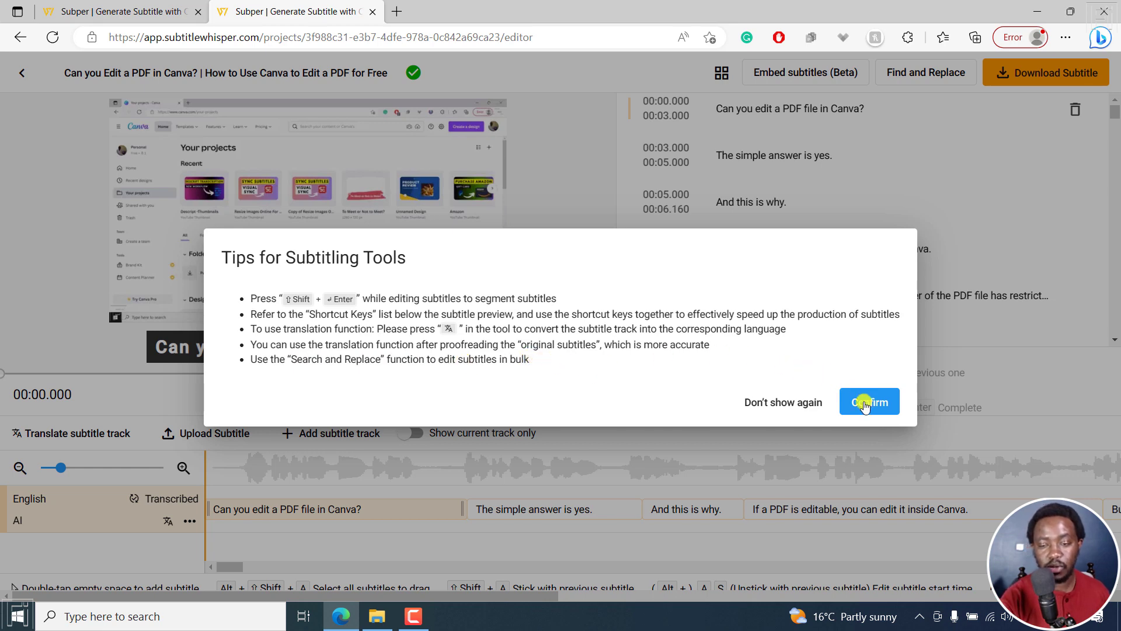
- Play through the subtitled video, then open line 'Can you edit a PDF file in Canva?'
left_click(868, 401)
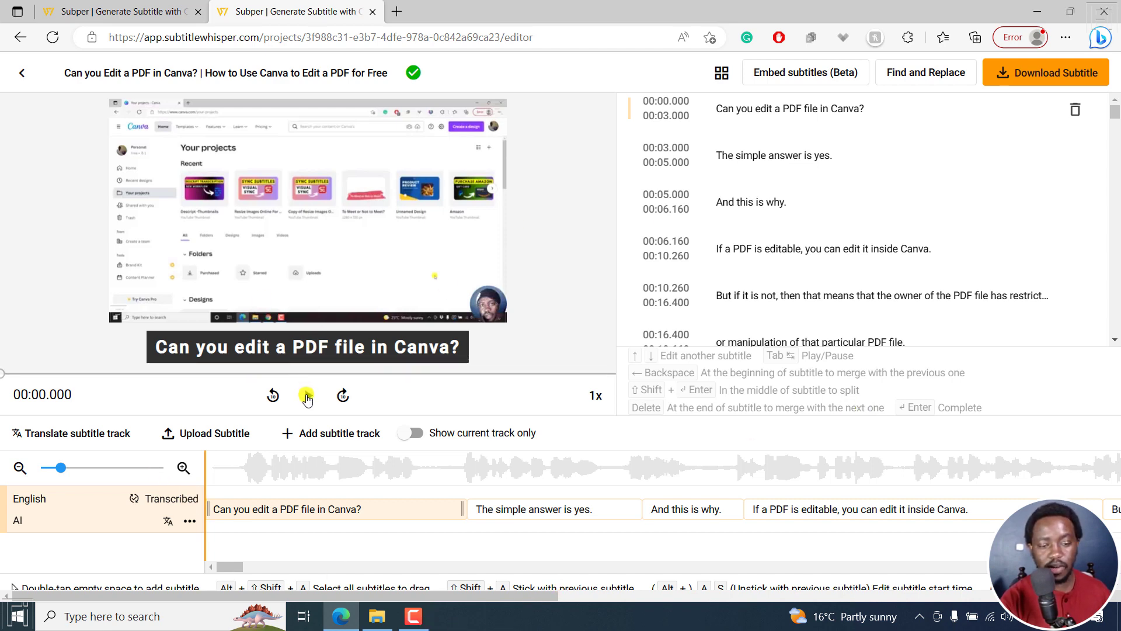
left_click(306, 395)
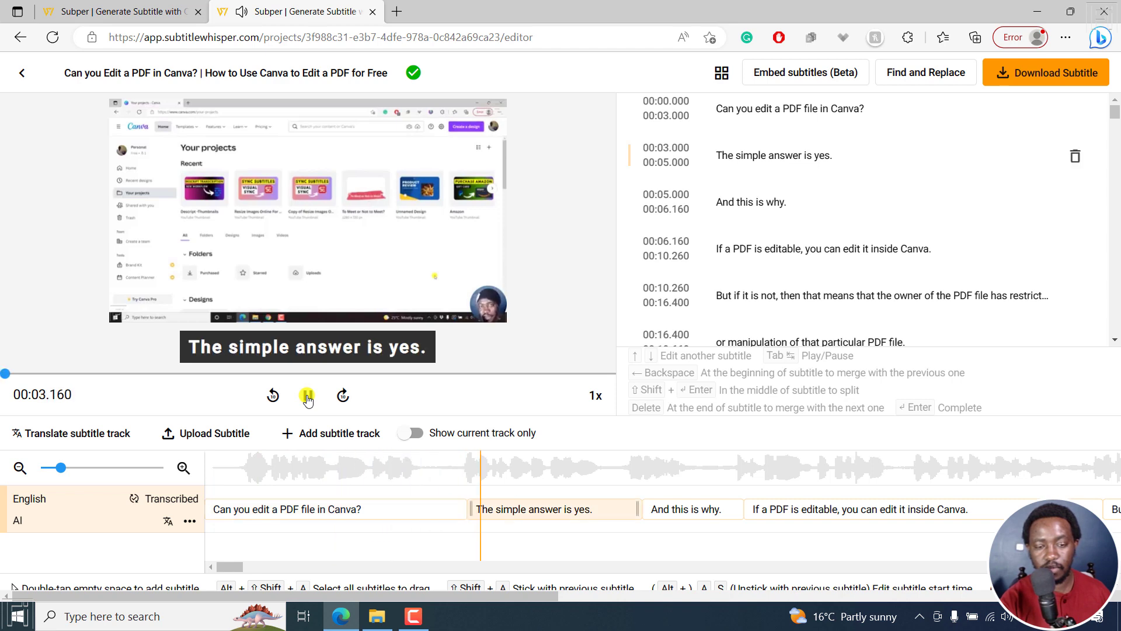
left_click(306, 395)
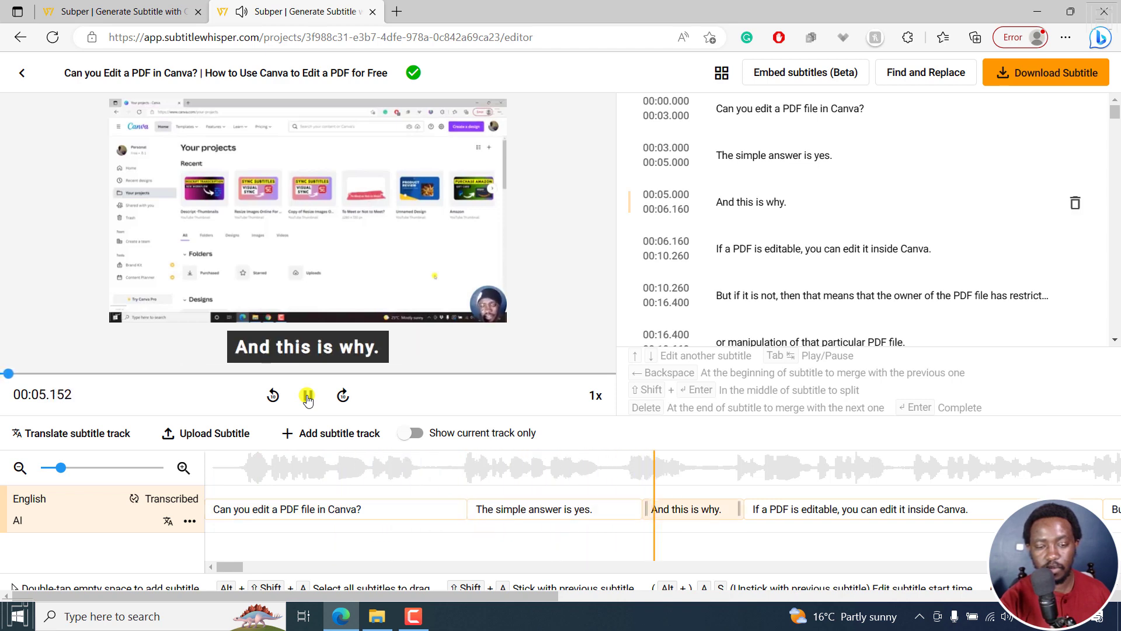
left_click(307, 396)
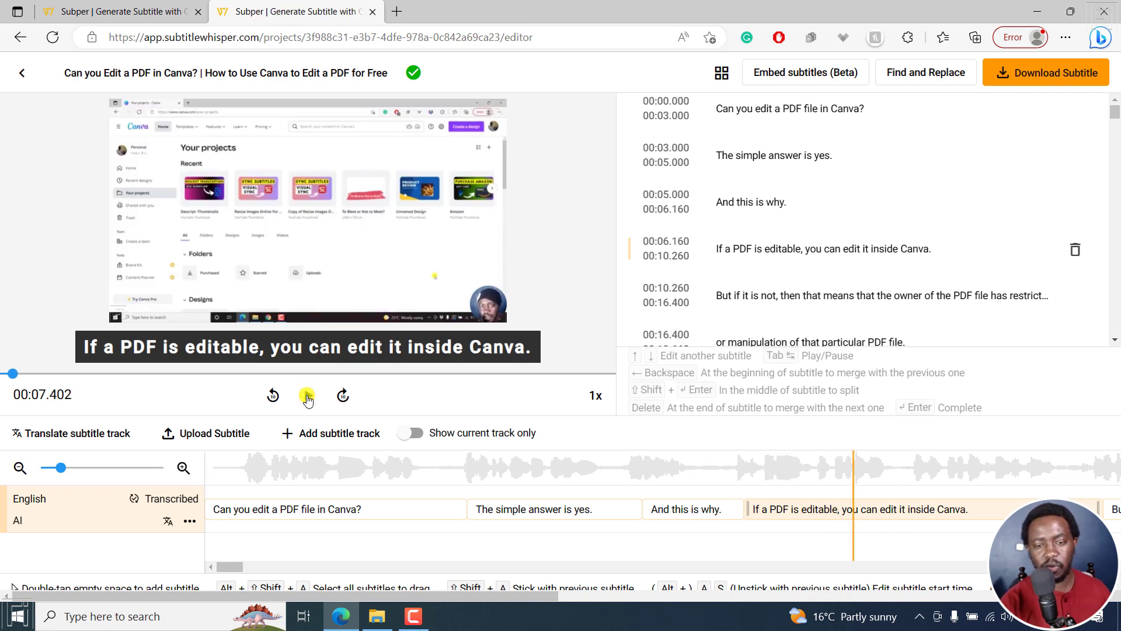
left_click(308, 395)
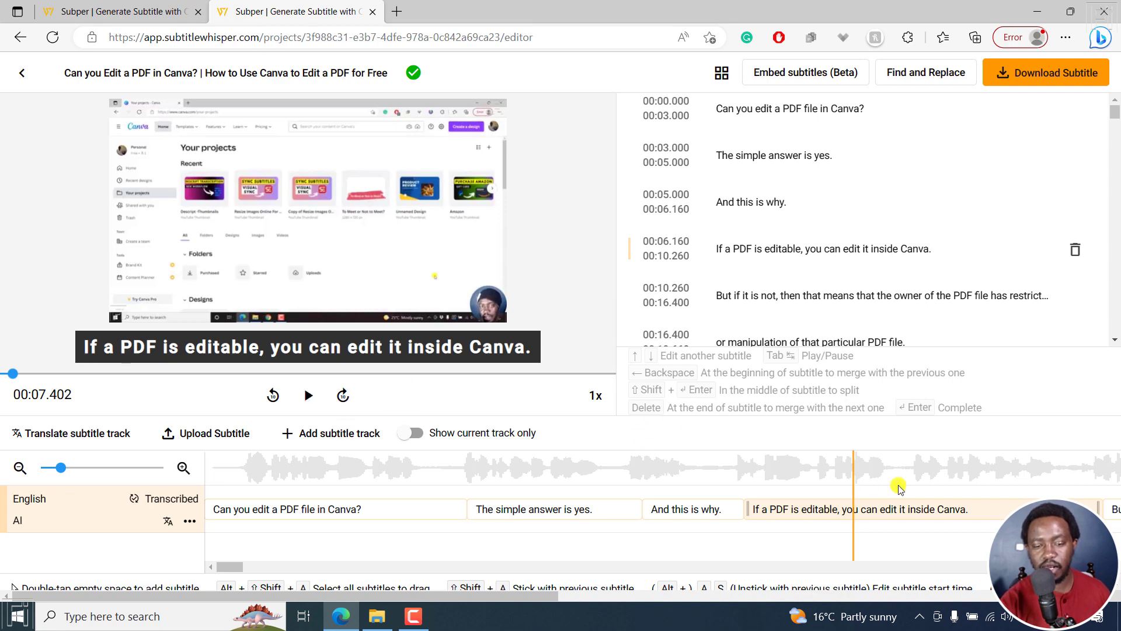
mouse_move(867, 471)
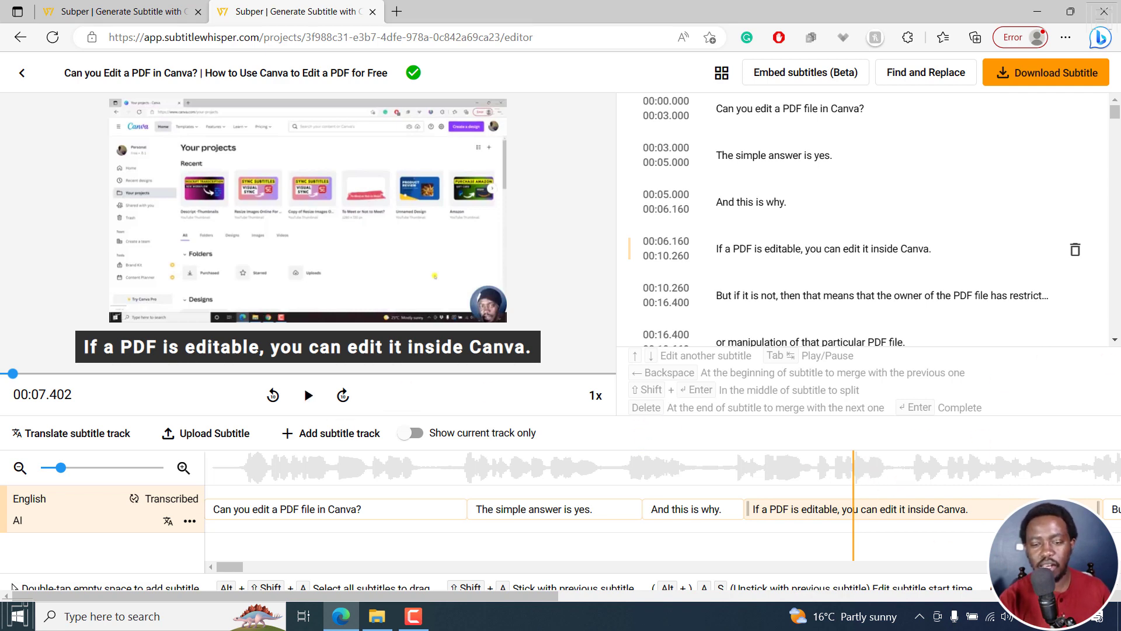
mouse_move(1064, 239)
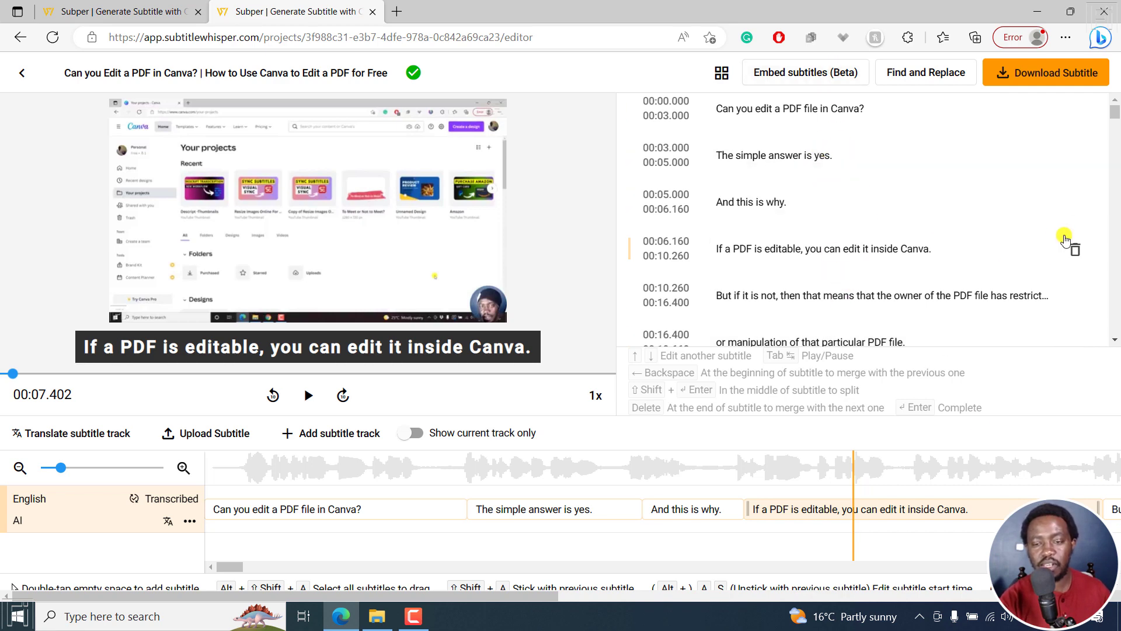
left_click(790, 108)
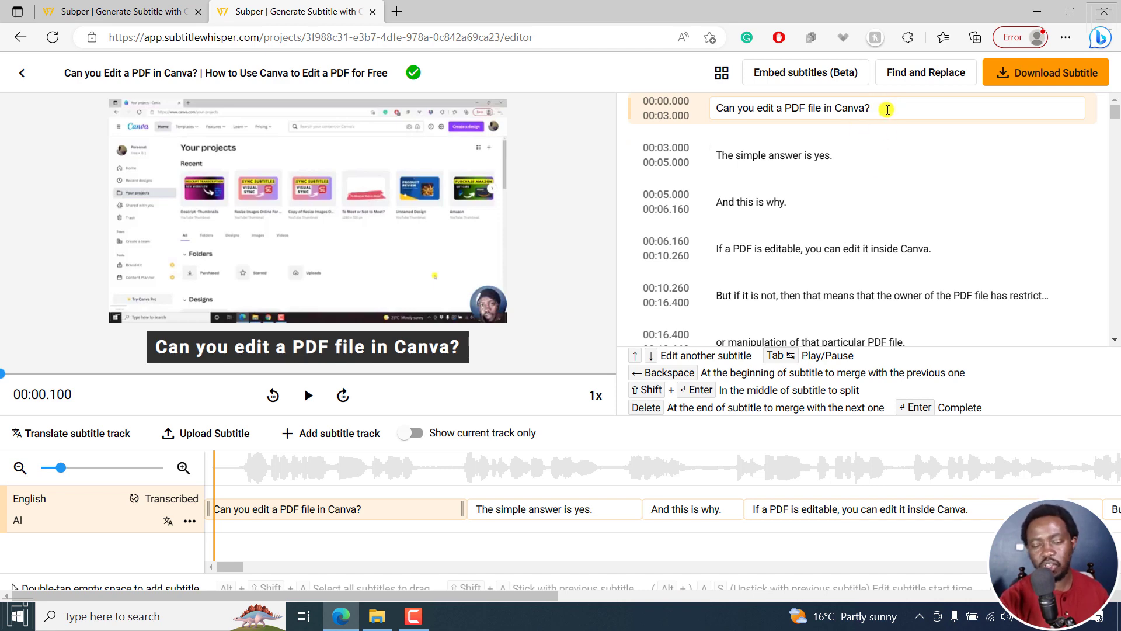
mouse_move(747, 155)
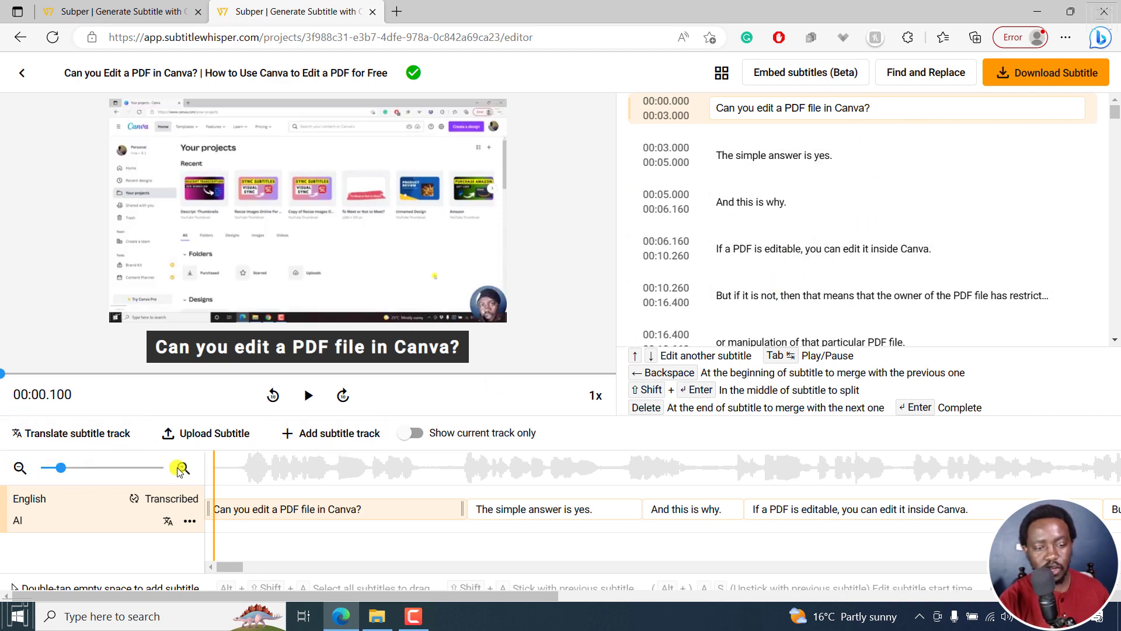
left_click(205, 432)
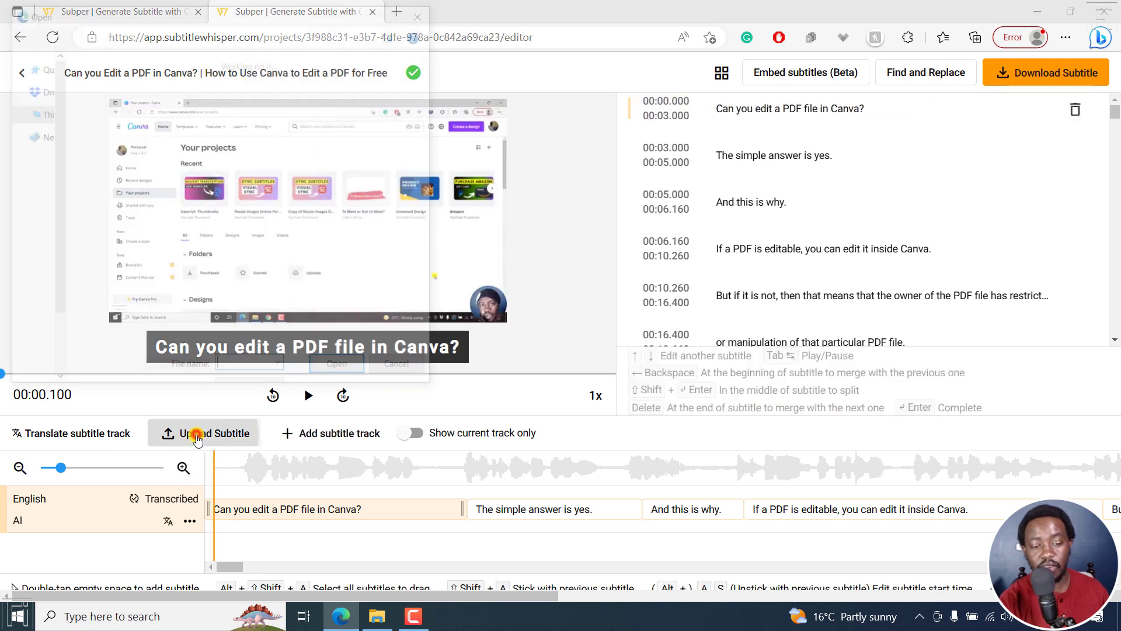
left_click(204, 432)
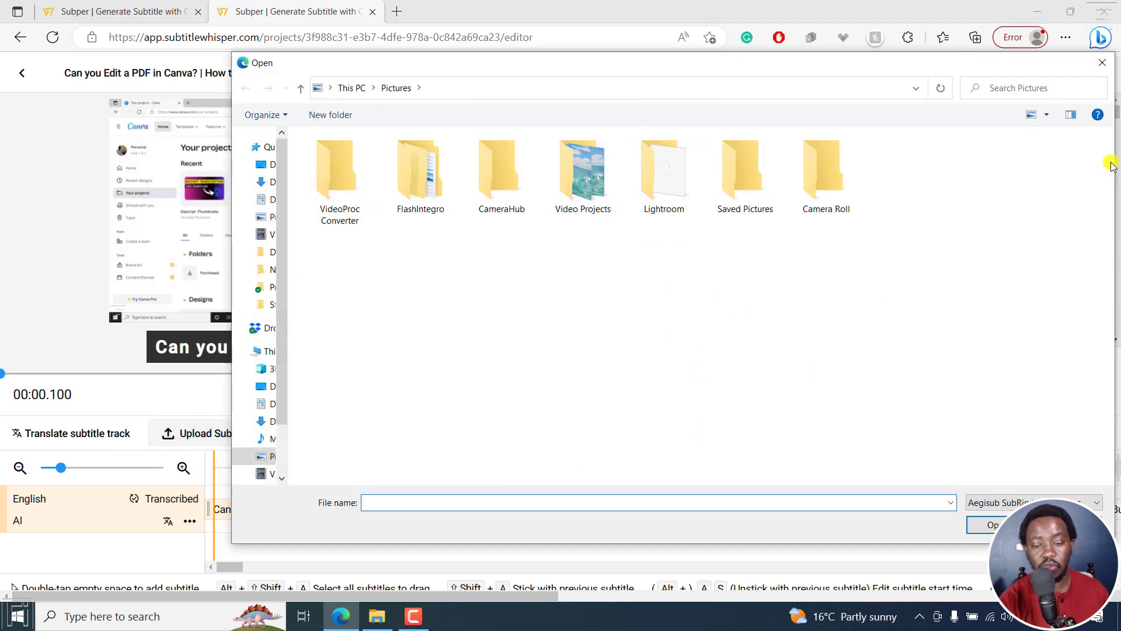
left_click(1102, 62)
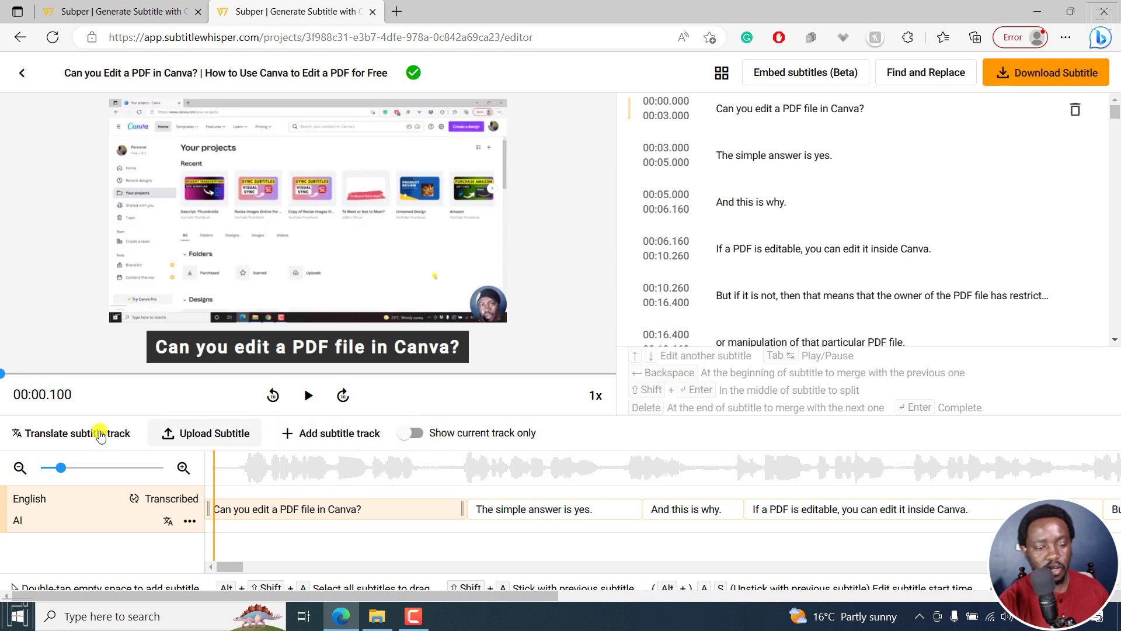
mouse_move(53, 436)
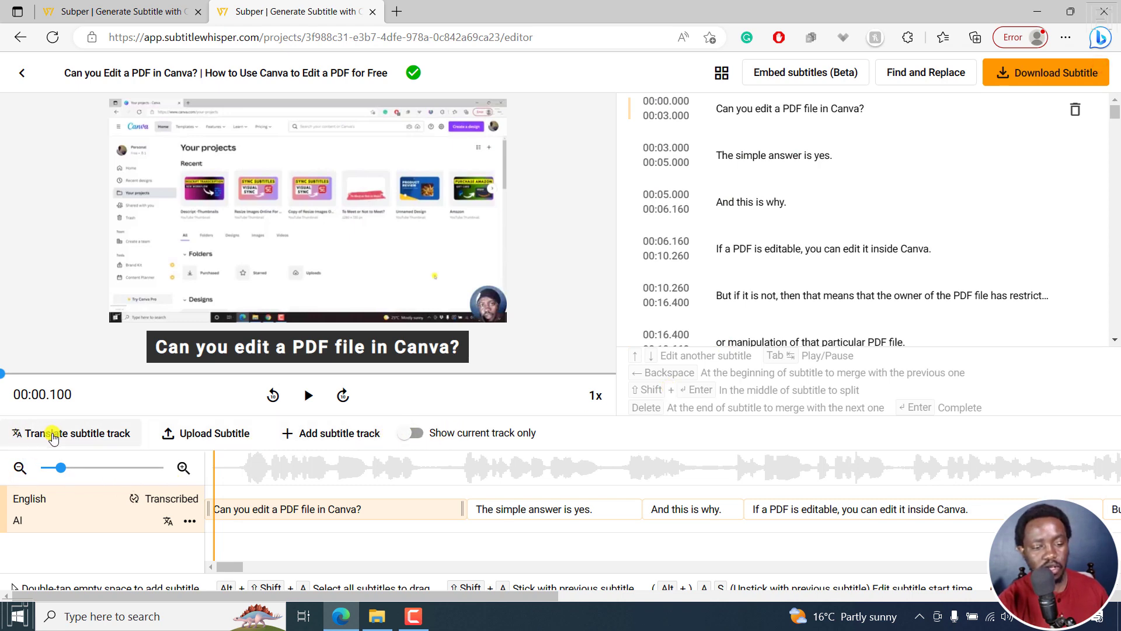
left_click(78, 433)
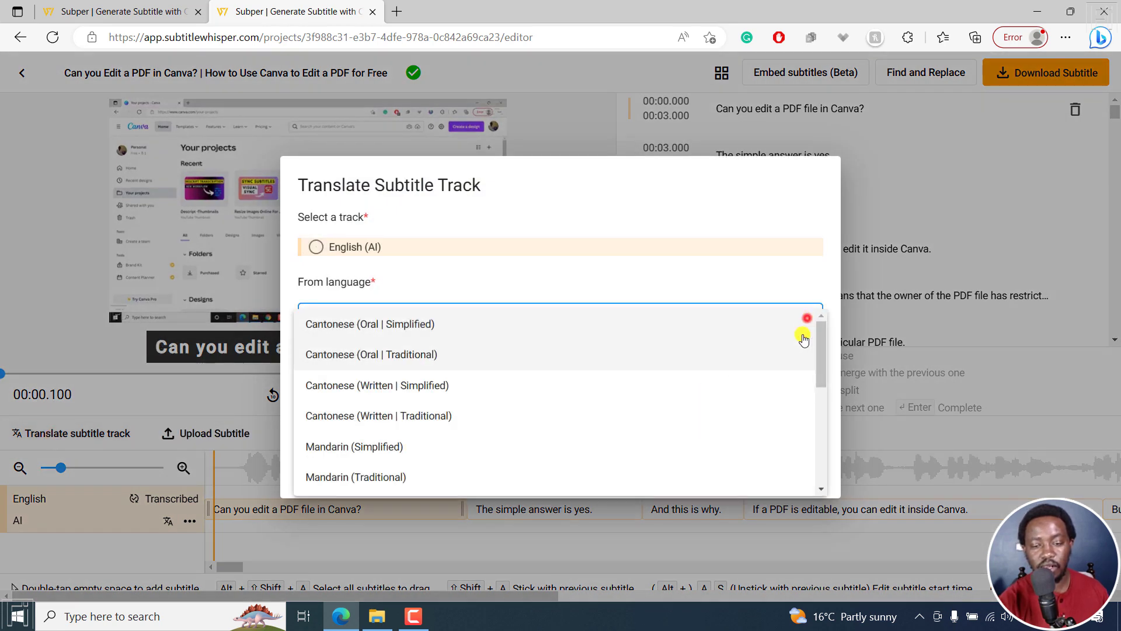
scroll("down", 3)
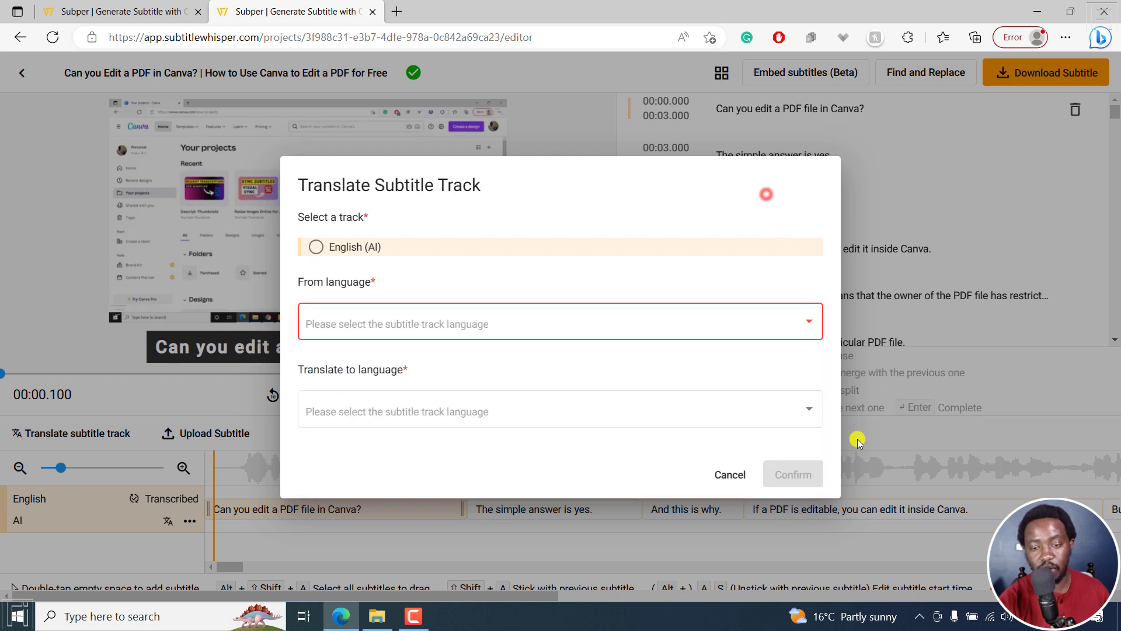
left_click(729, 474)
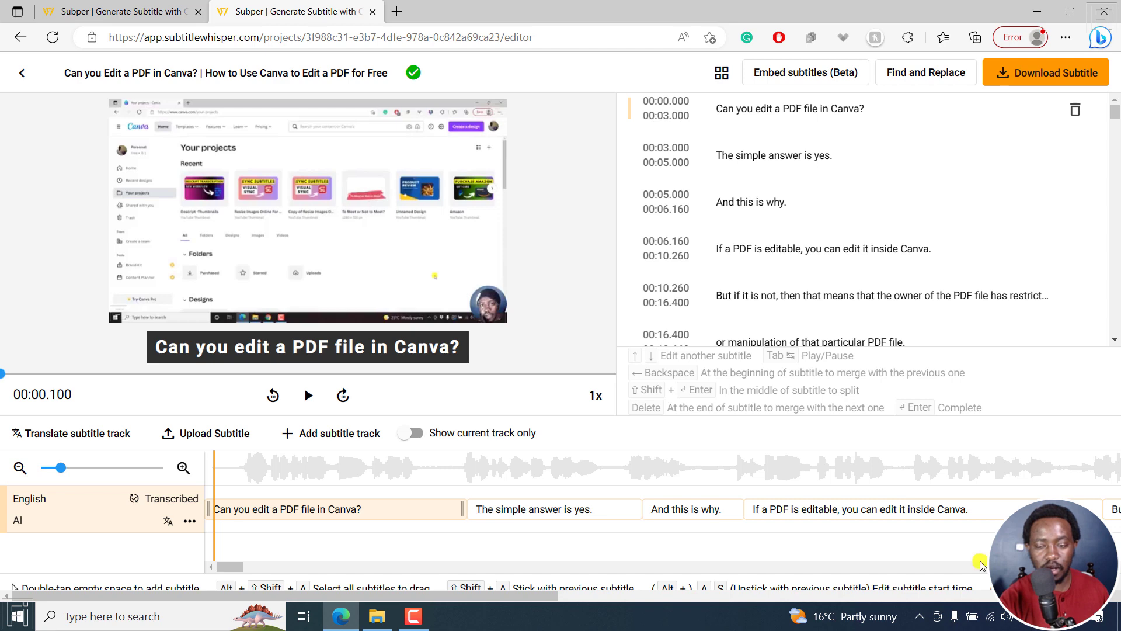
mouse_move(54, 587)
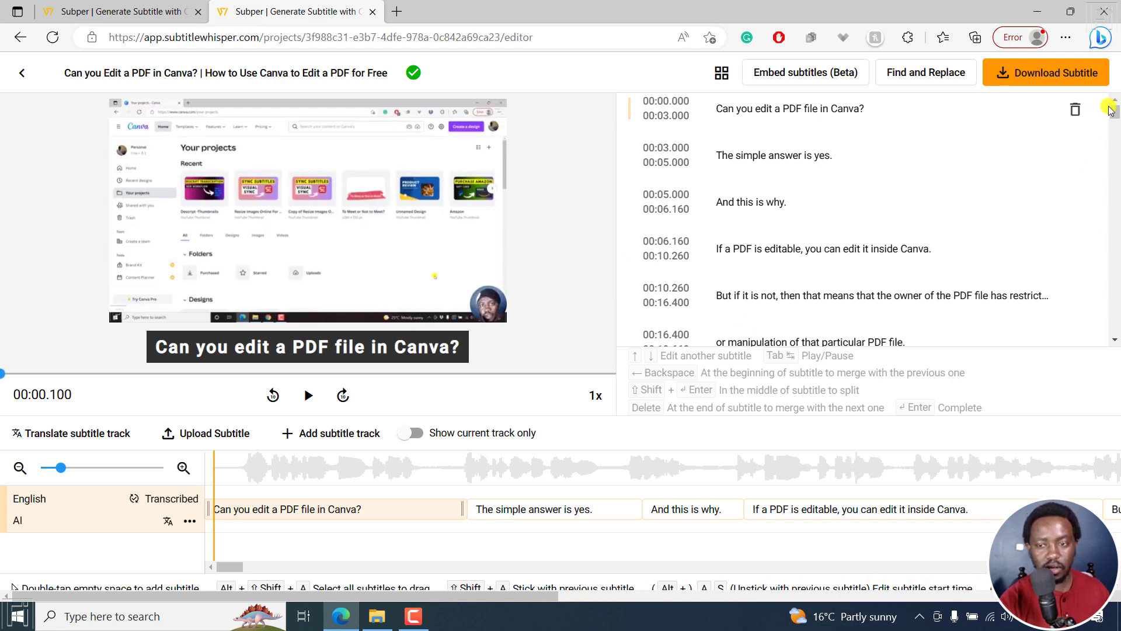
scroll("down", 3)
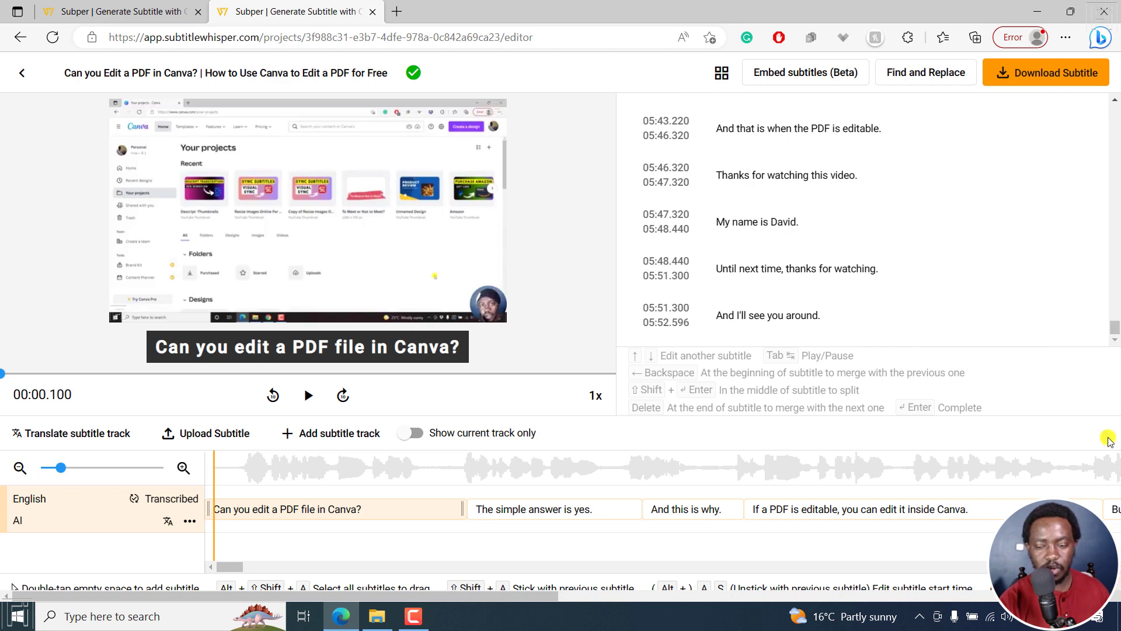
mouse_move(375, 581)
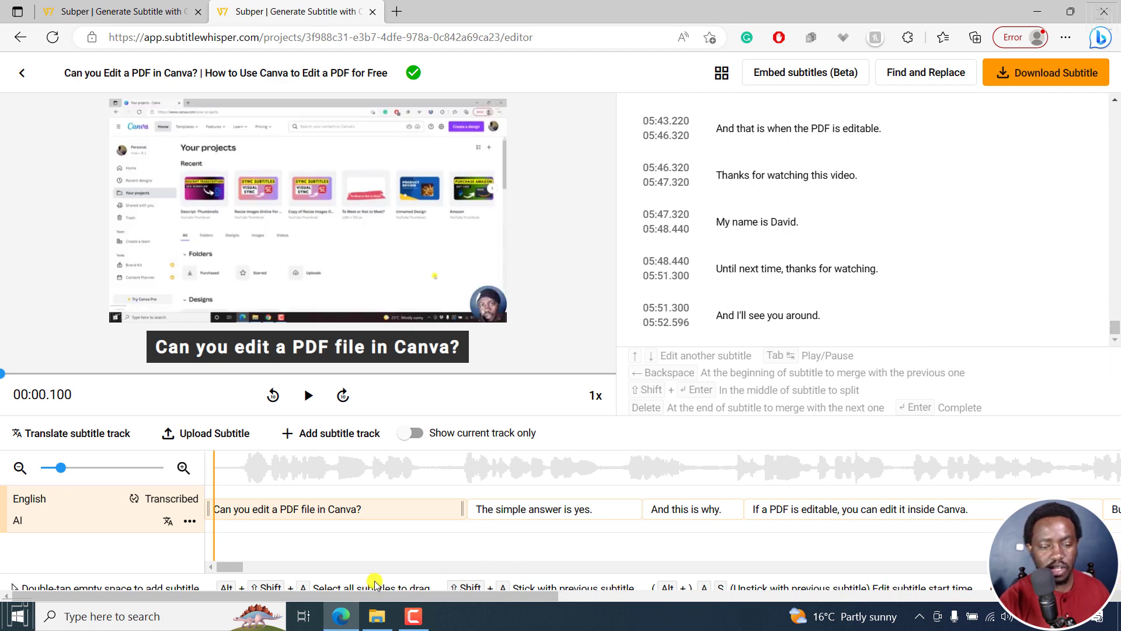
mouse_move(493, 593)
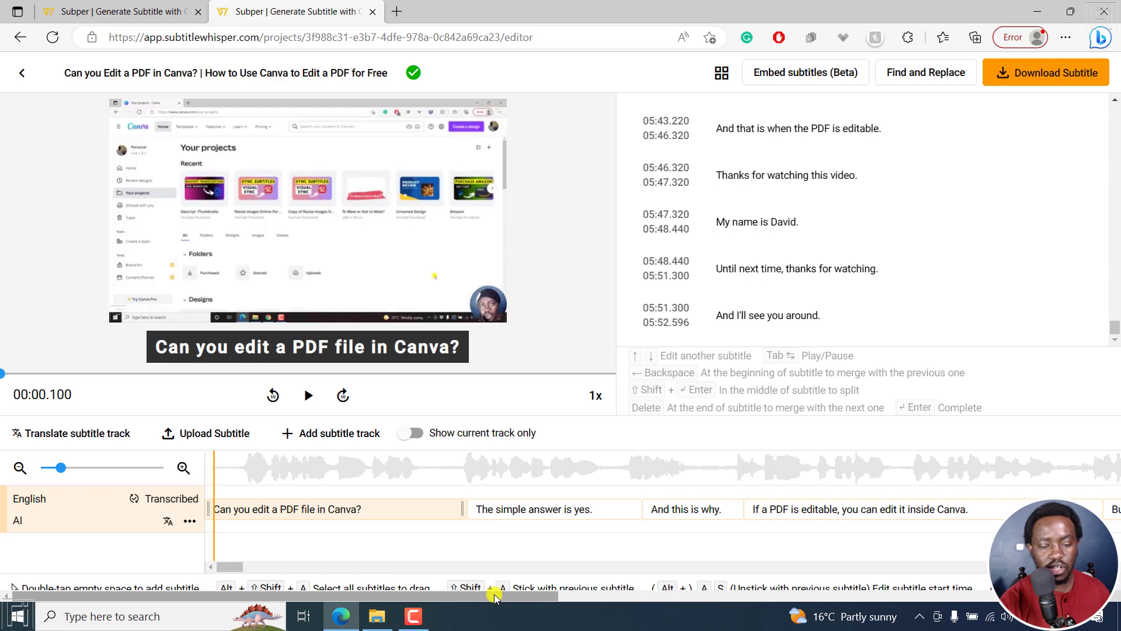
mouse_move(340, 592)
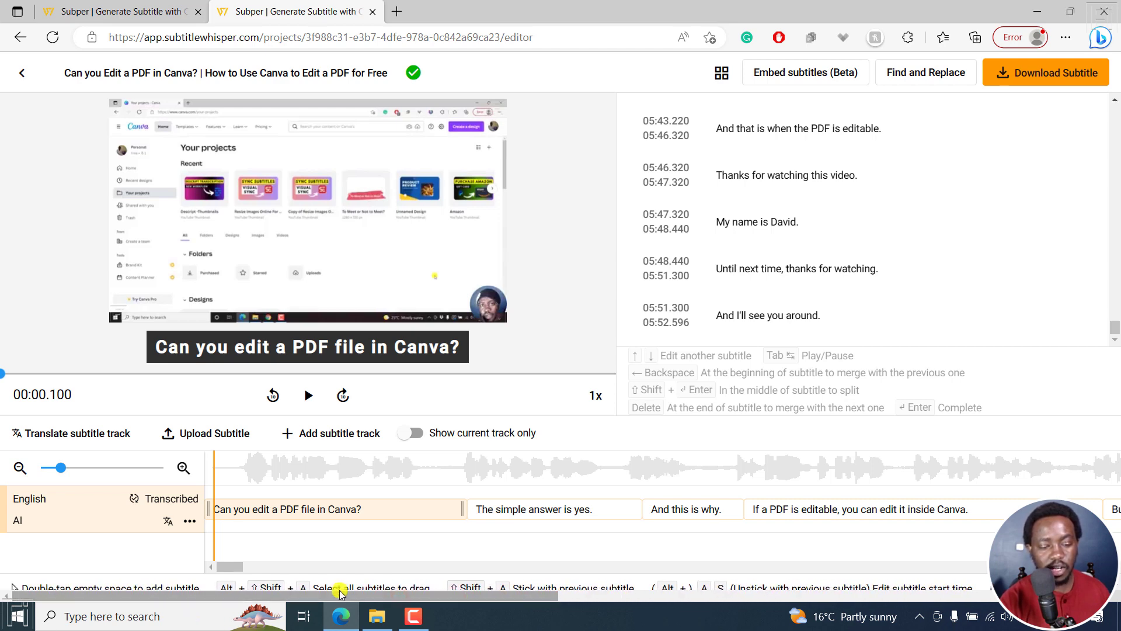
mouse_move(275, 585)
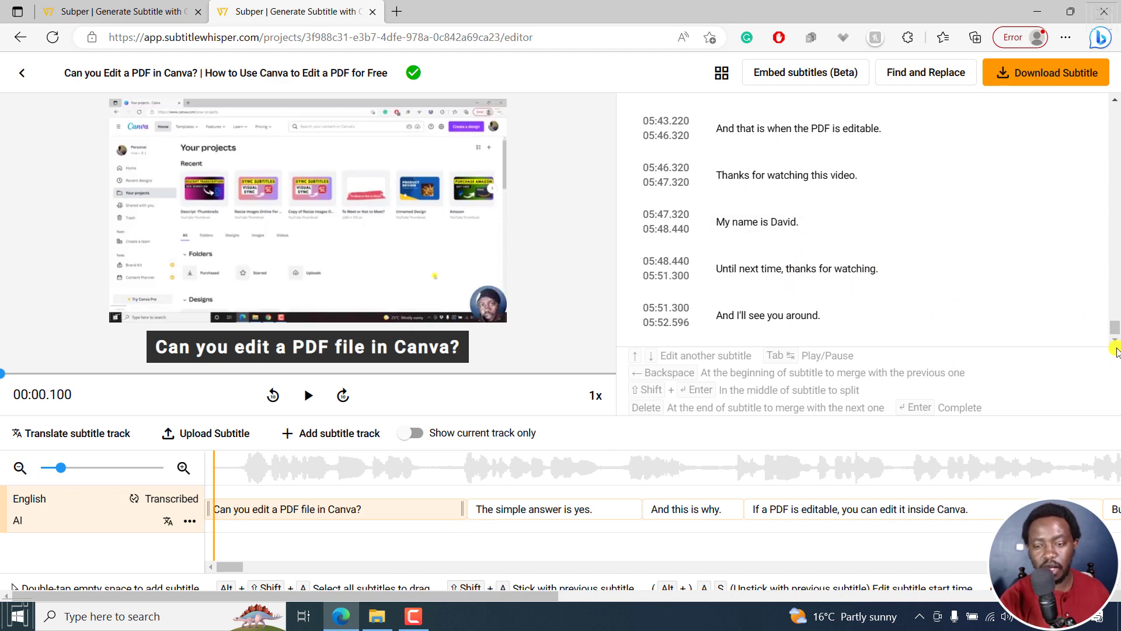
scroll("up", 3)
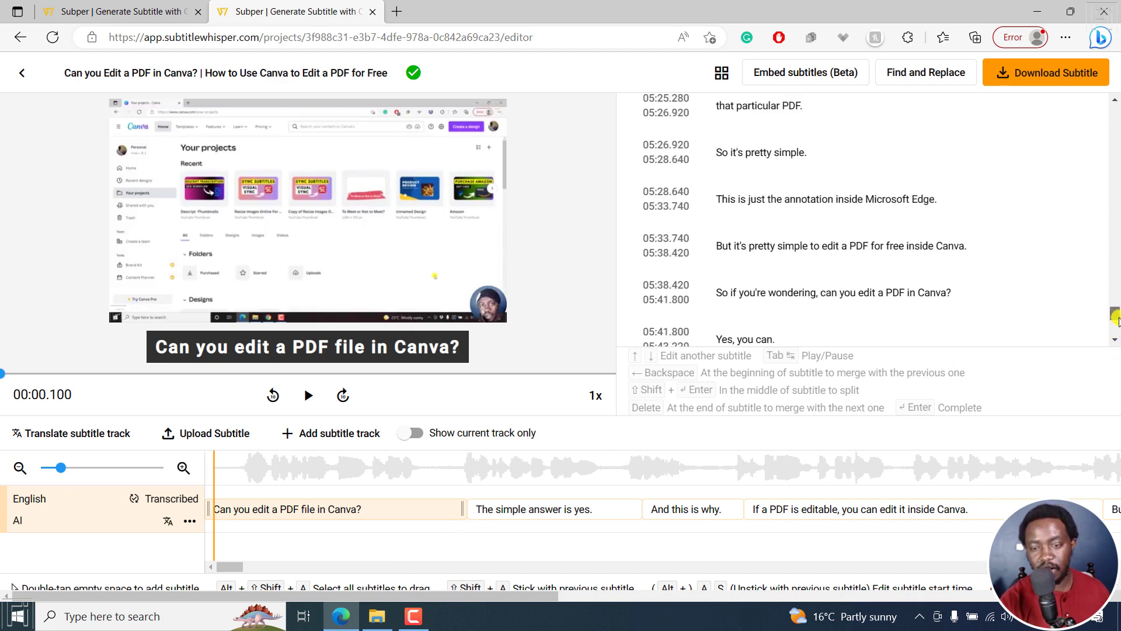
scroll("down", 3)
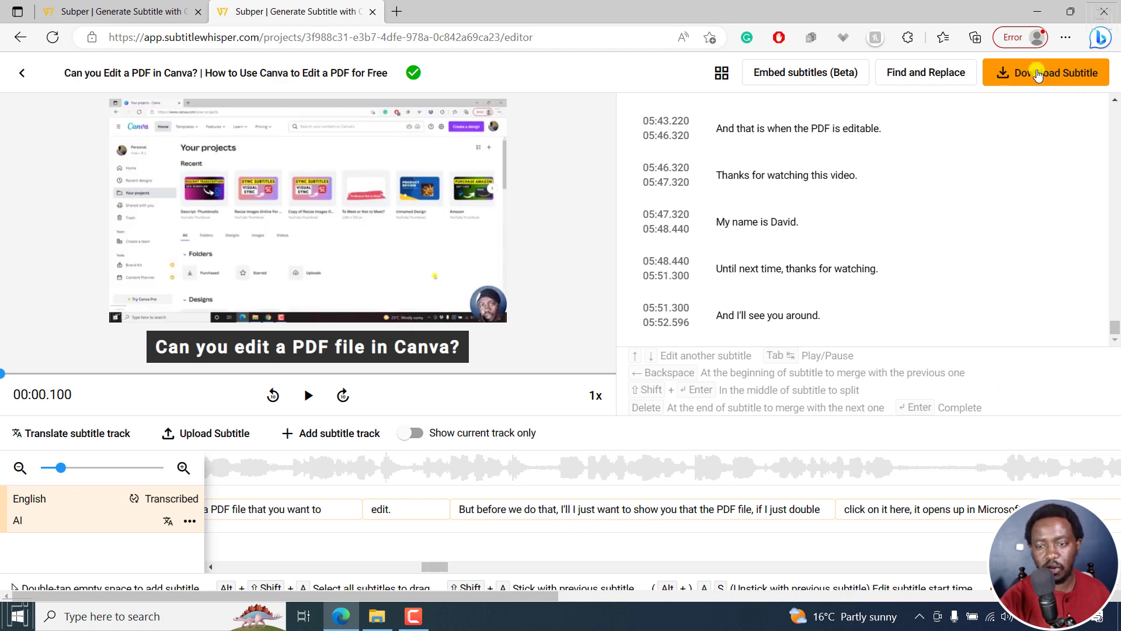
mouse_move(809, 58)
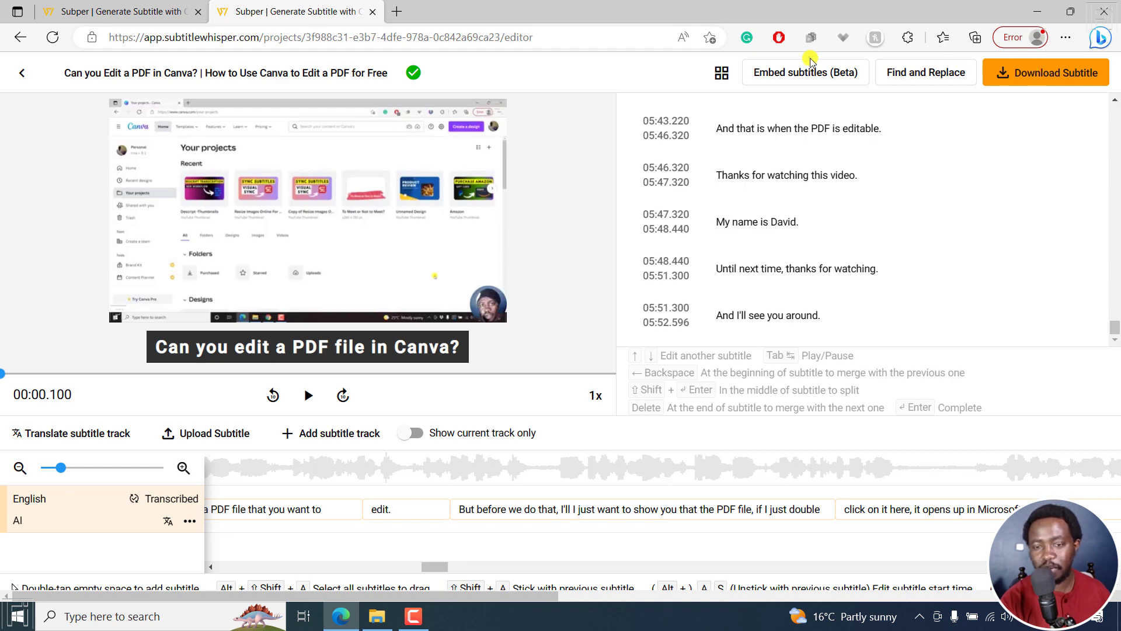
mouse_move(777, 79)
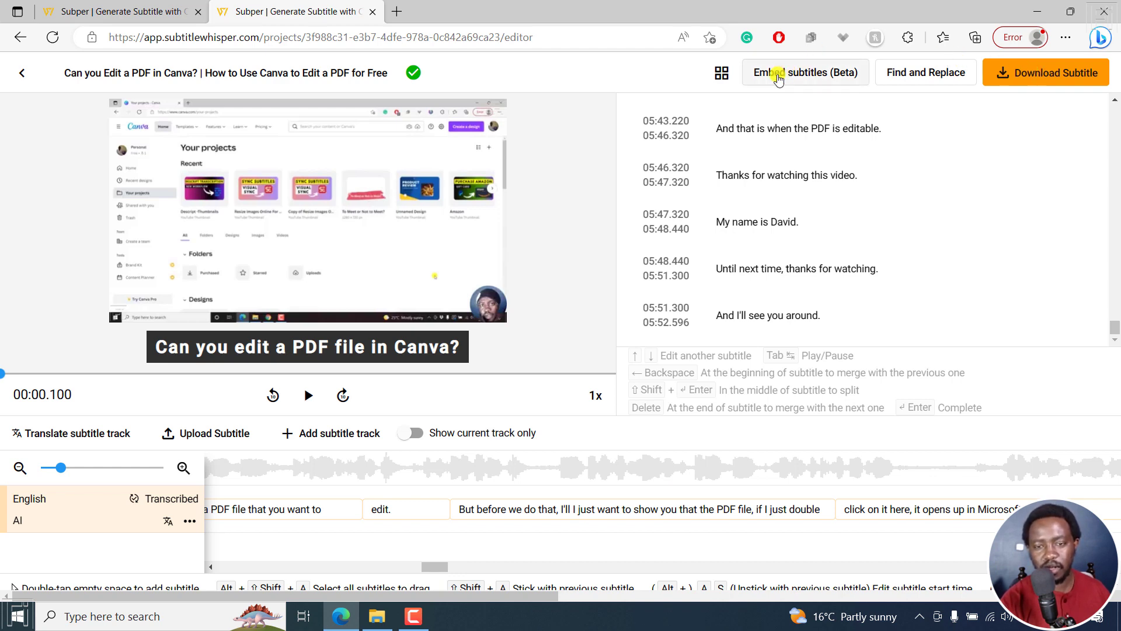
- Submit an embed request for the English - AI track with black-background style B
left_click(804, 71)
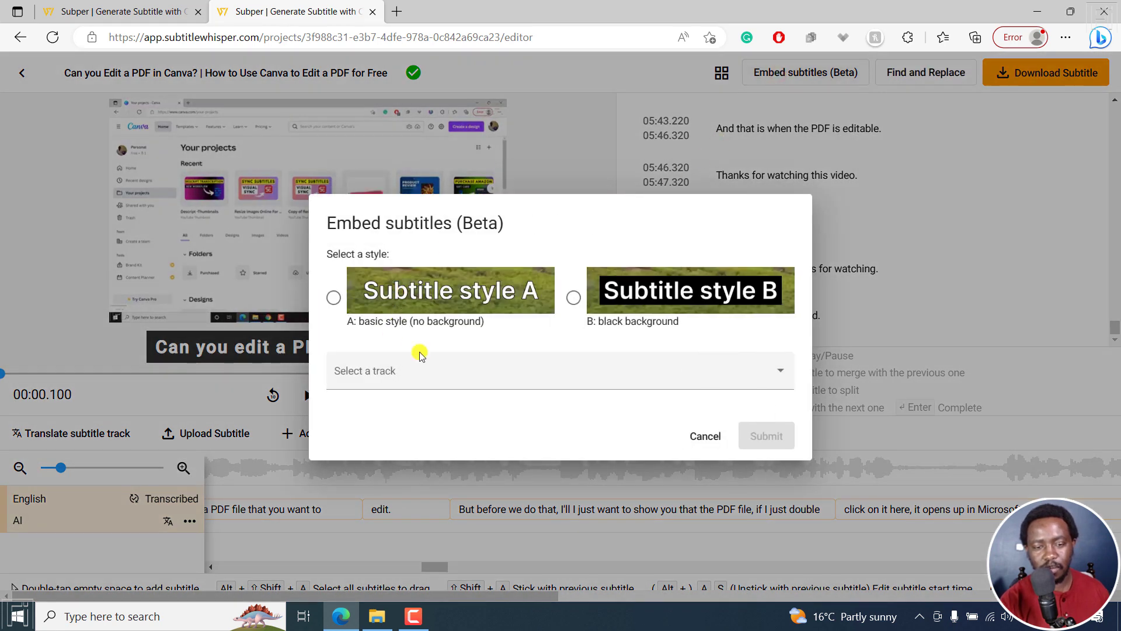
mouse_move(652, 292)
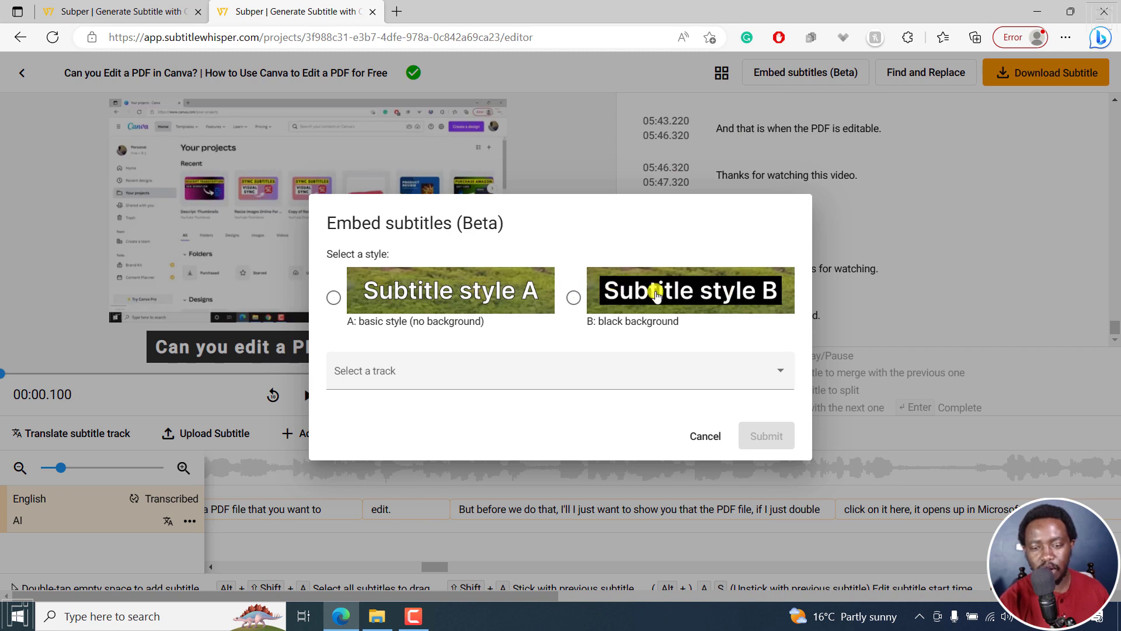
left_click(560, 370)
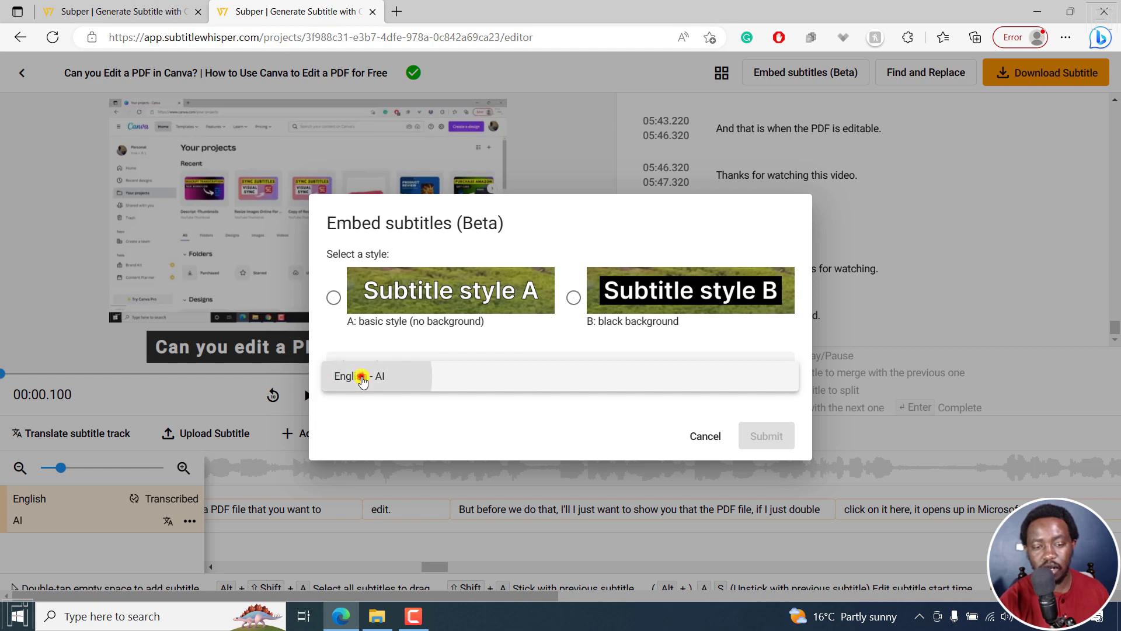
left_click(361, 376)
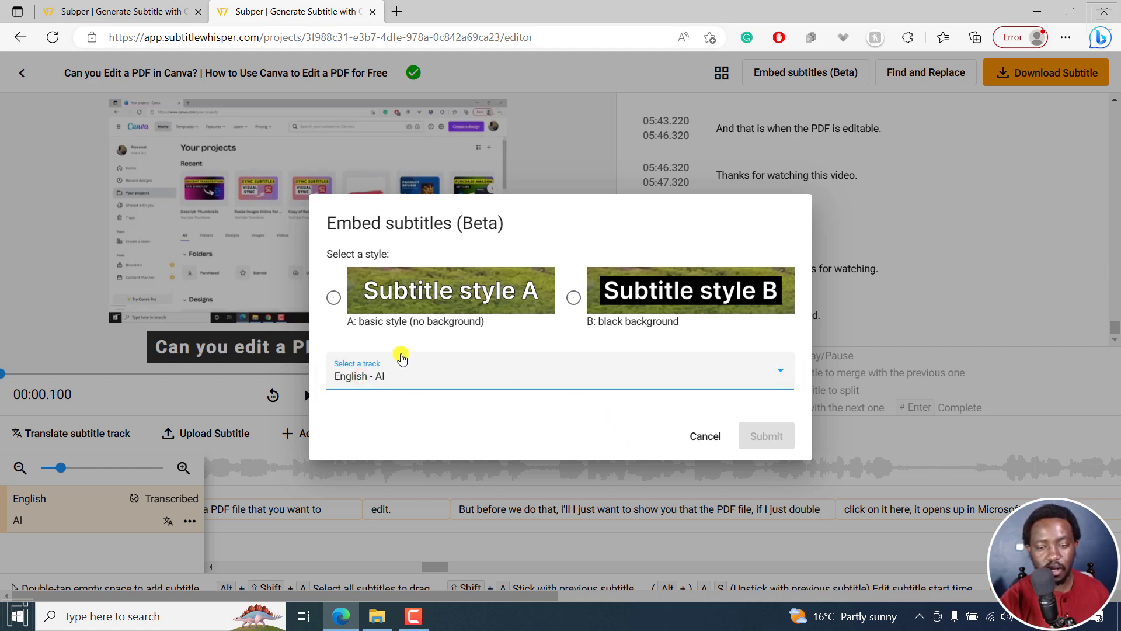
left_click(573, 297)
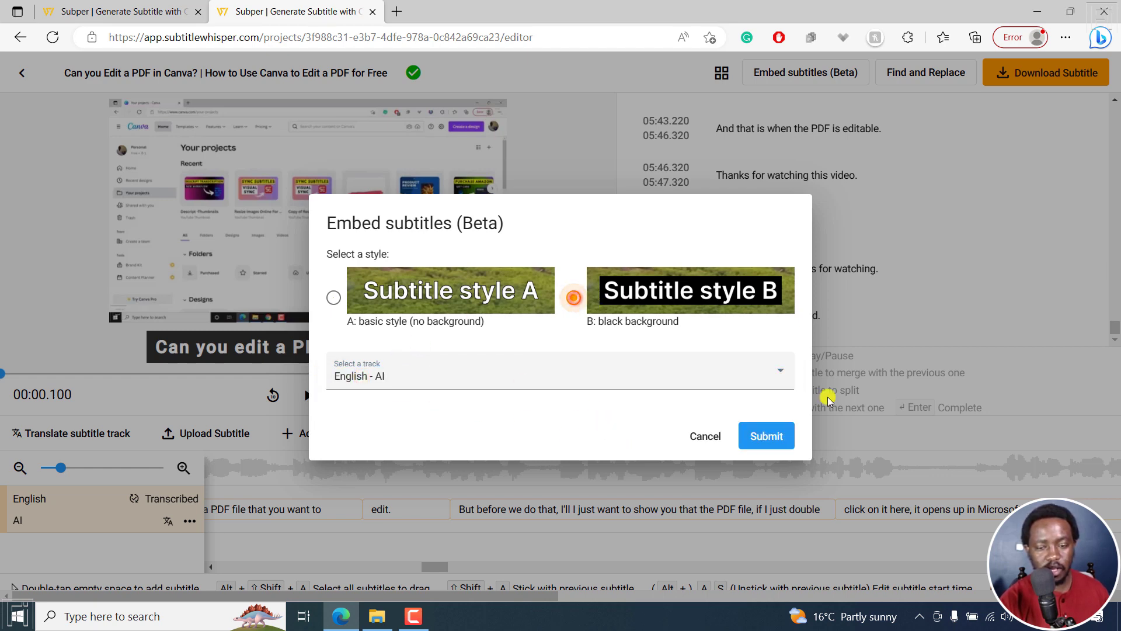
left_click(766, 435)
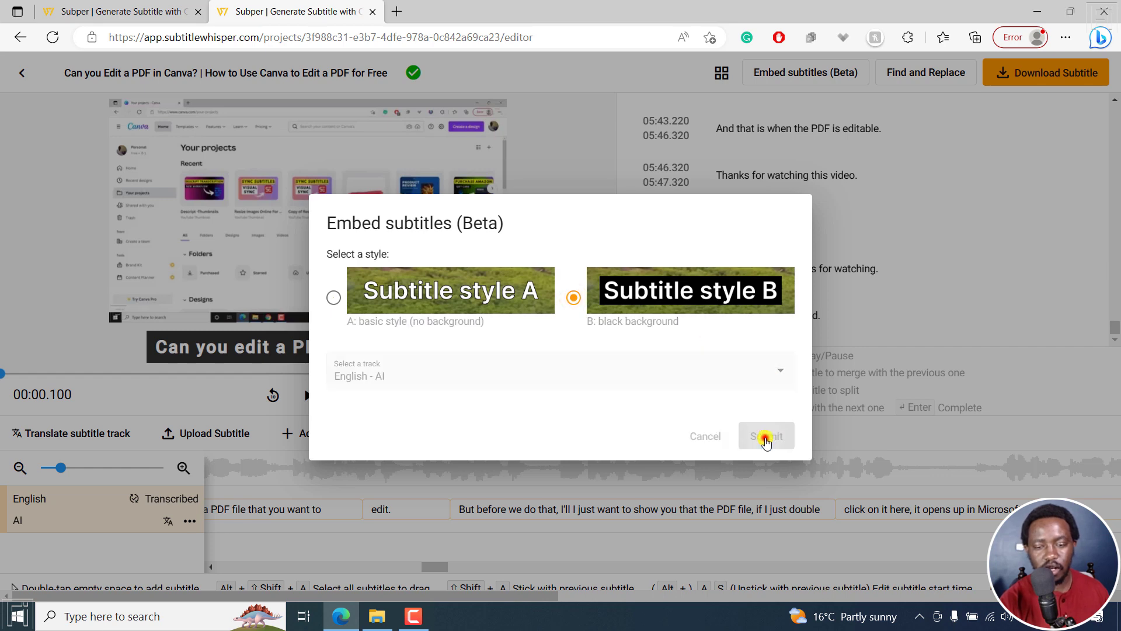
left_click(766, 436)
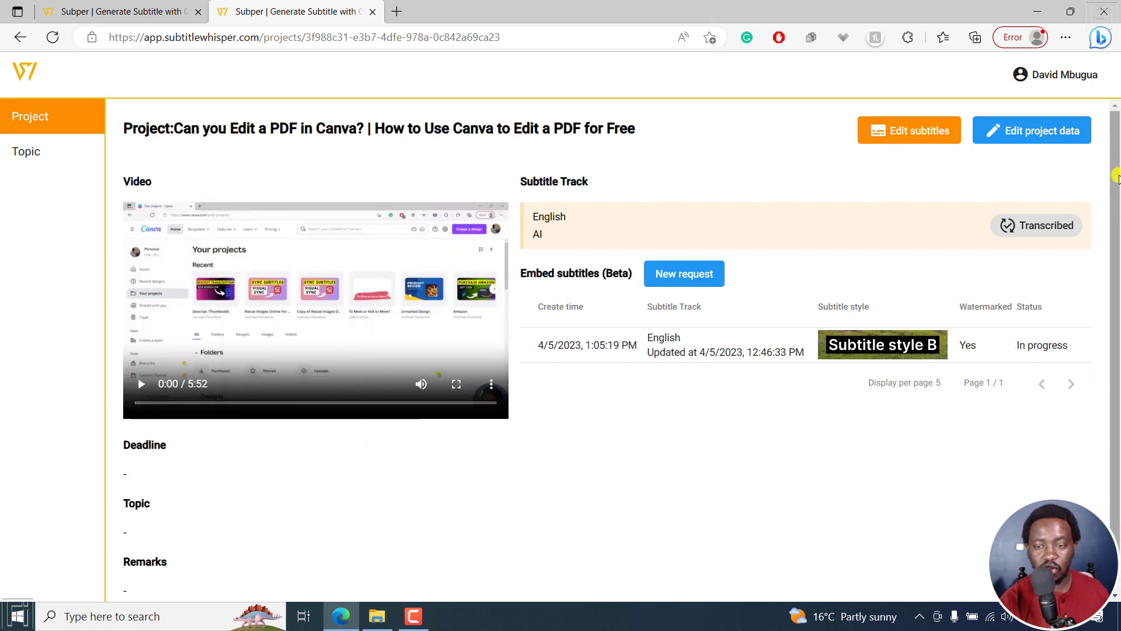
mouse_move(940, 288)
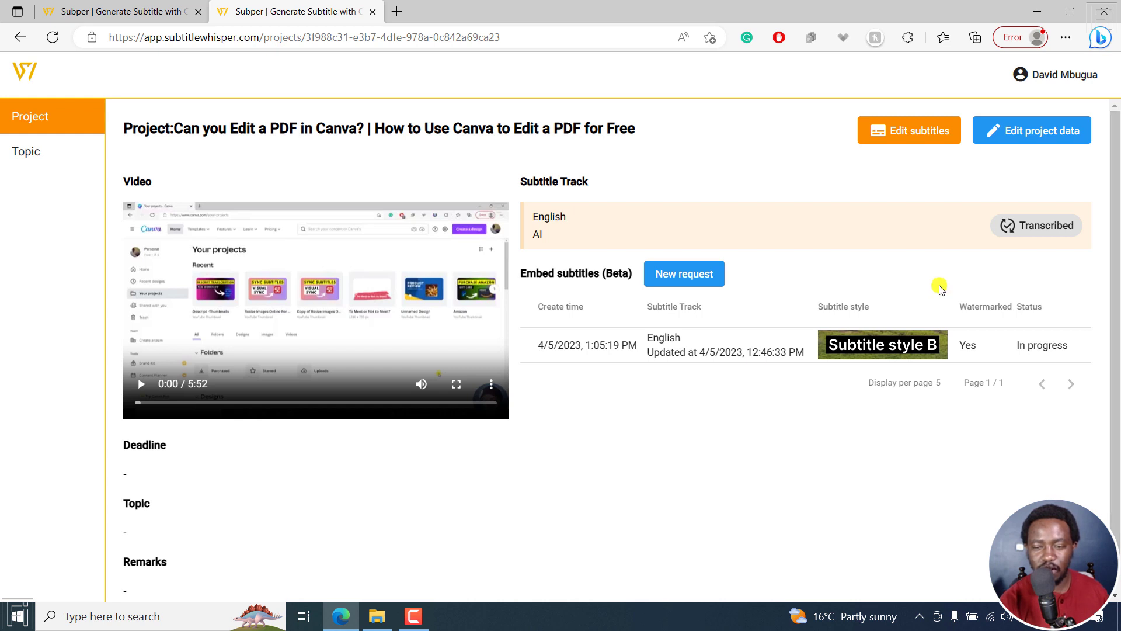
mouse_move(700, 291)
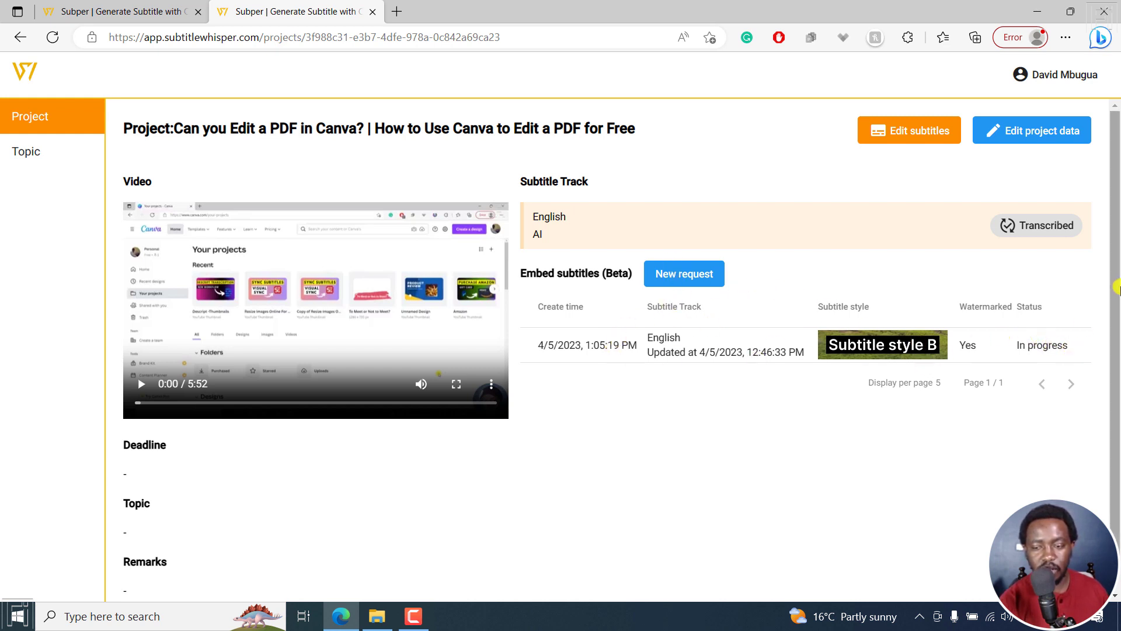
- Scroll the project page to check the style B embed request's in-progress status
scroll("down", 3)
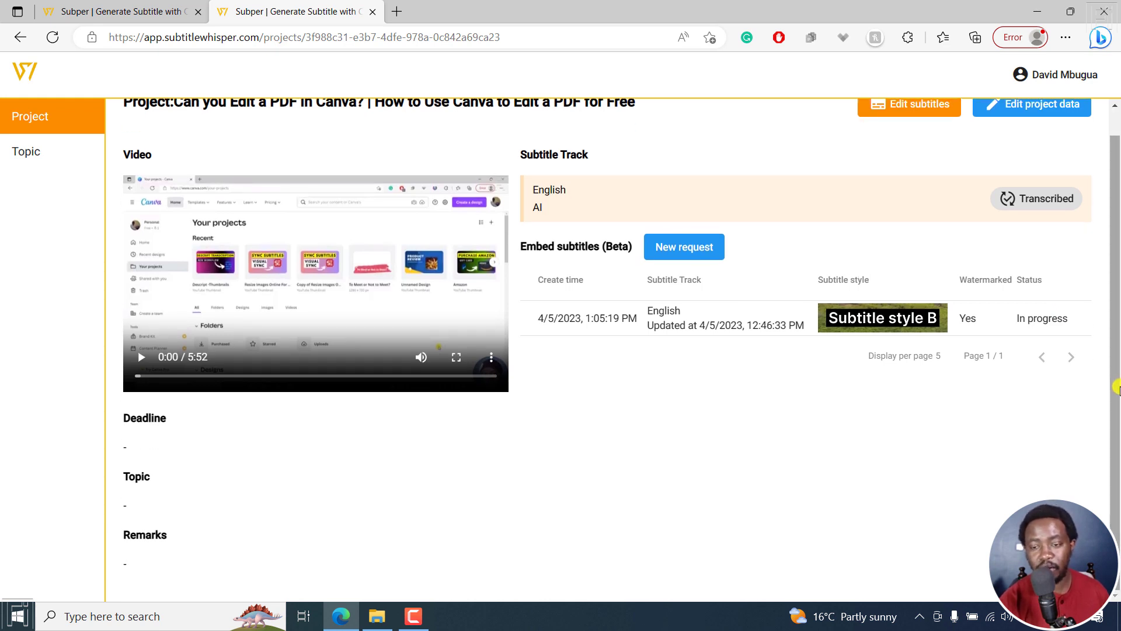
scroll("up", 3)
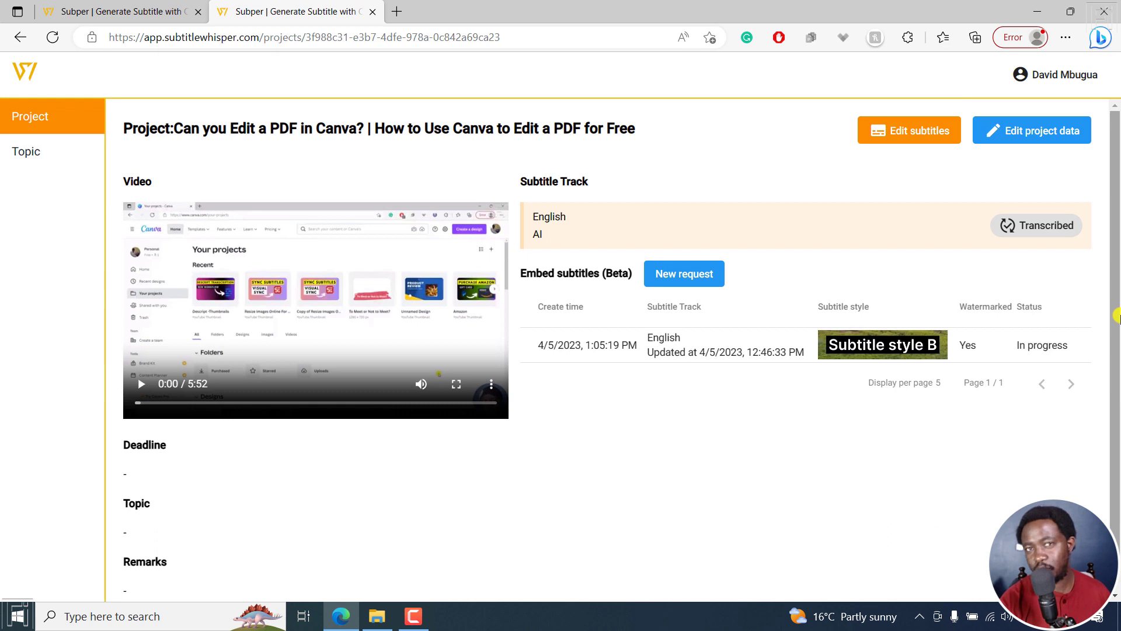